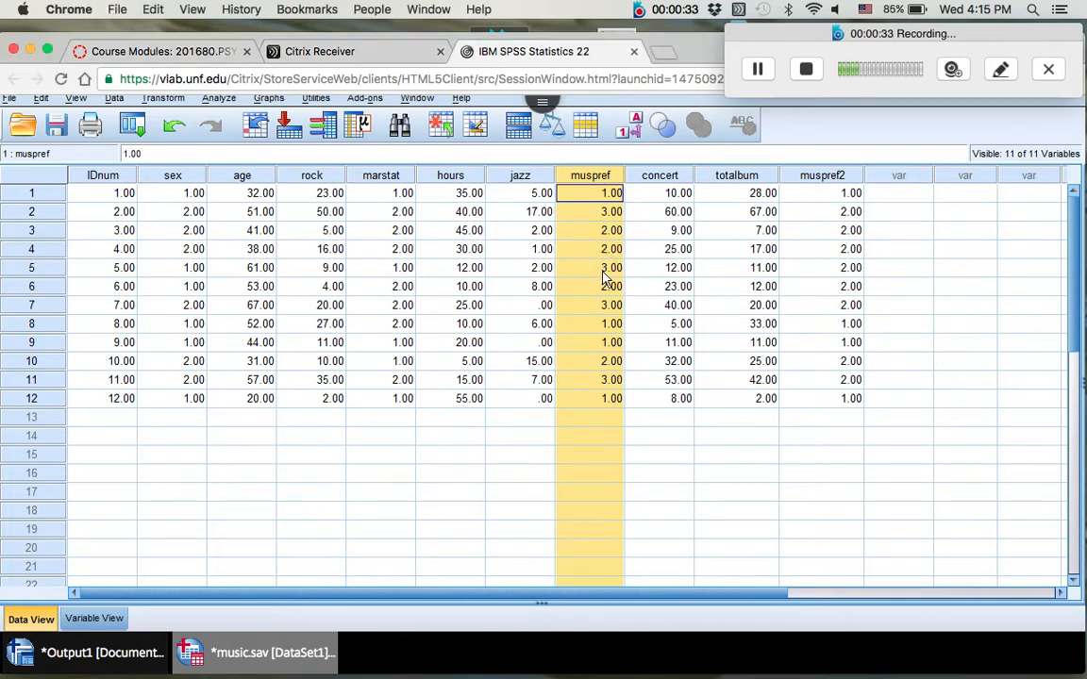
mouse_move(615, 344)
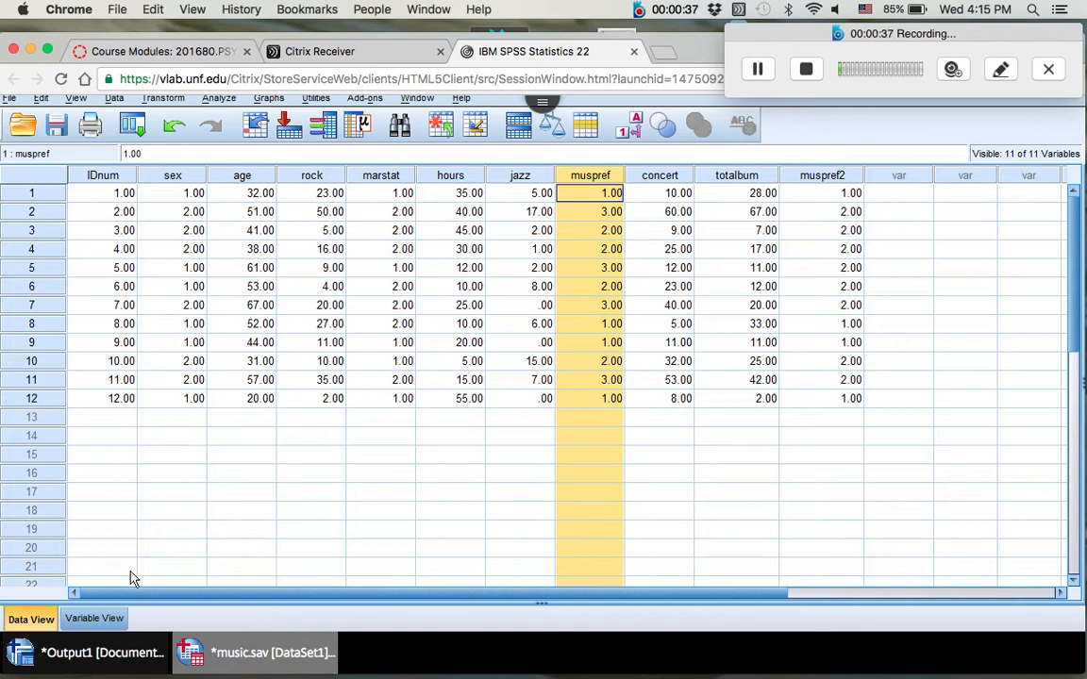
Step: Switch the Data Editor from Data View to Variable View
left_click(94, 619)
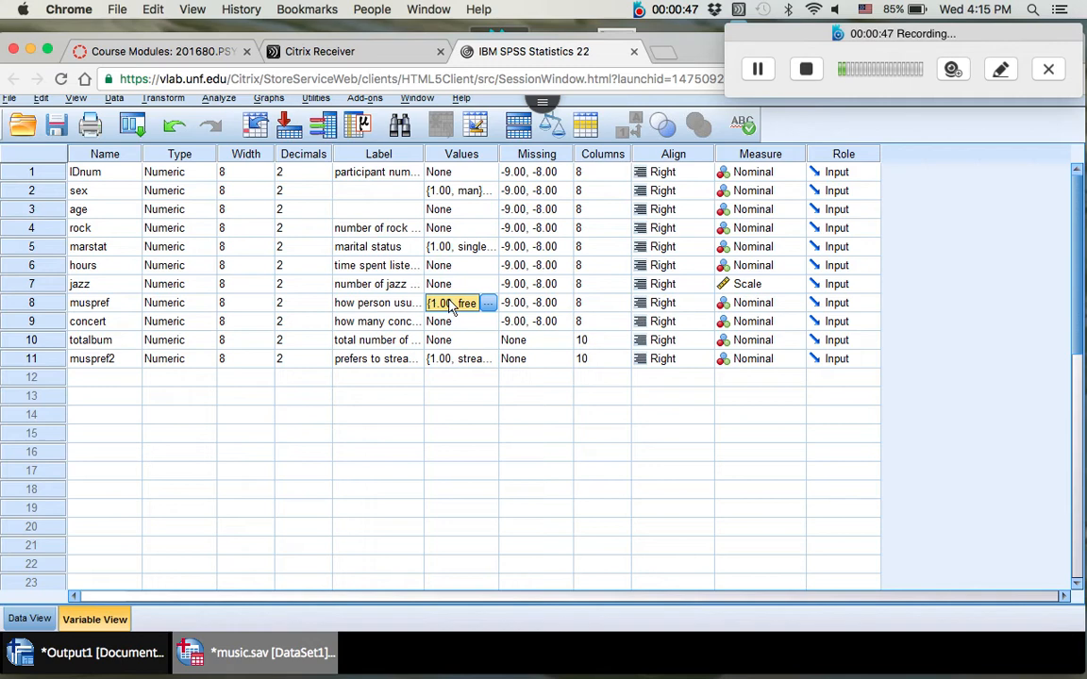
left_click(487, 302)
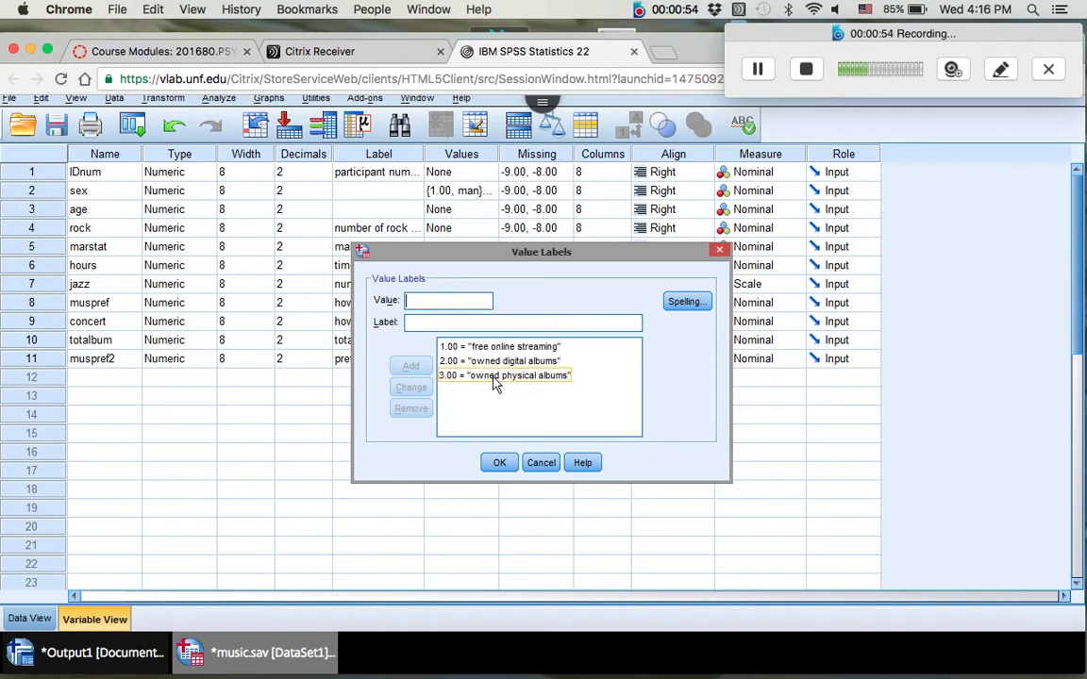
mouse_move(475, 374)
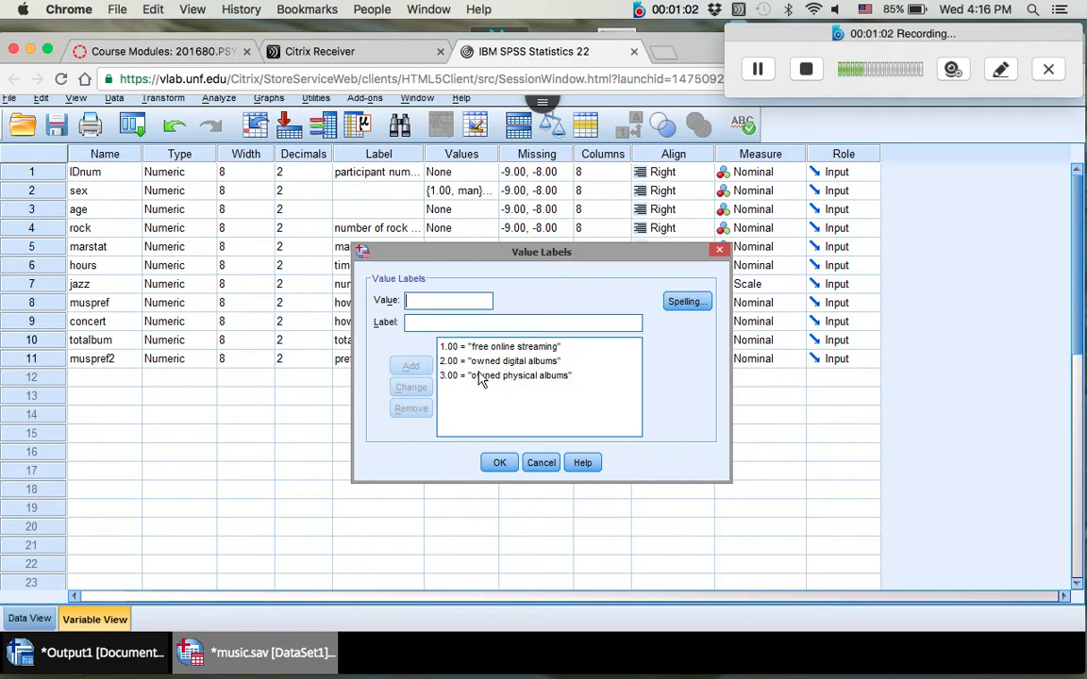
mouse_move(471, 385)
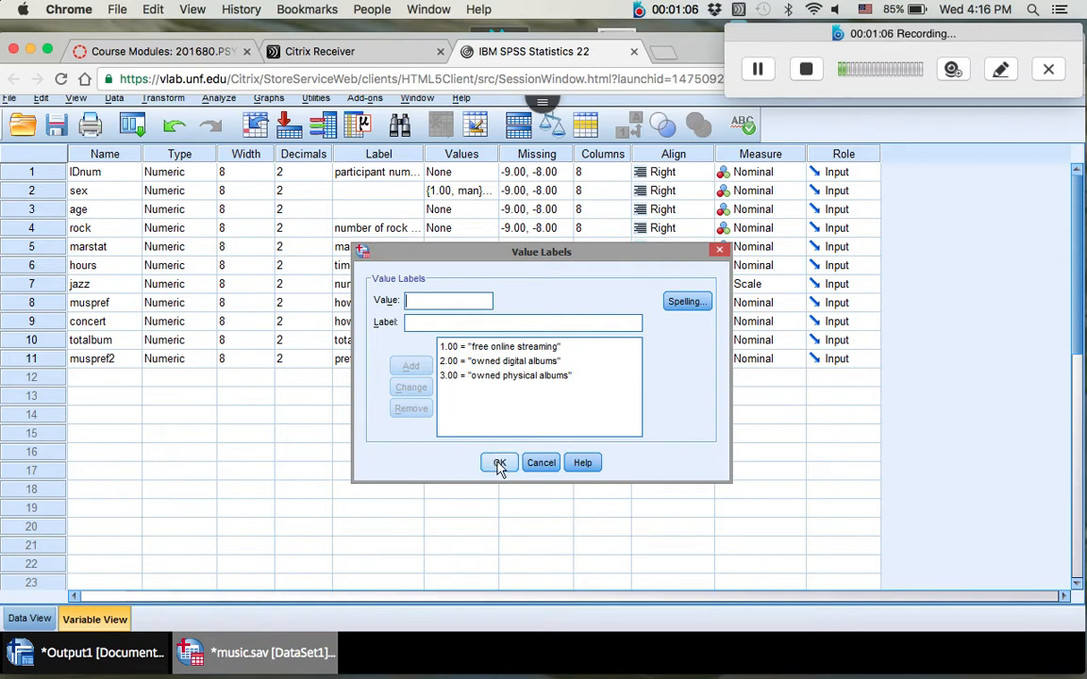
left_click(498, 462)
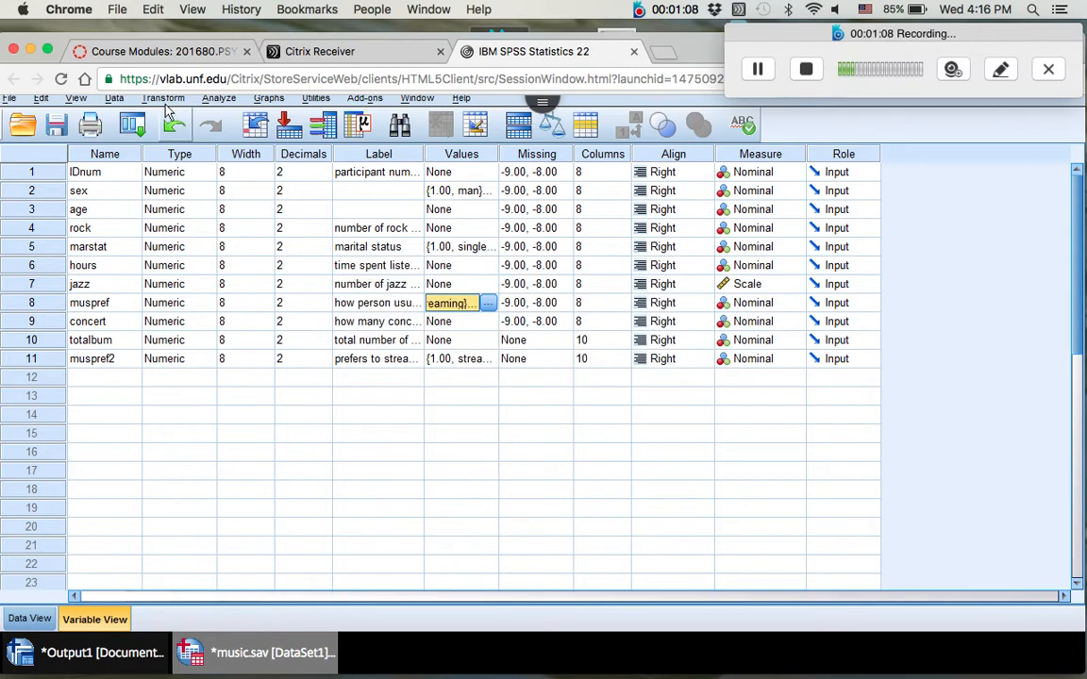
Step: Launch Recode into Different Variables from the Transform menu
left_click(162, 98)
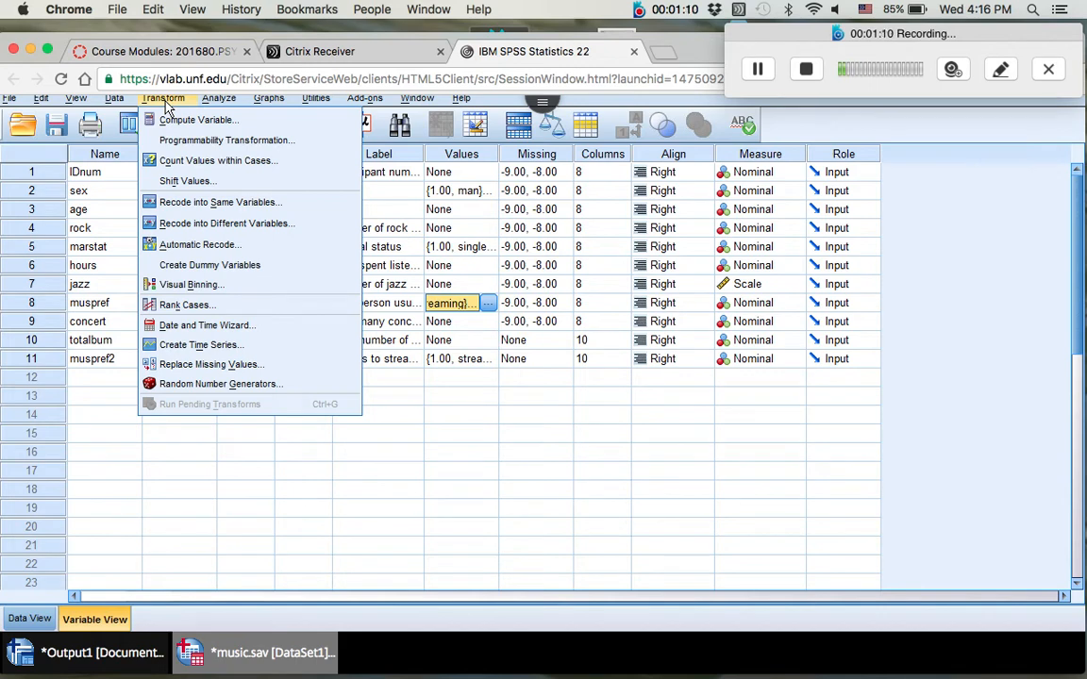
mouse_move(236, 223)
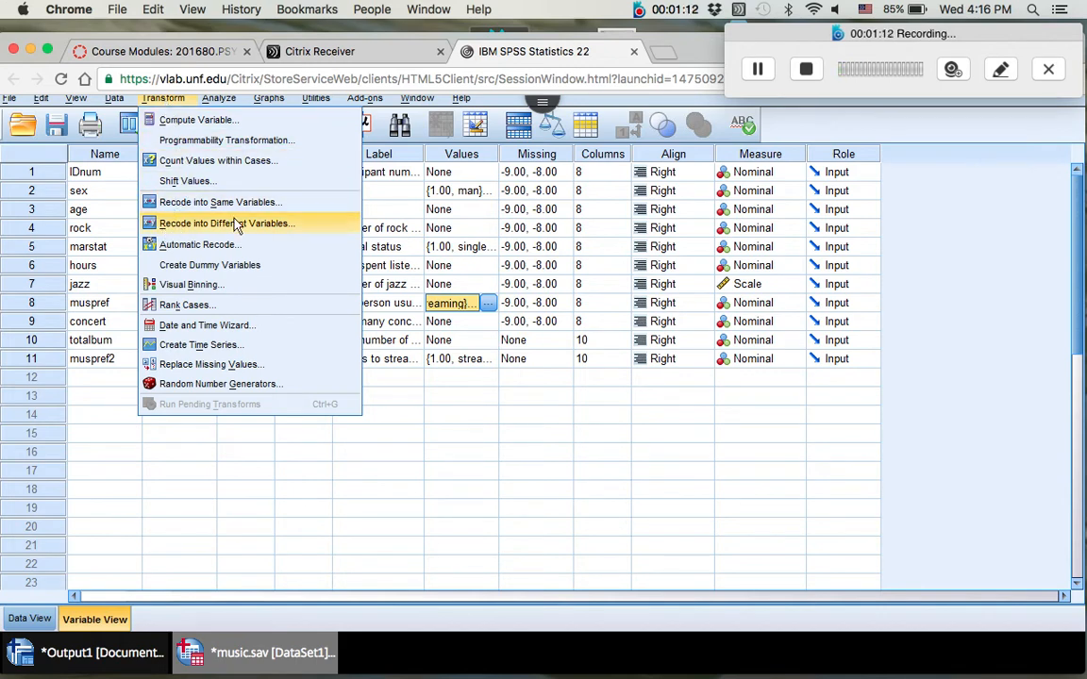
mouse_move(298, 226)
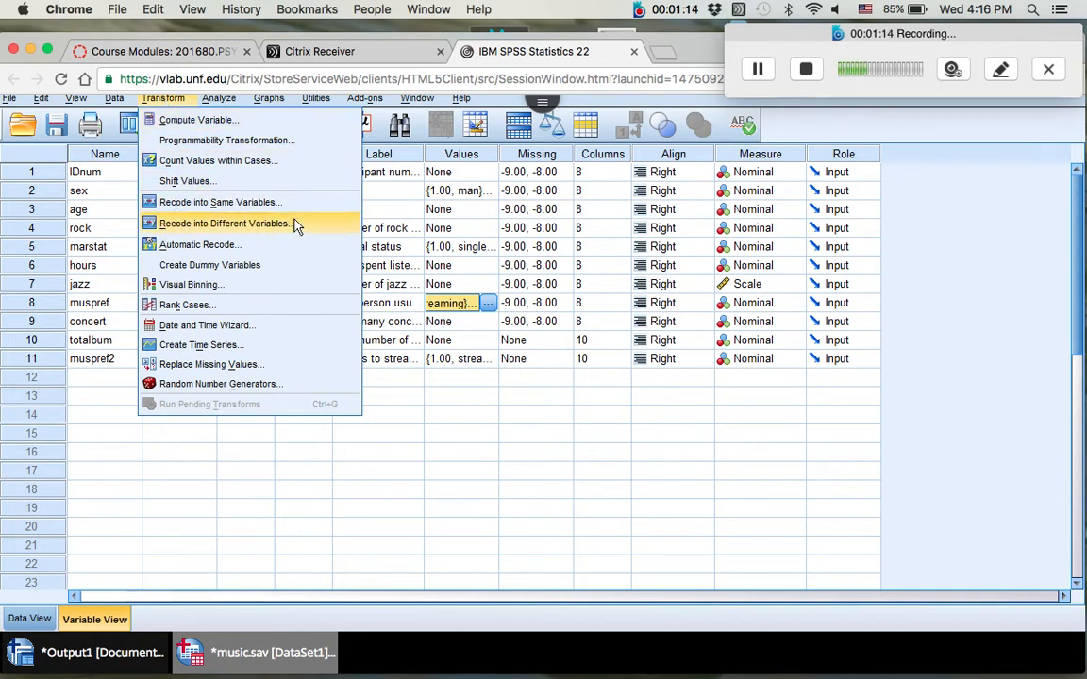
mouse_move(299, 226)
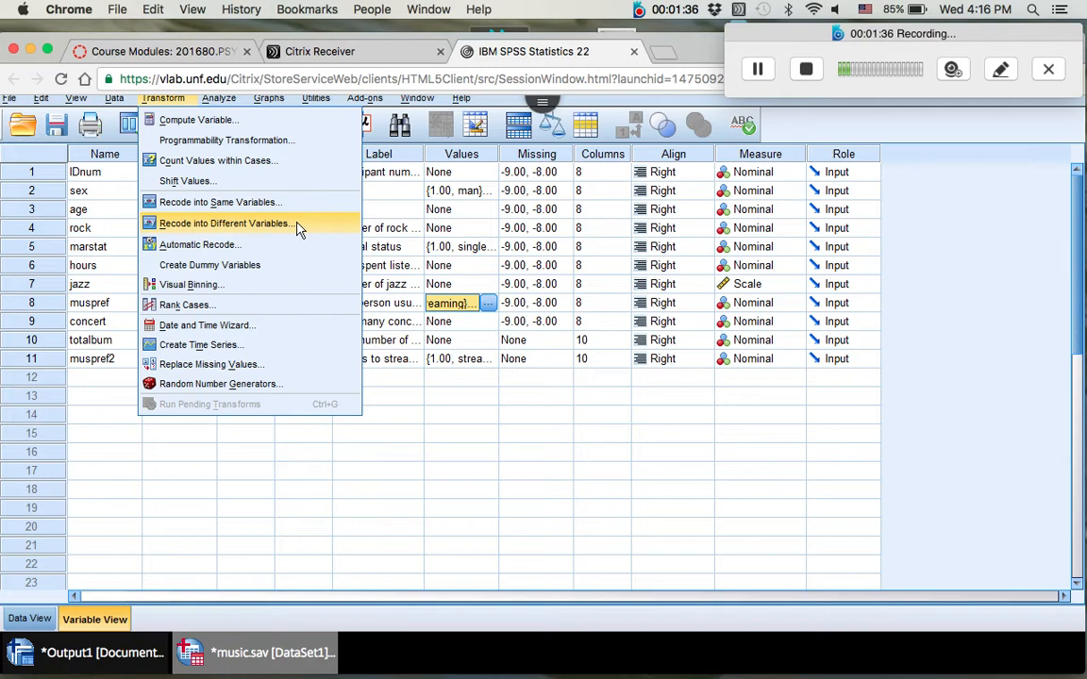
left_click(222, 223)
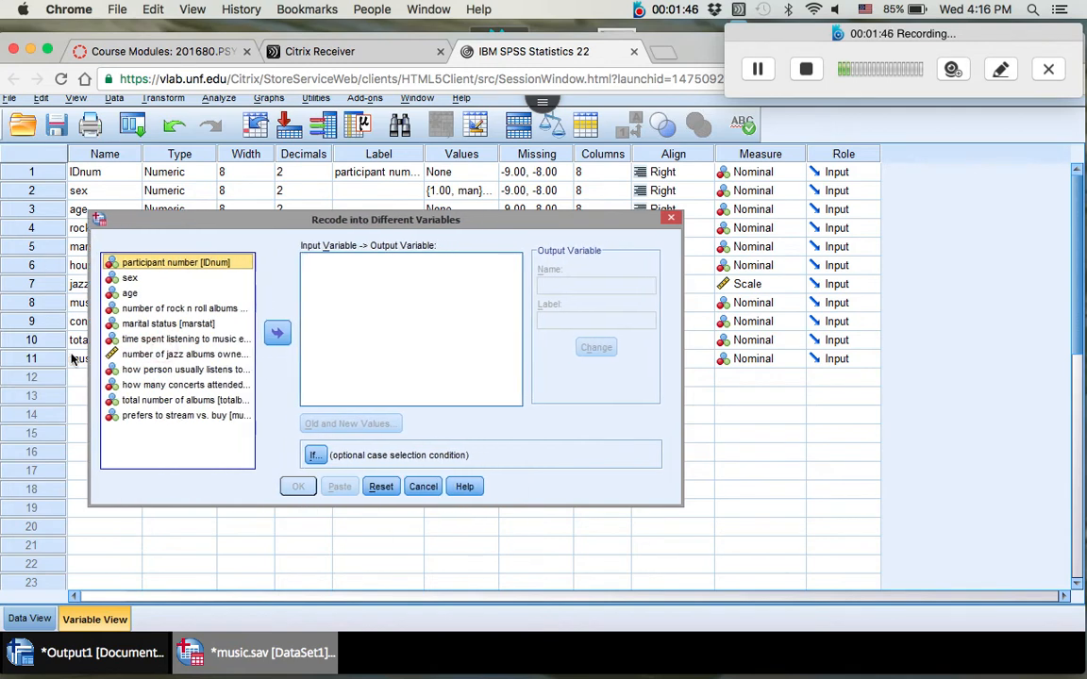
Step: Move 'how person usually listens to music [muspref]' into the input variable list
left_click(155, 400)
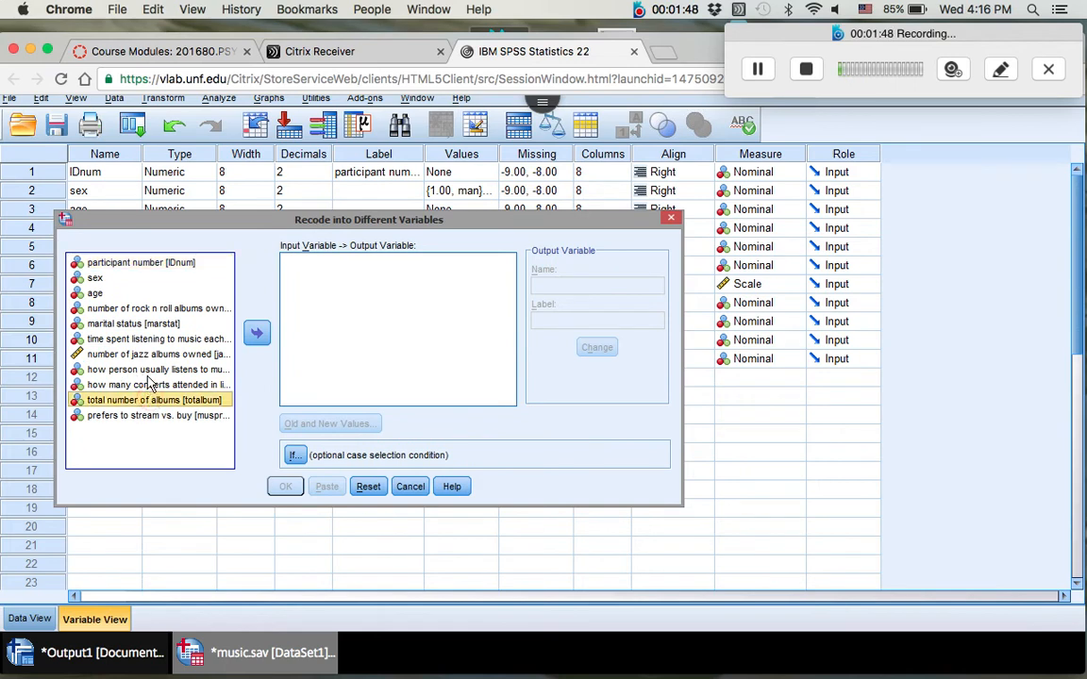
left_click(151, 368)
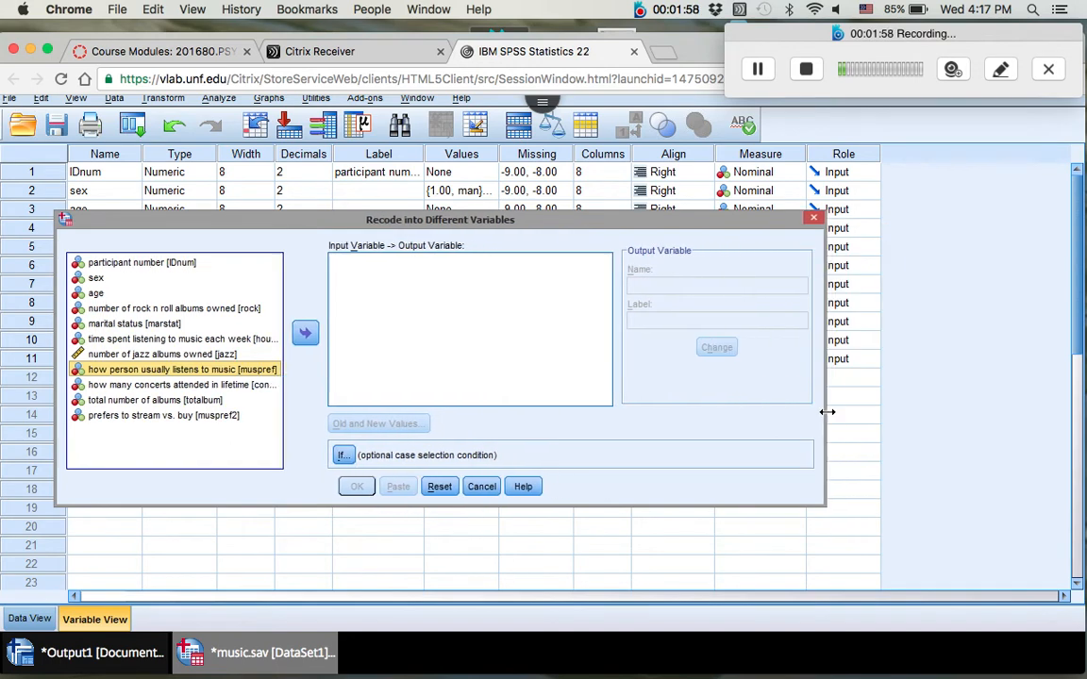
left_click(306, 332)
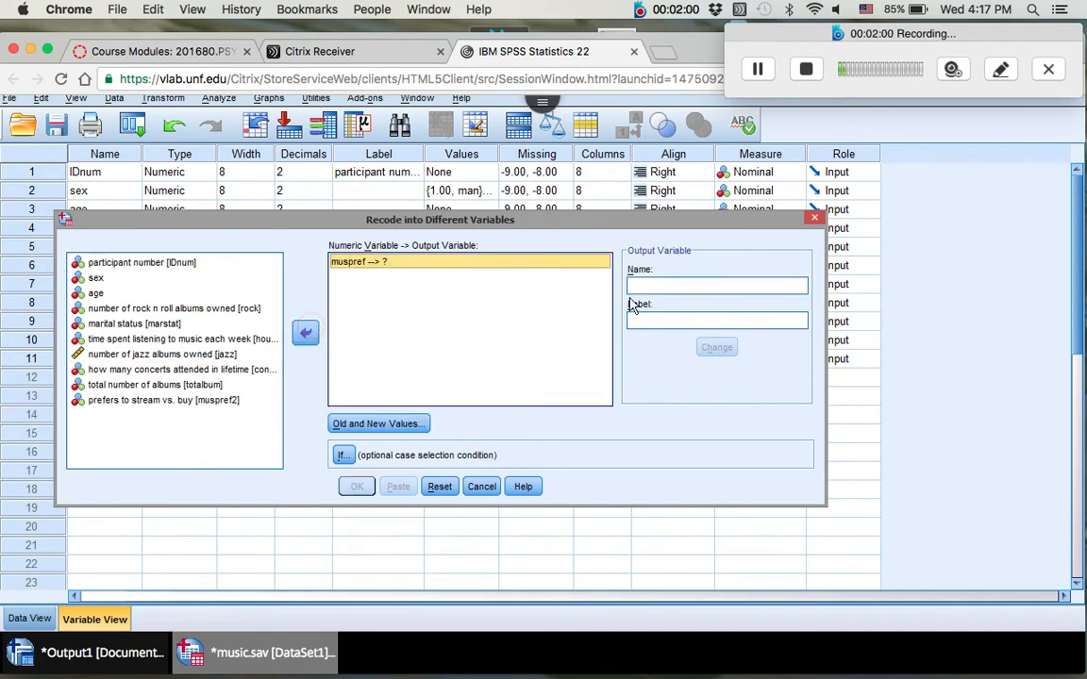
left_click(716, 284)
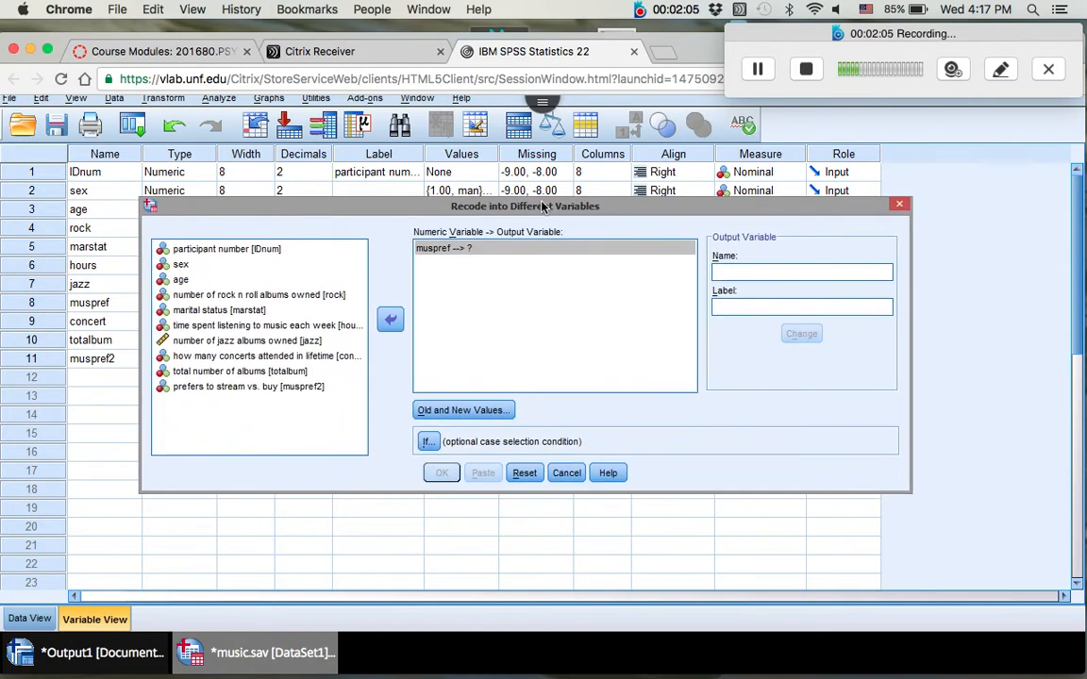
Step: Name the output variable muspref2 with label 'Music Preference, Owned vs Free' and confirm past the duplicate-name warning
left_click(802, 271)
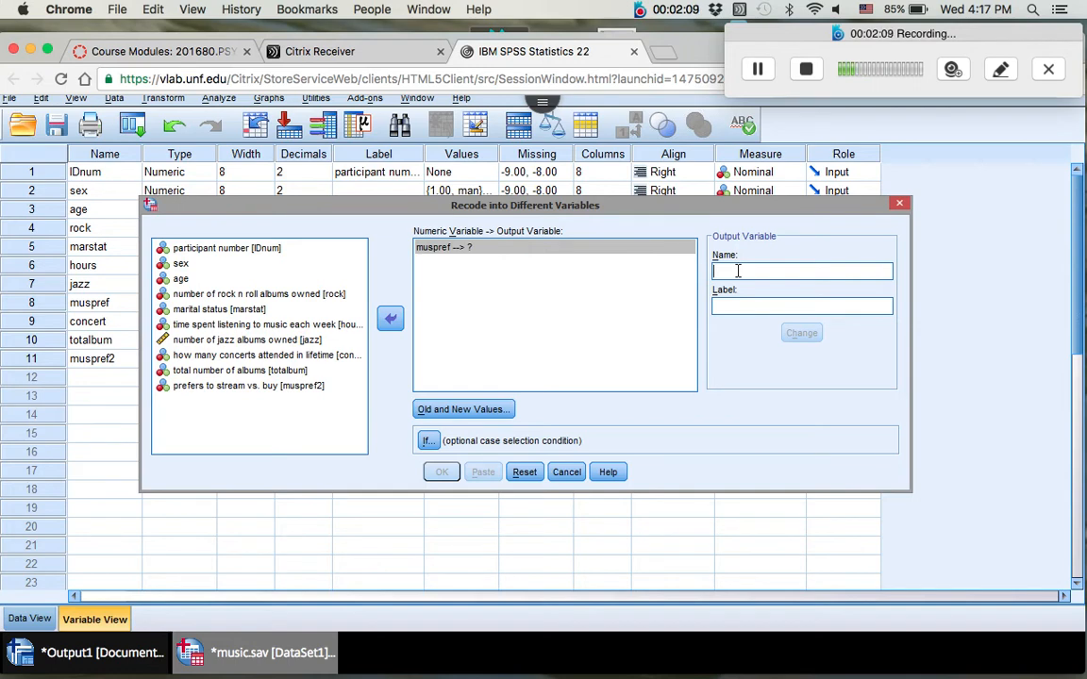
type("m")
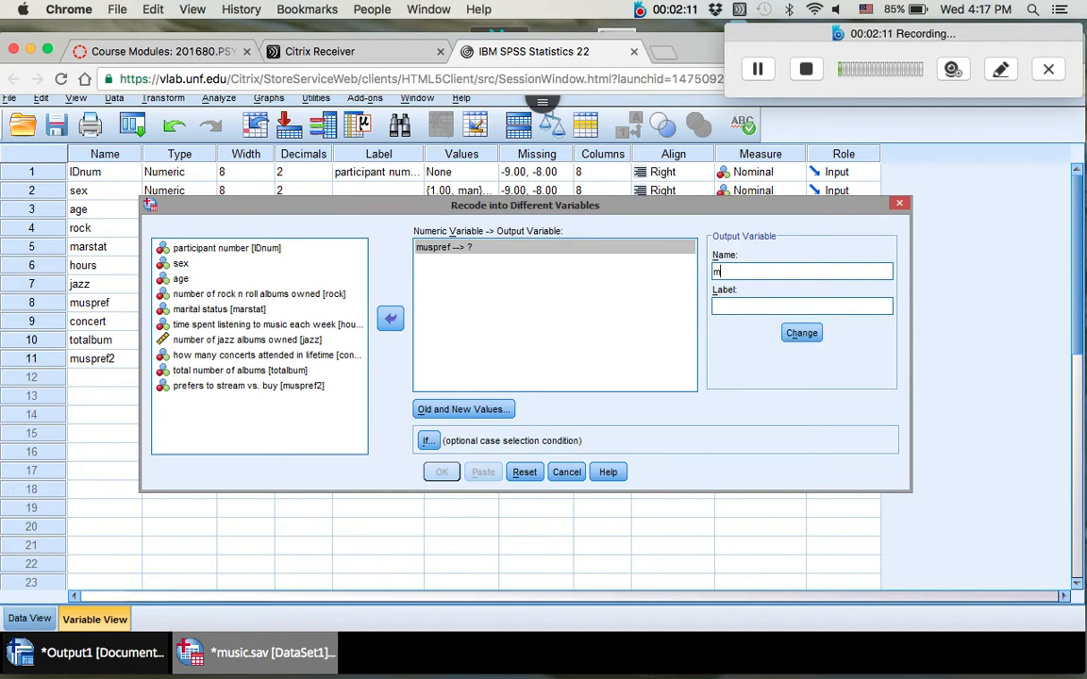
type("uspref2")
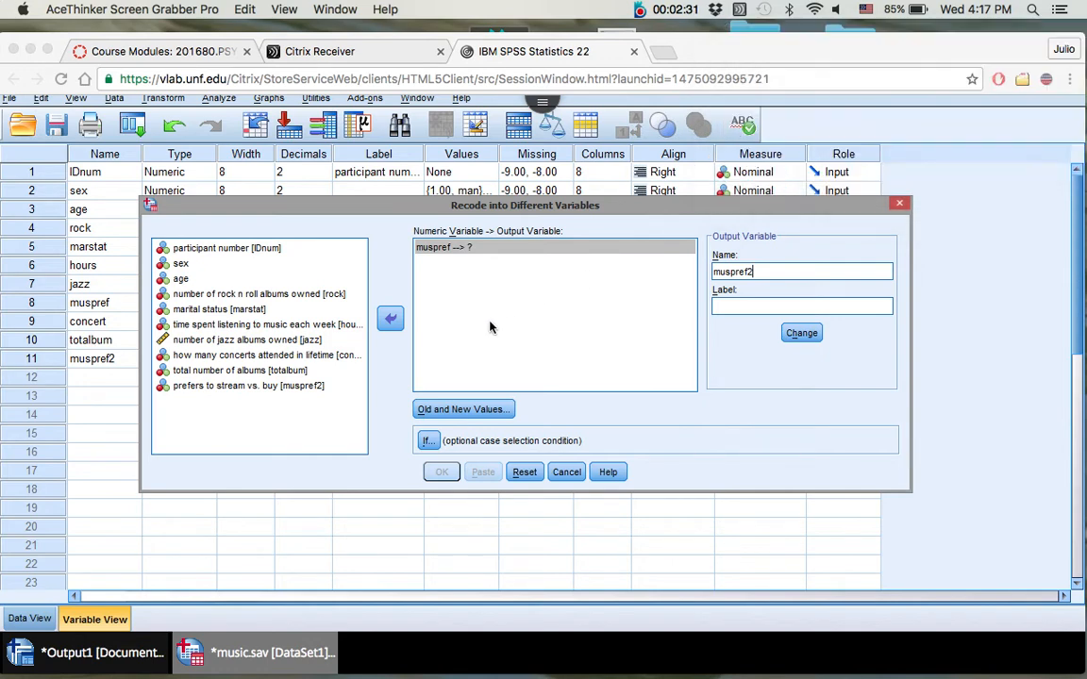
left_click(800, 305)
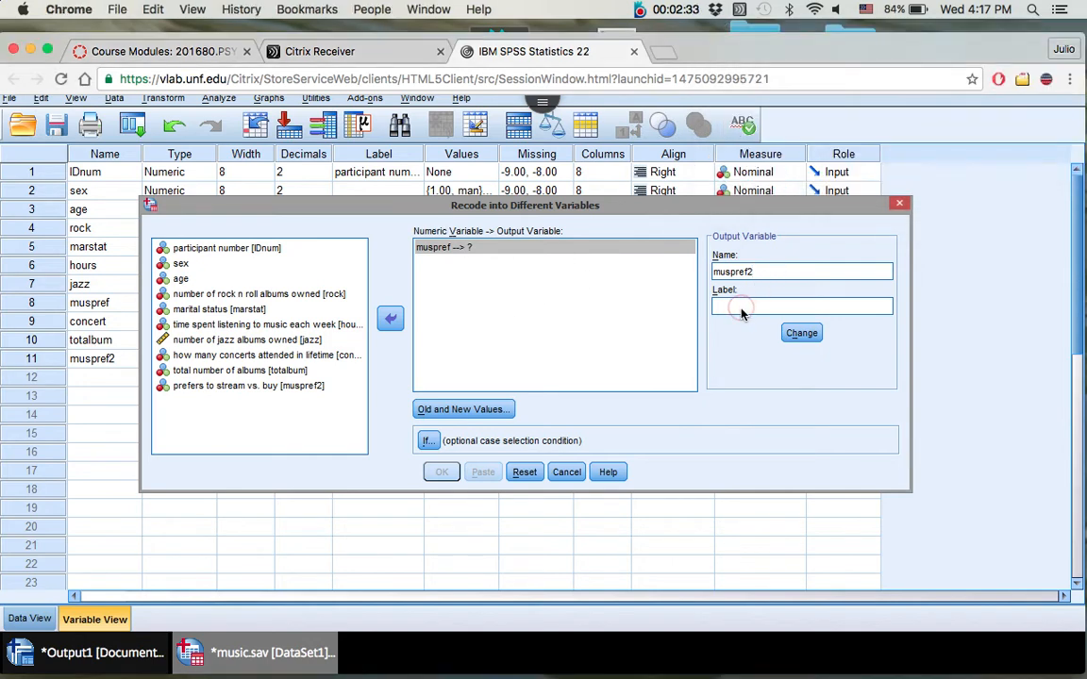
type("Music Preference, Owned vs Free")
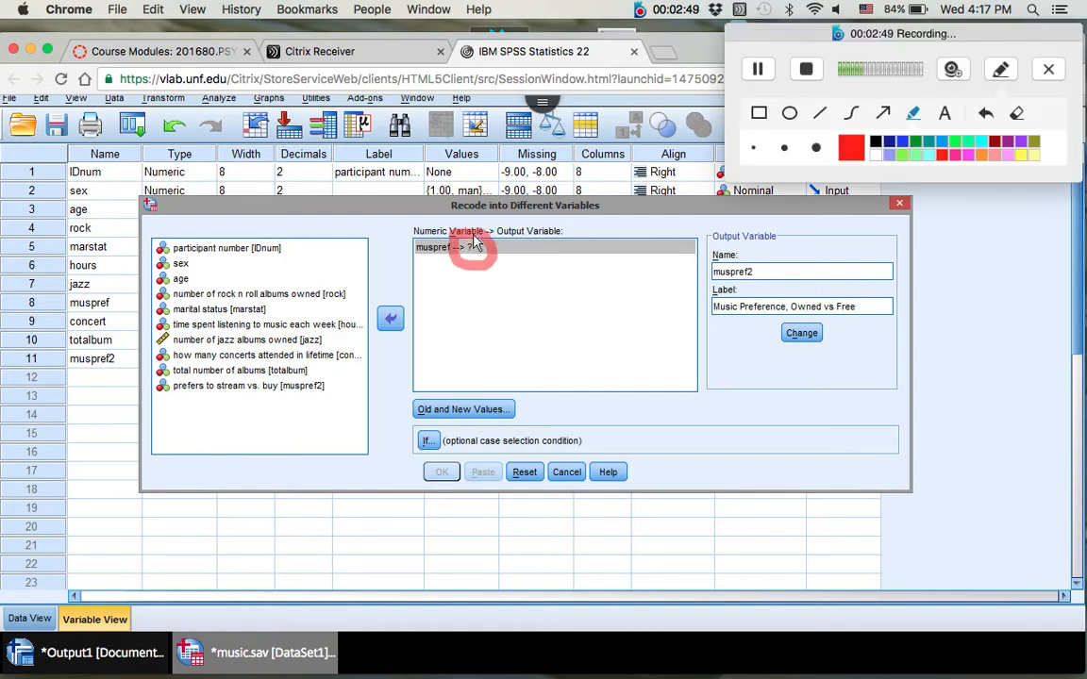
mouse_move(464, 317)
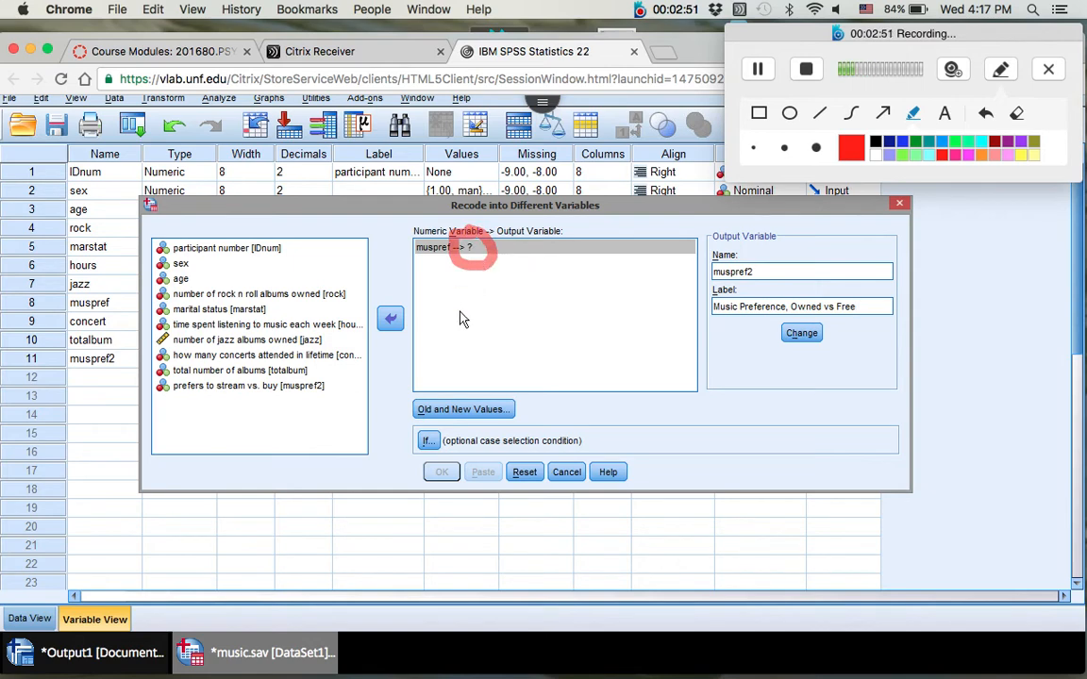
mouse_move(649, 324)
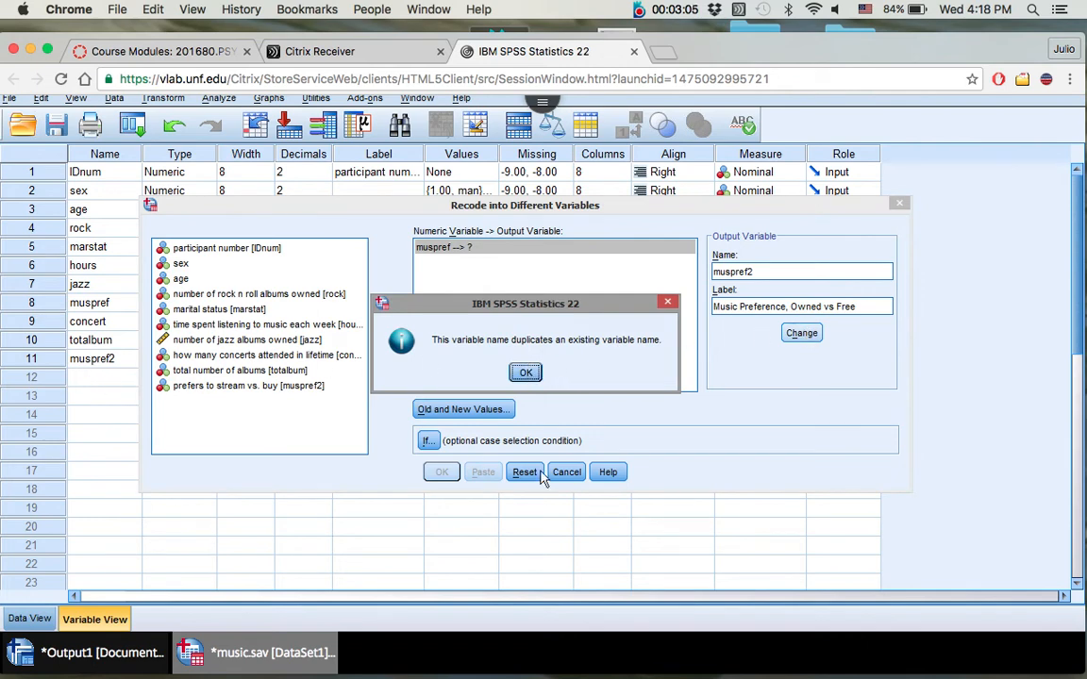
left_click(525, 371)
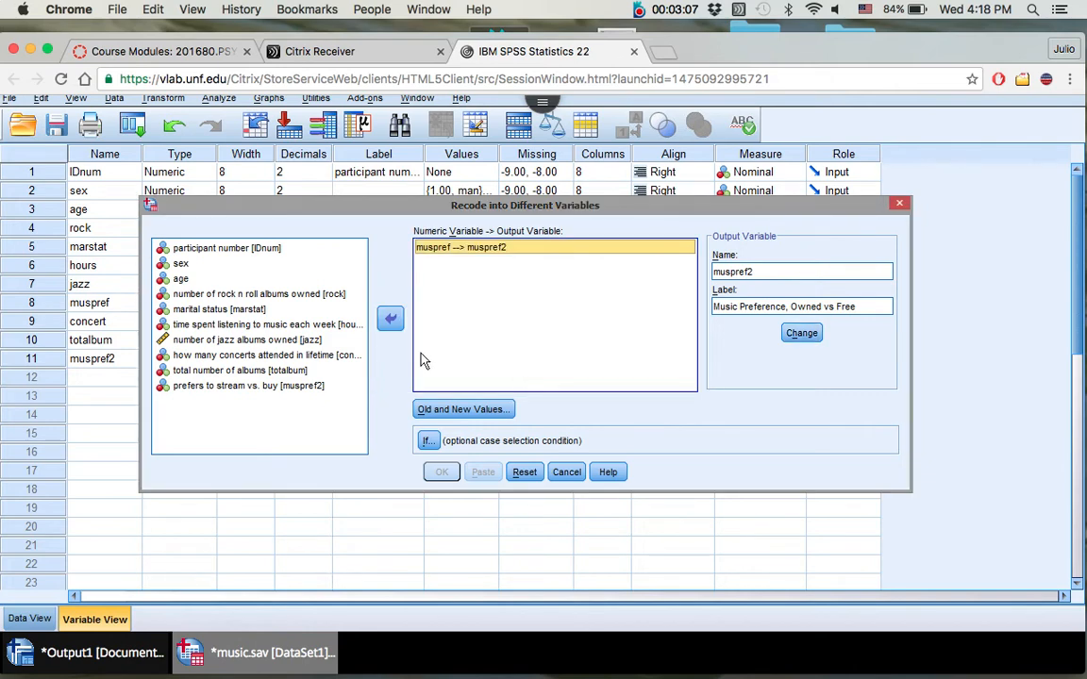
mouse_move(476, 404)
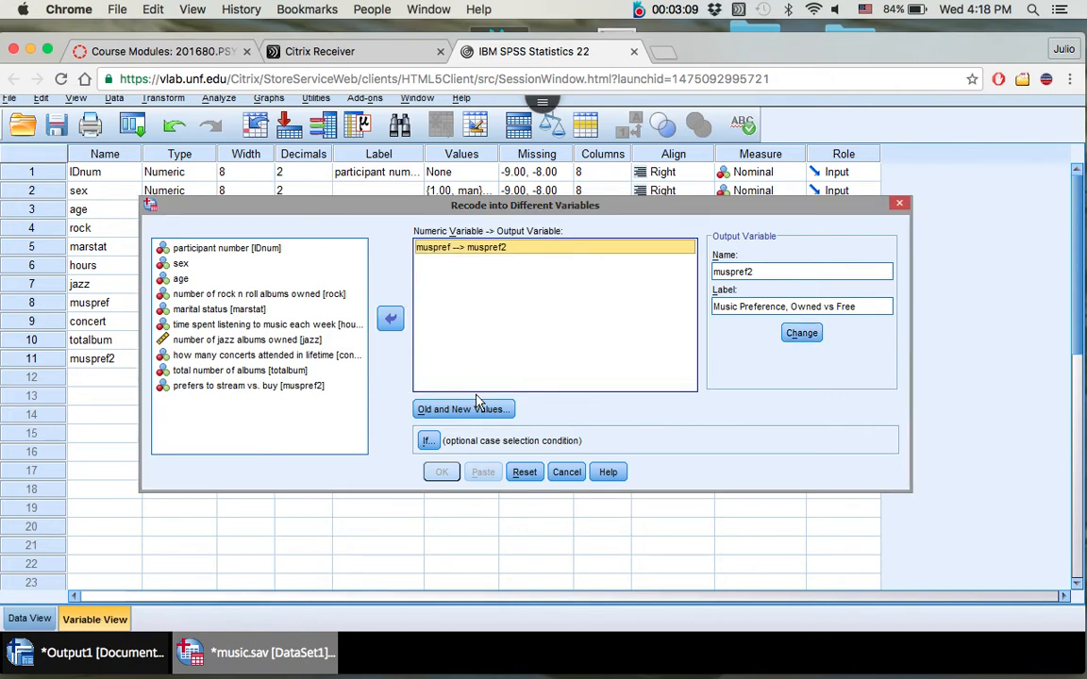
mouse_move(491, 277)
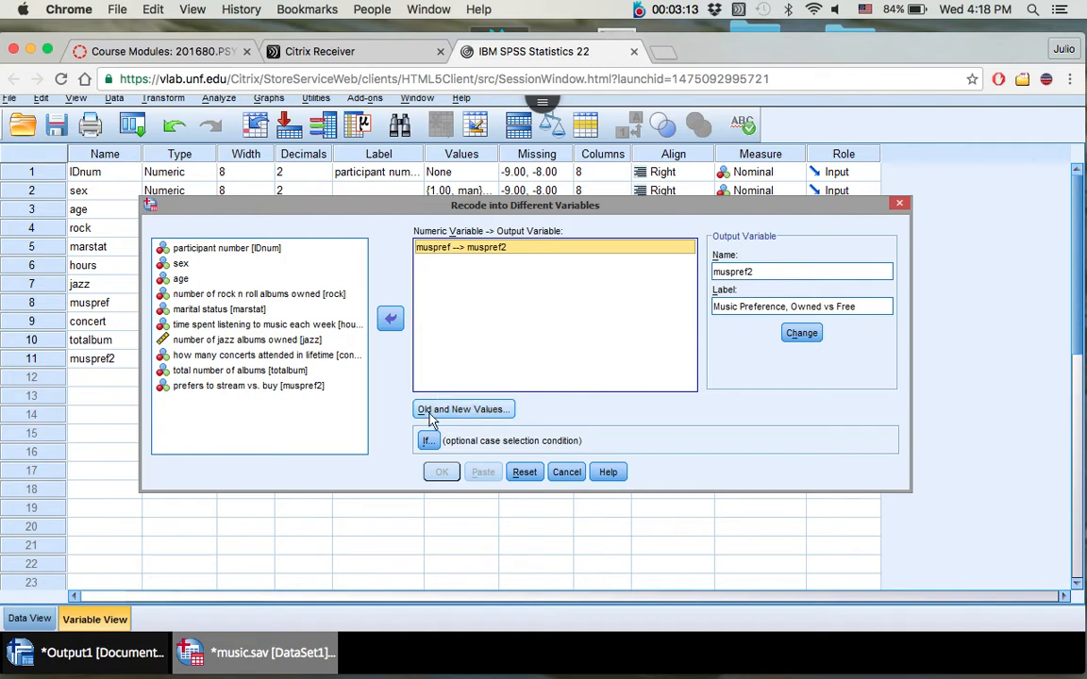
mouse_move(436, 415)
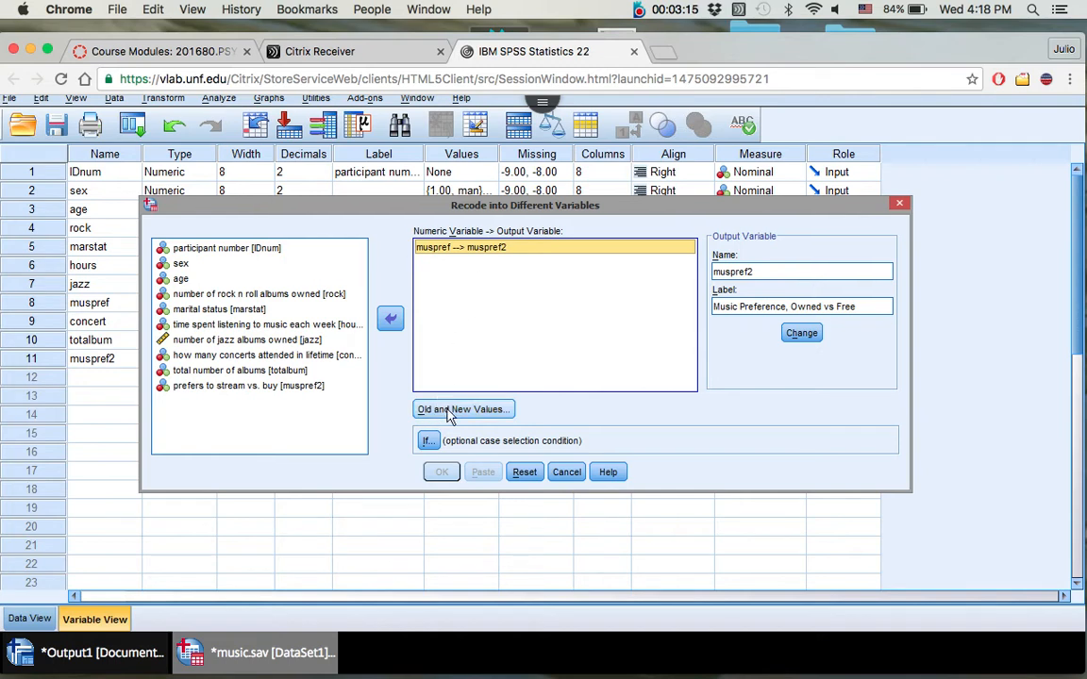
mouse_move(481, 425)
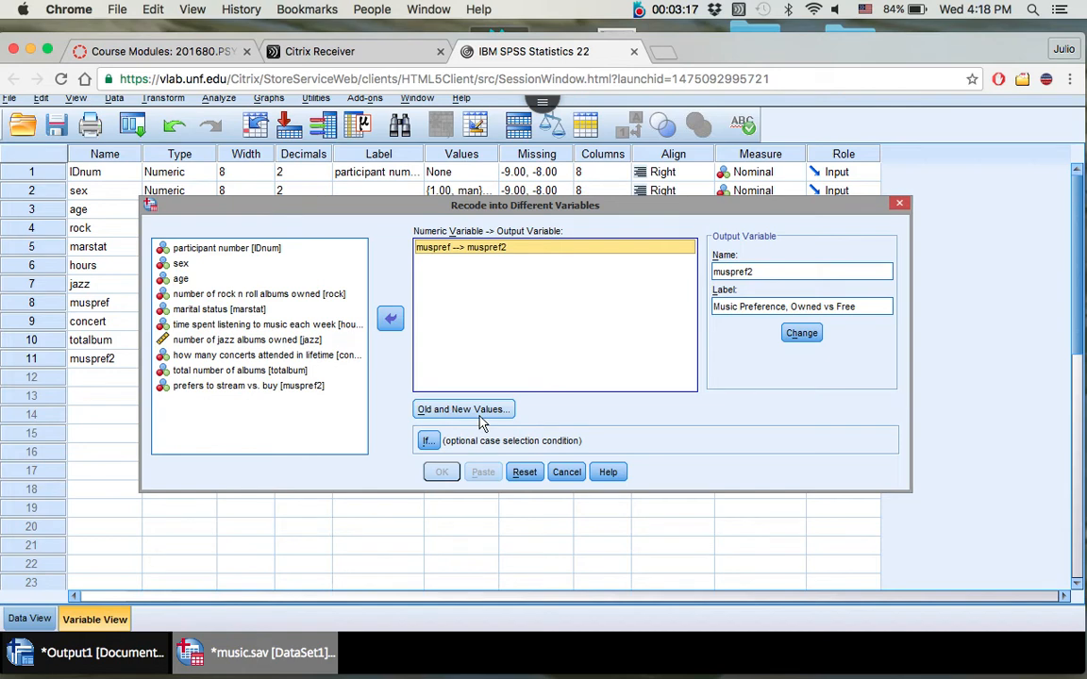
Step: Add old-to-new value rules 1→1, 2→2 and 3→2 in Old and New Values
left_click(465, 408)
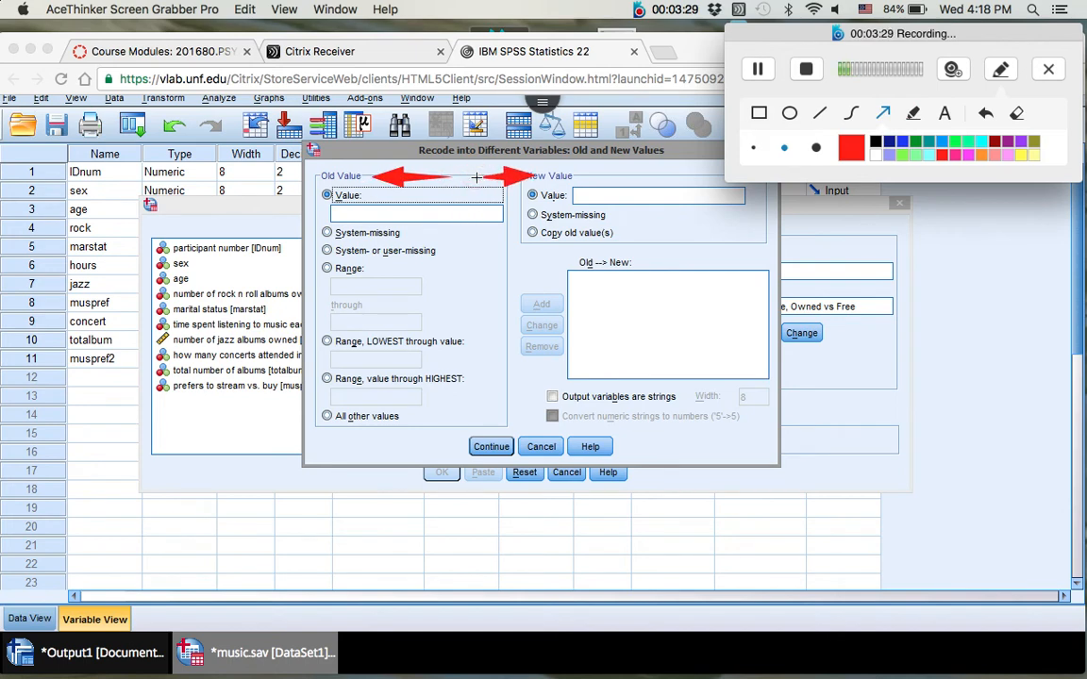
mouse_move(505, 273)
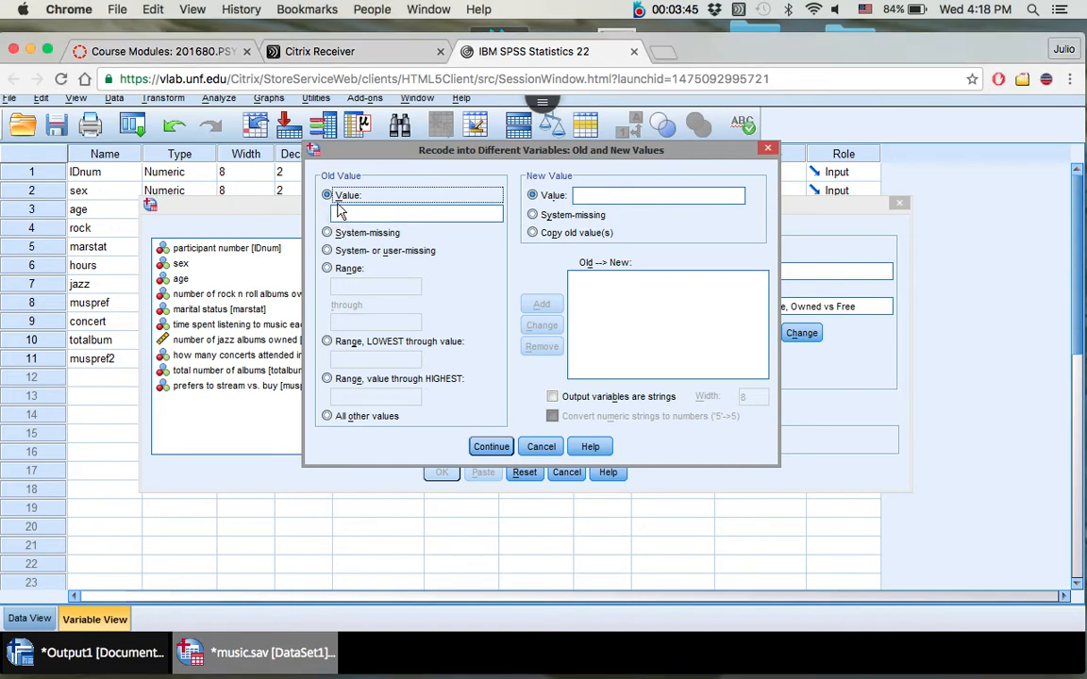
left_click(413, 211)
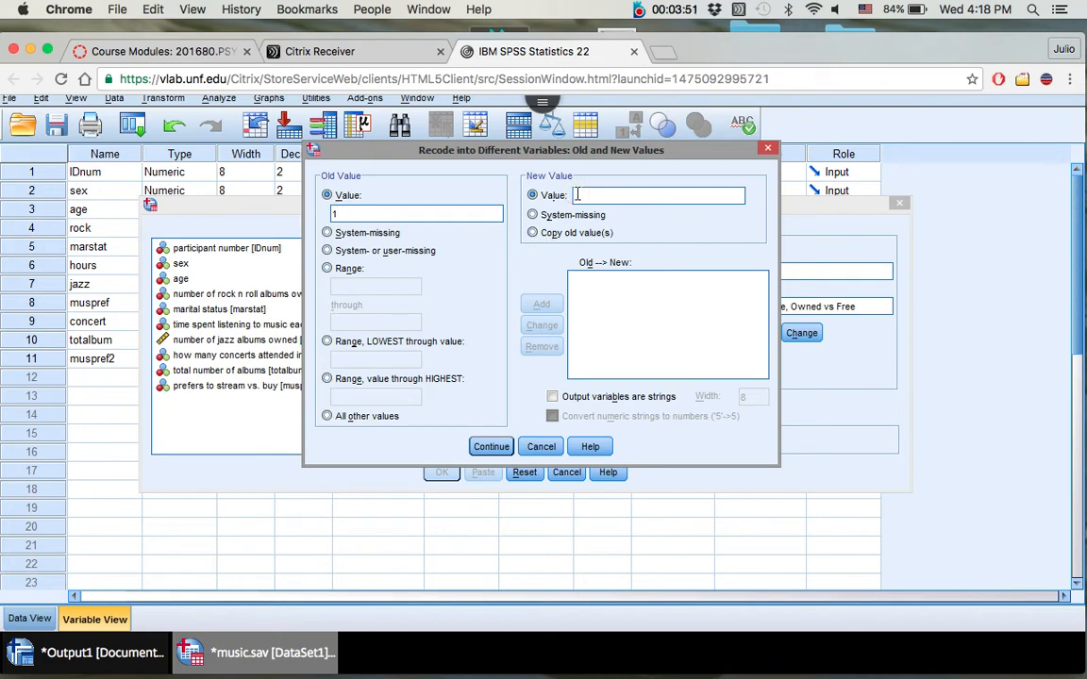
type("1")
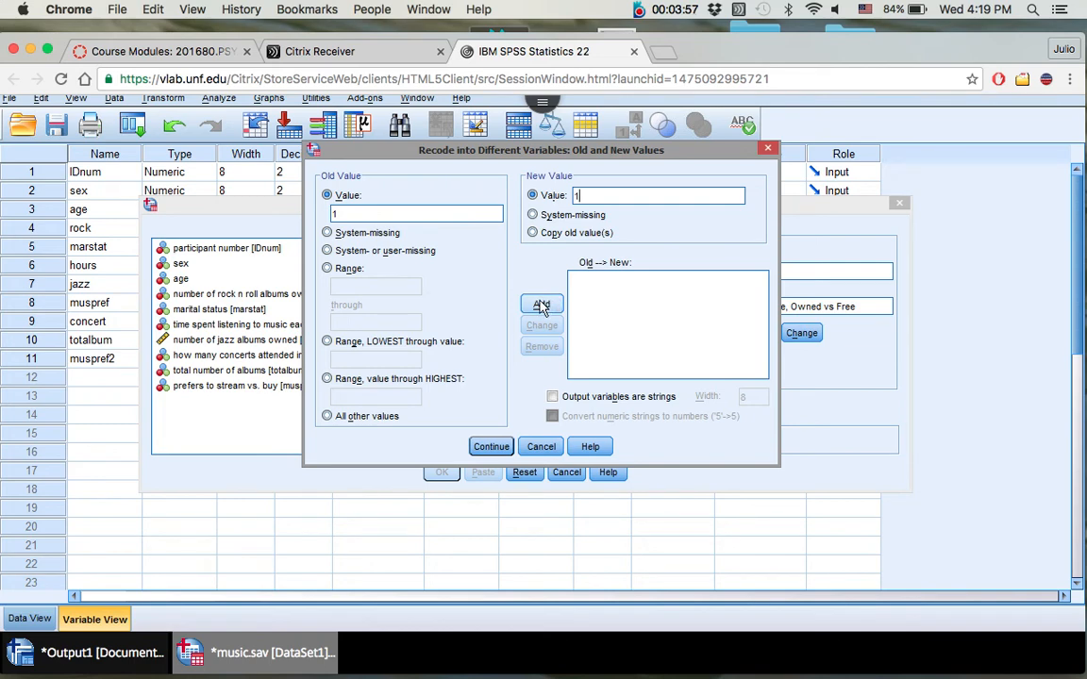
left_click(540, 304)
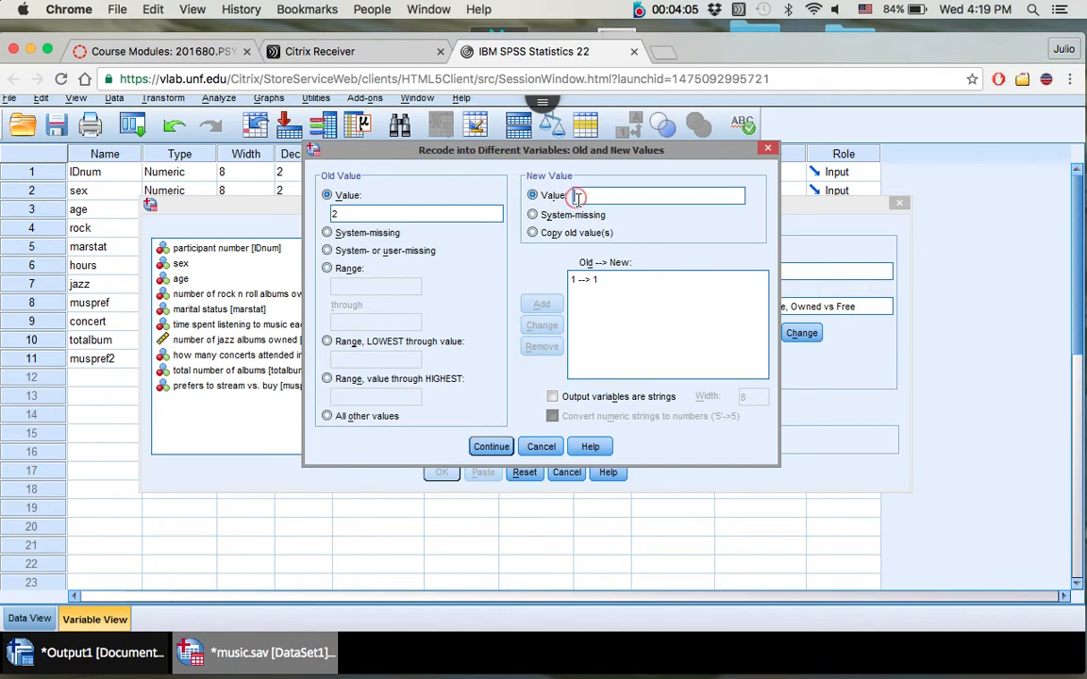
type("2")
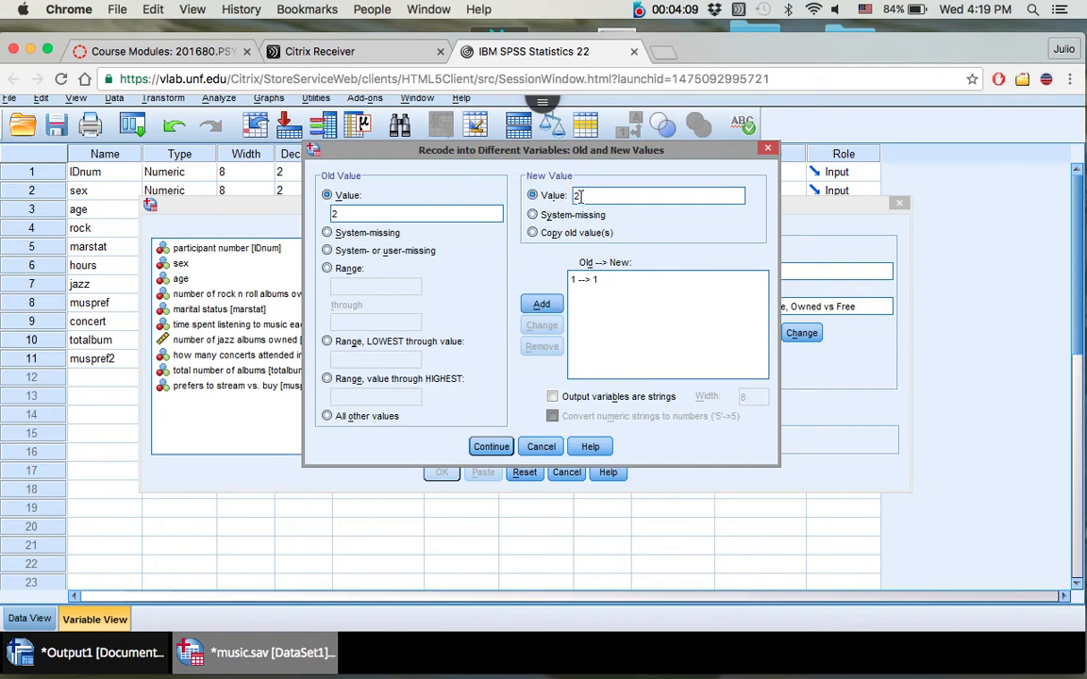
left_click(539, 302)
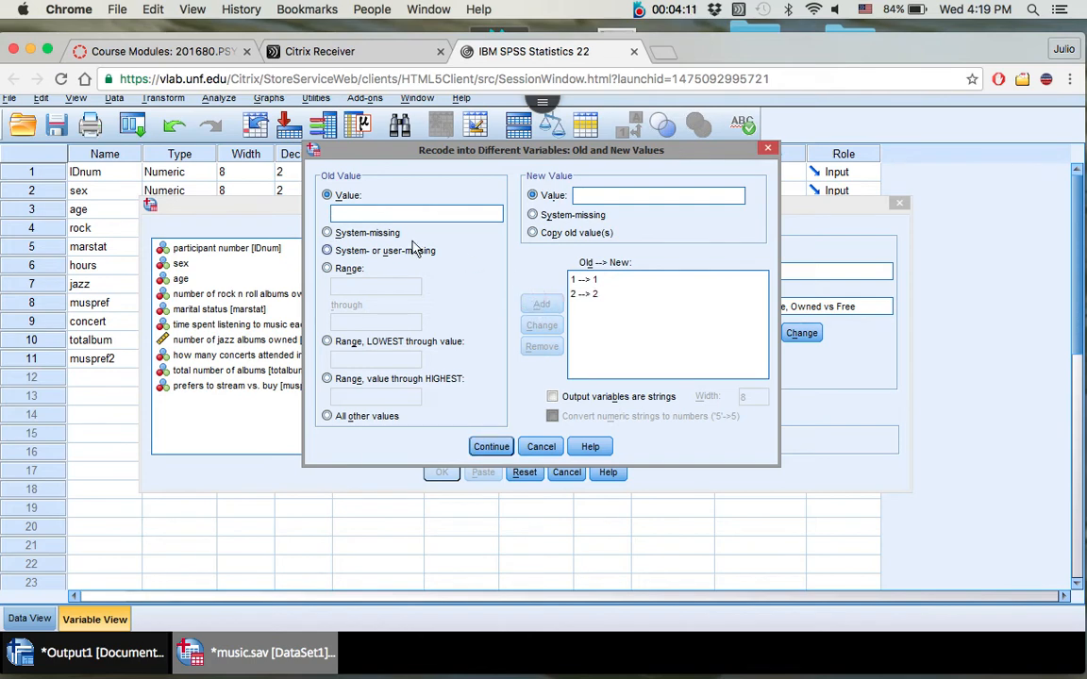
type("3")
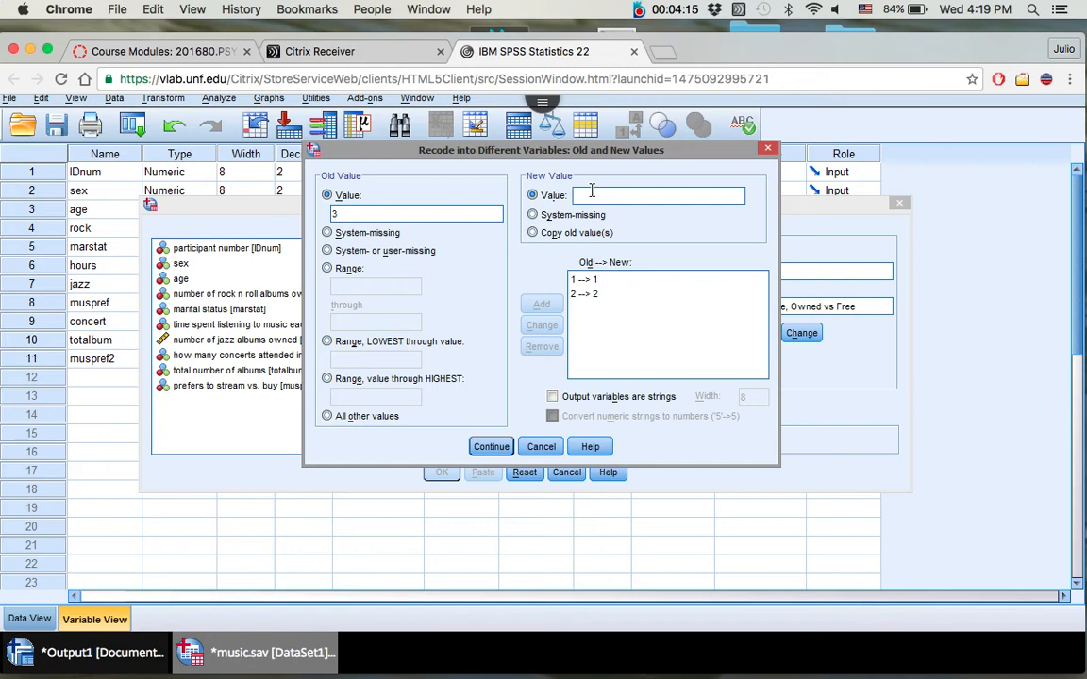
type("2")
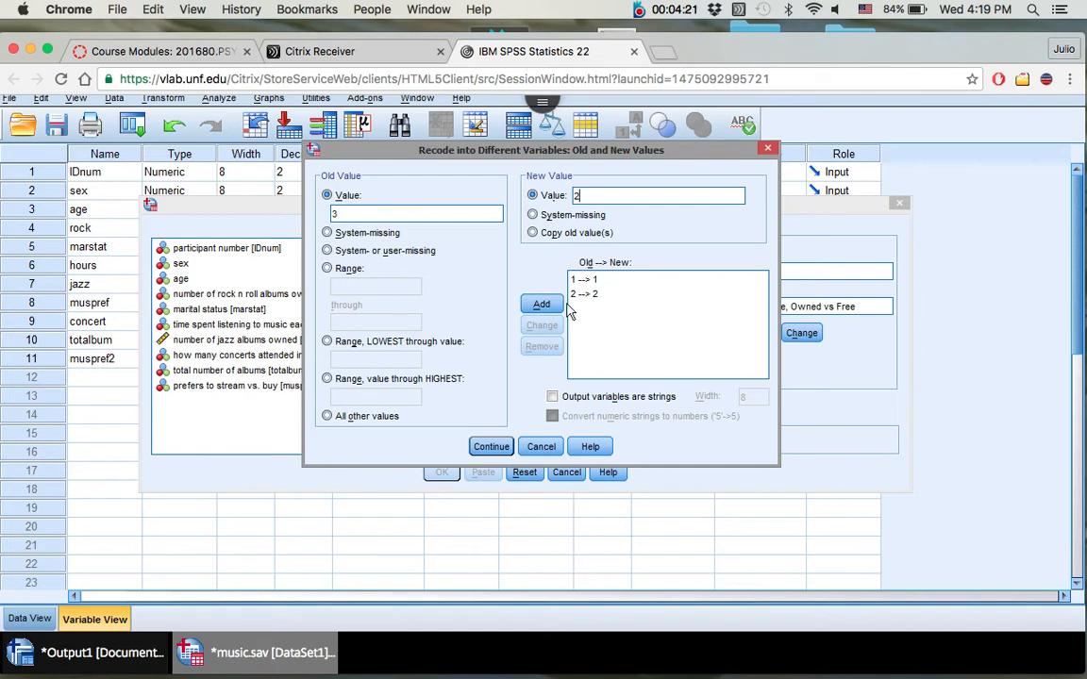
left_click(540, 302)
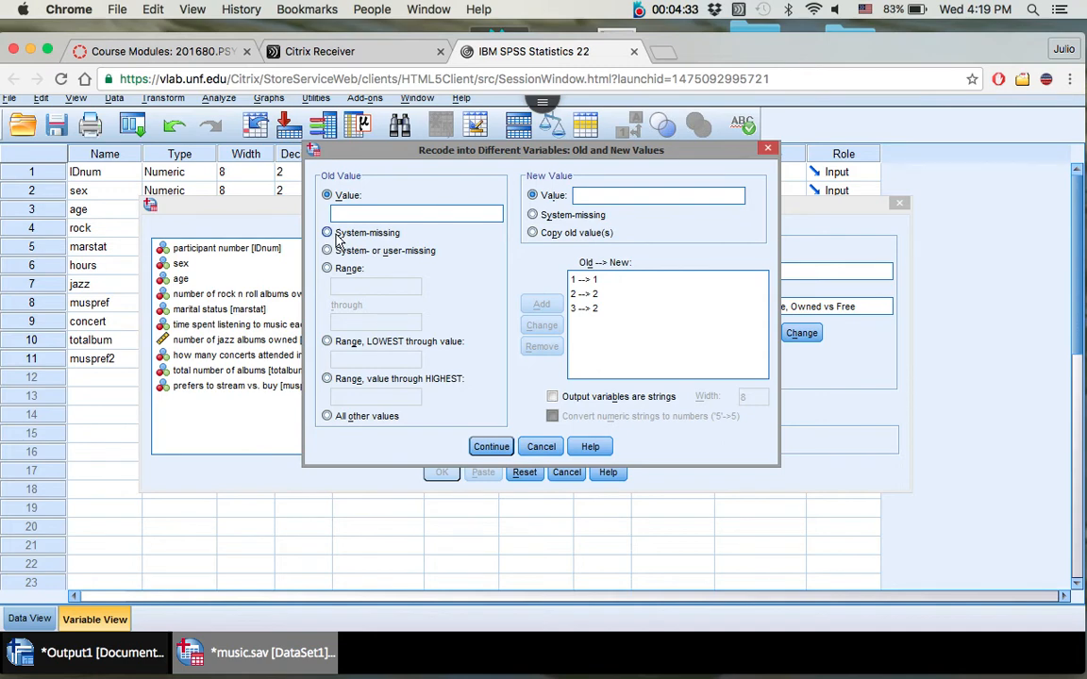
Step: Add rules sending system- or user-missing to system-missing and copying all other values unchanged
left_click(328, 249)
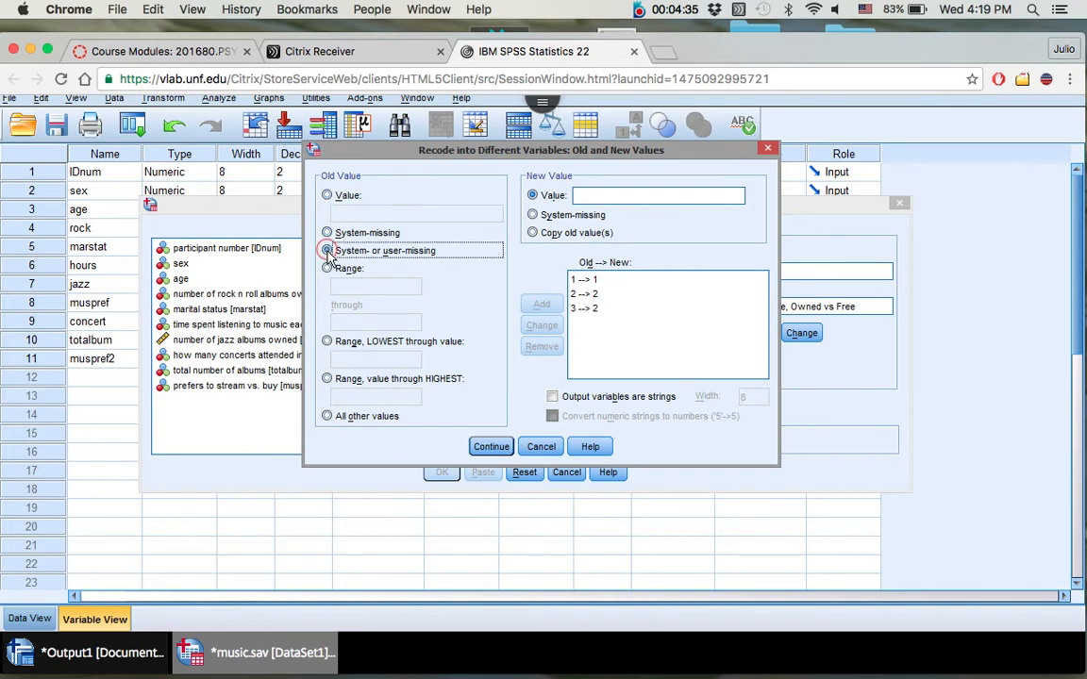
left_click(329, 249)
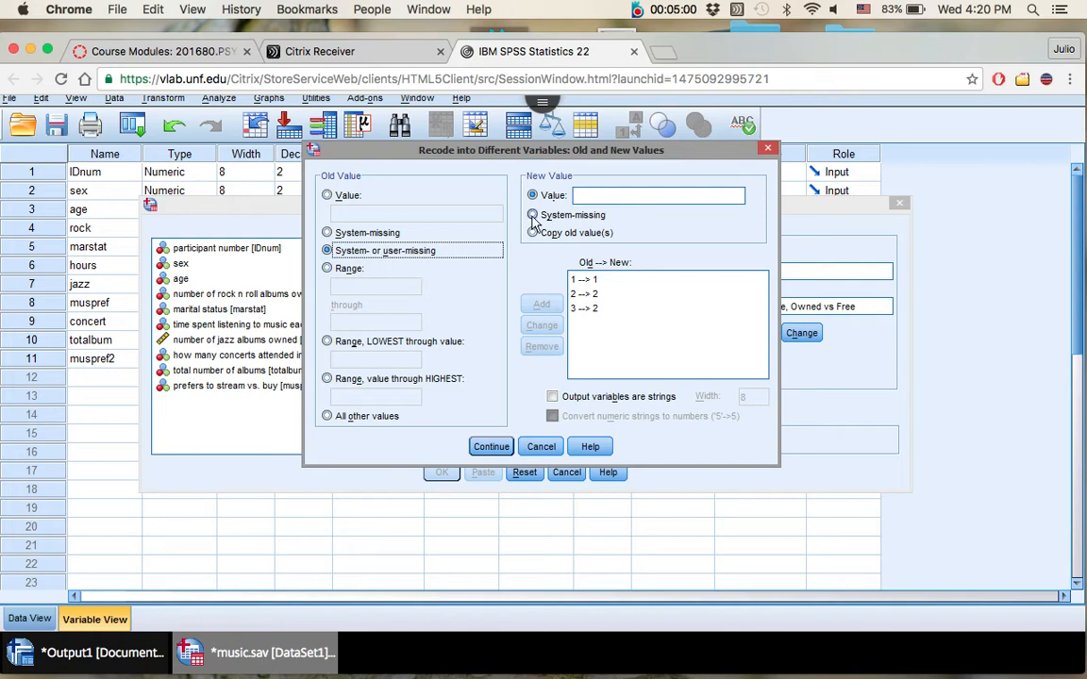
left_click(532, 215)
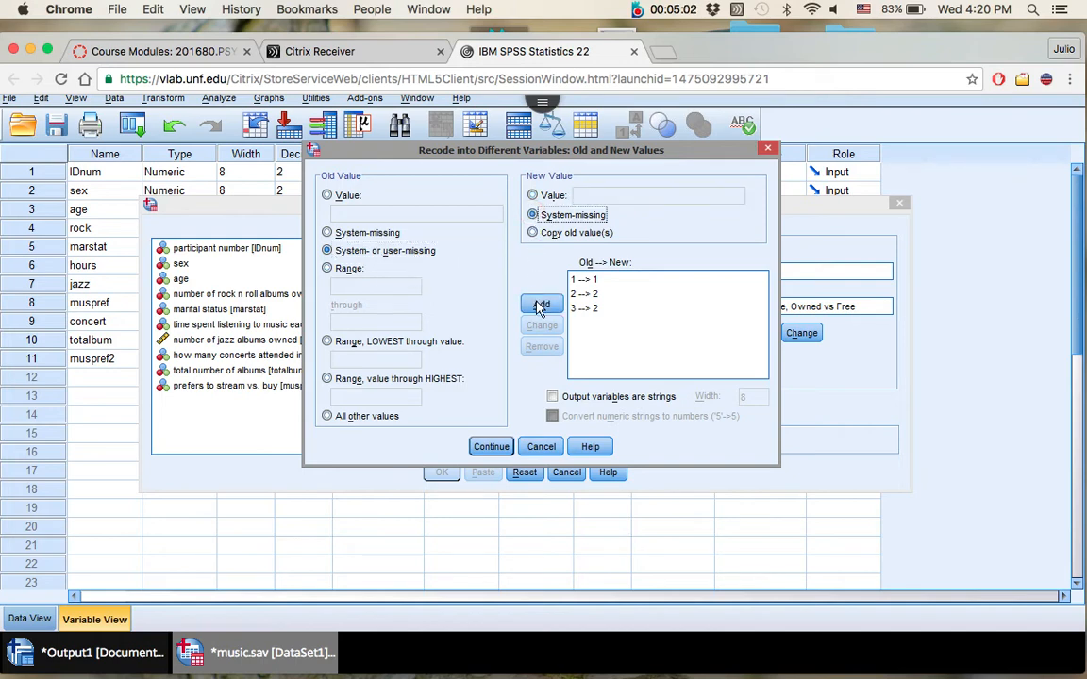
left_click(539, 304)
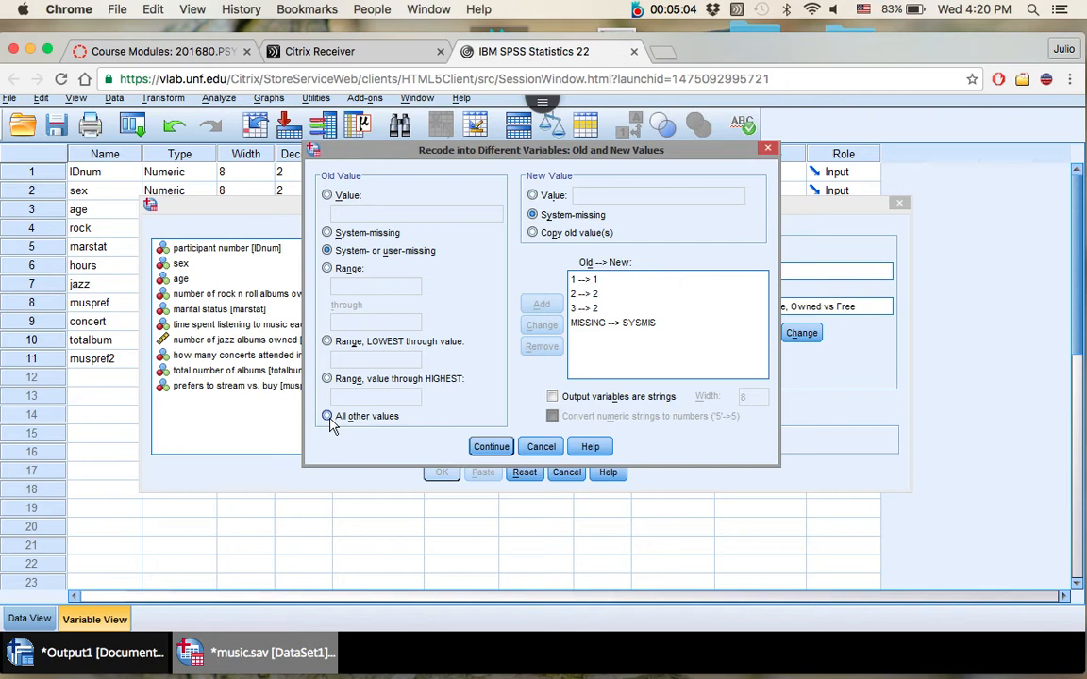
left_click(328, 417)
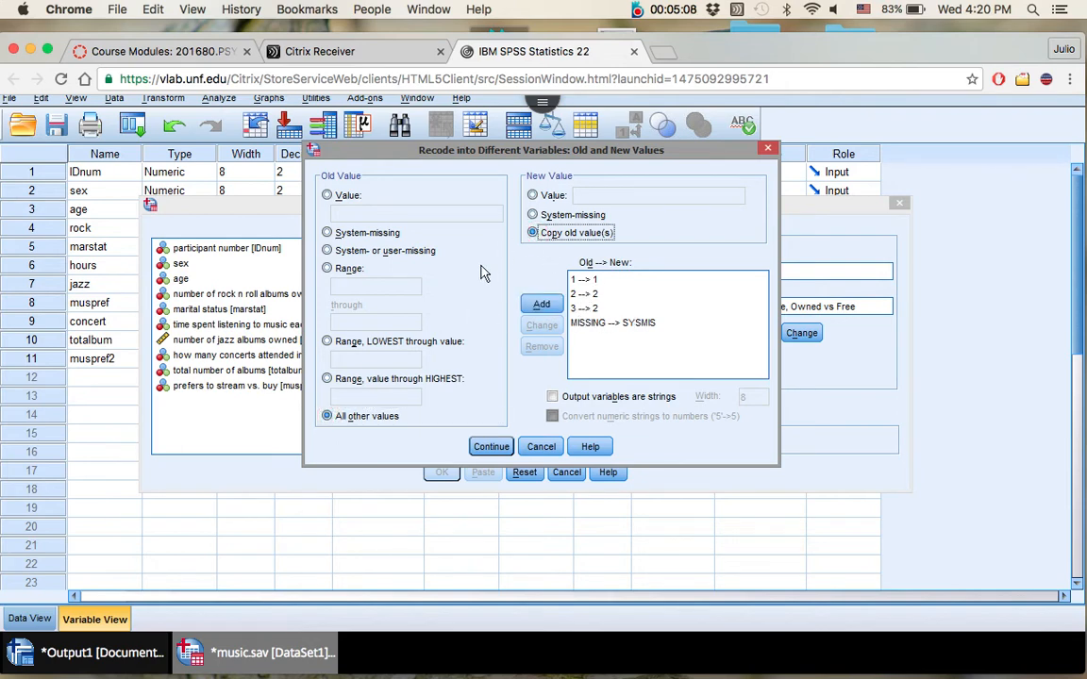
left_click(328, 417)
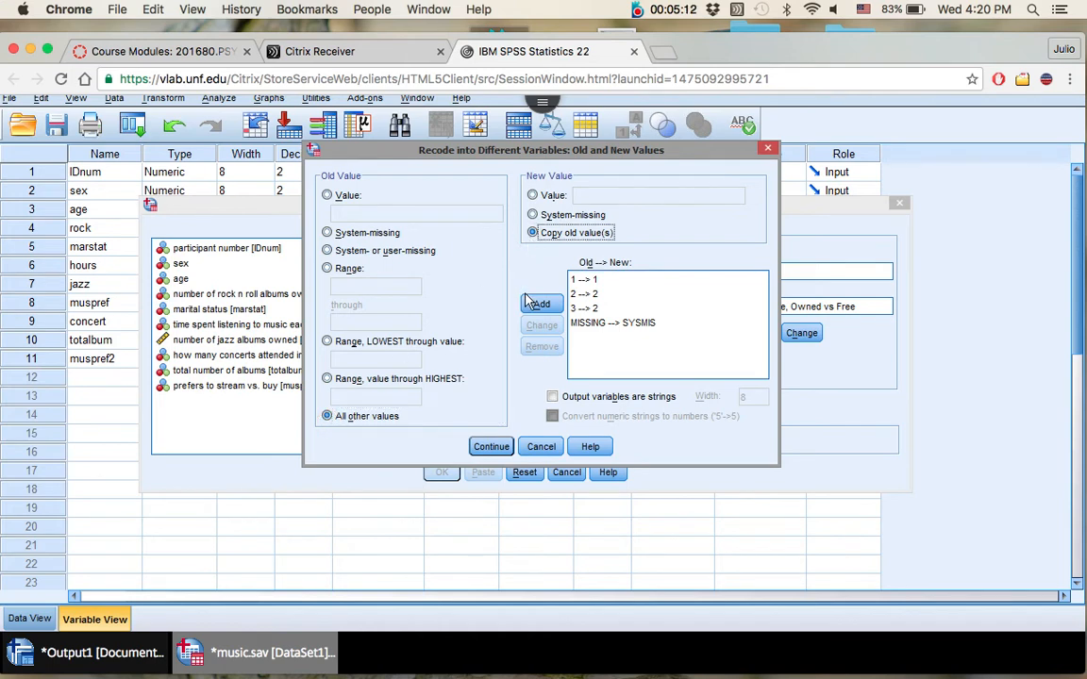
left_click(540, 304)
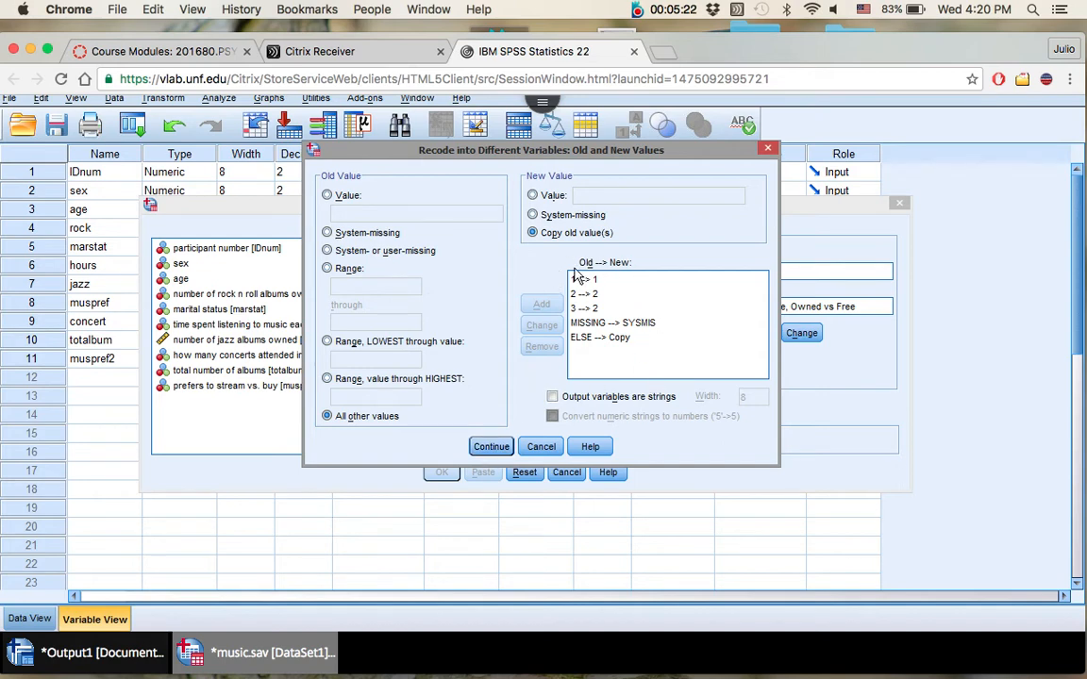
mouse_move(533, 268)
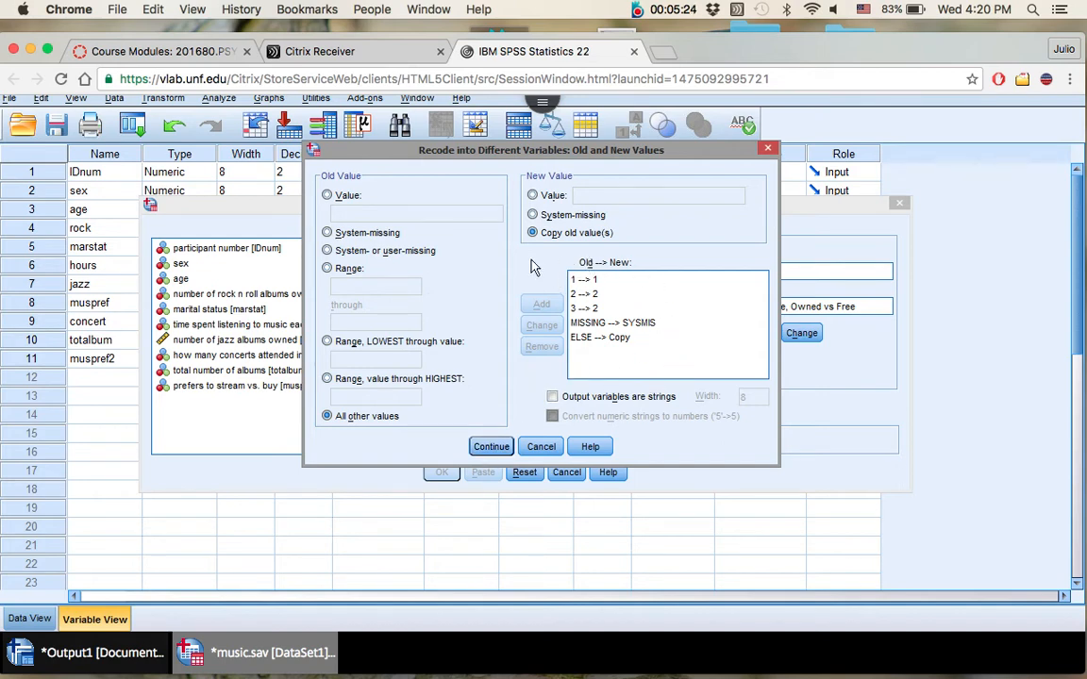
Step: Continue back to the main dialog and execute the recode into muspref2
left_click(490, 445)
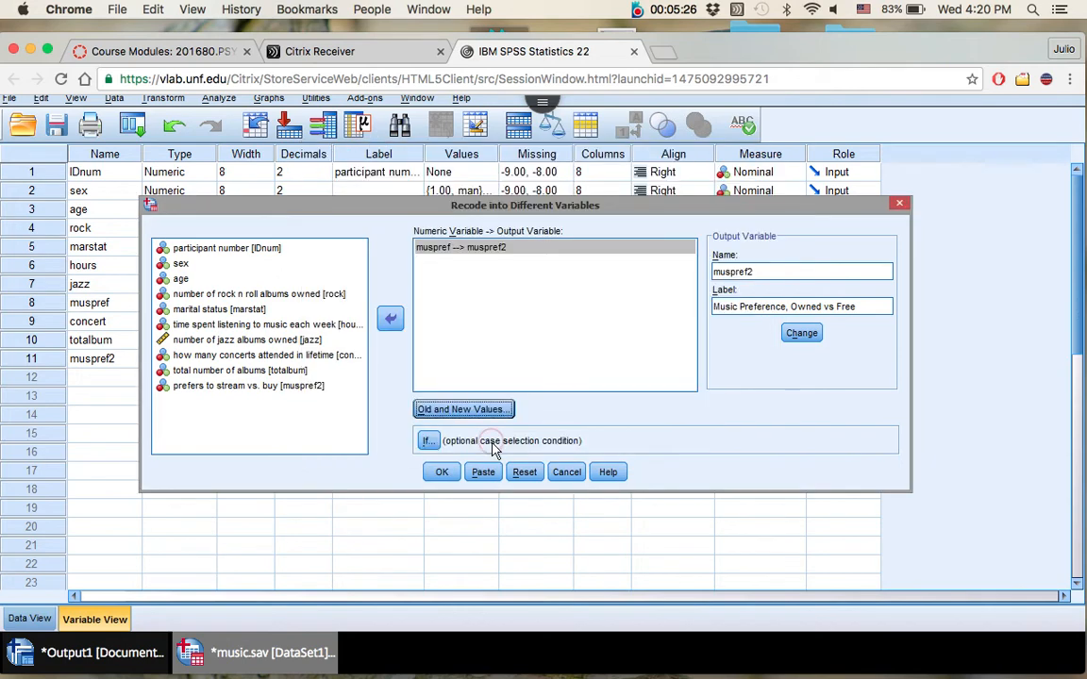
mouse_move(774, 330)
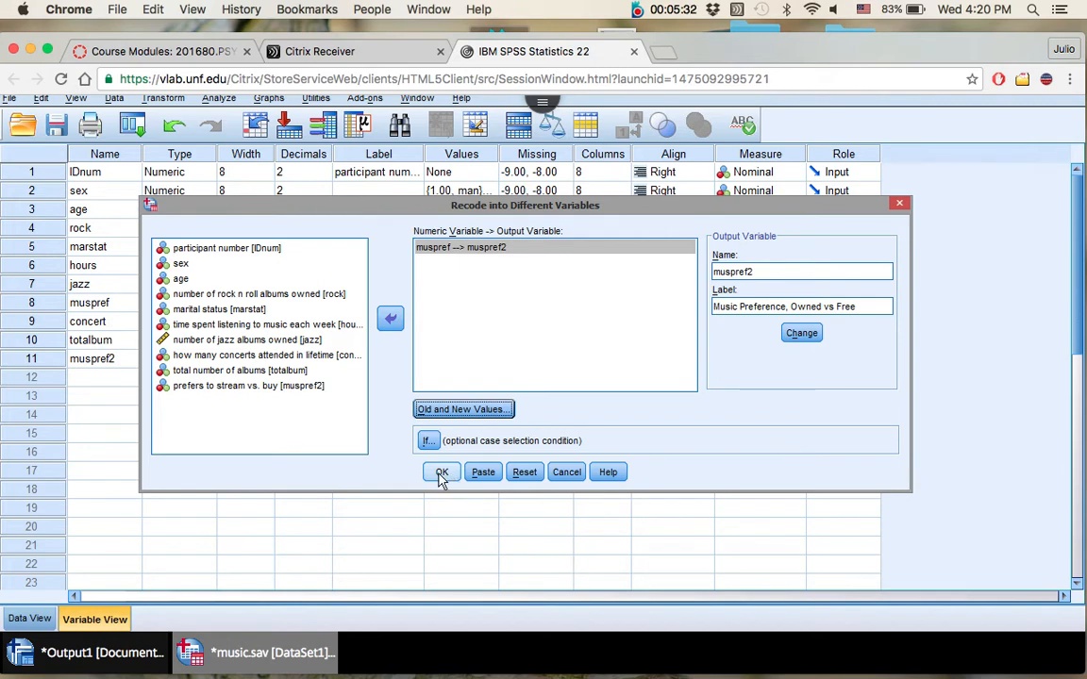
left_click(441, 472)
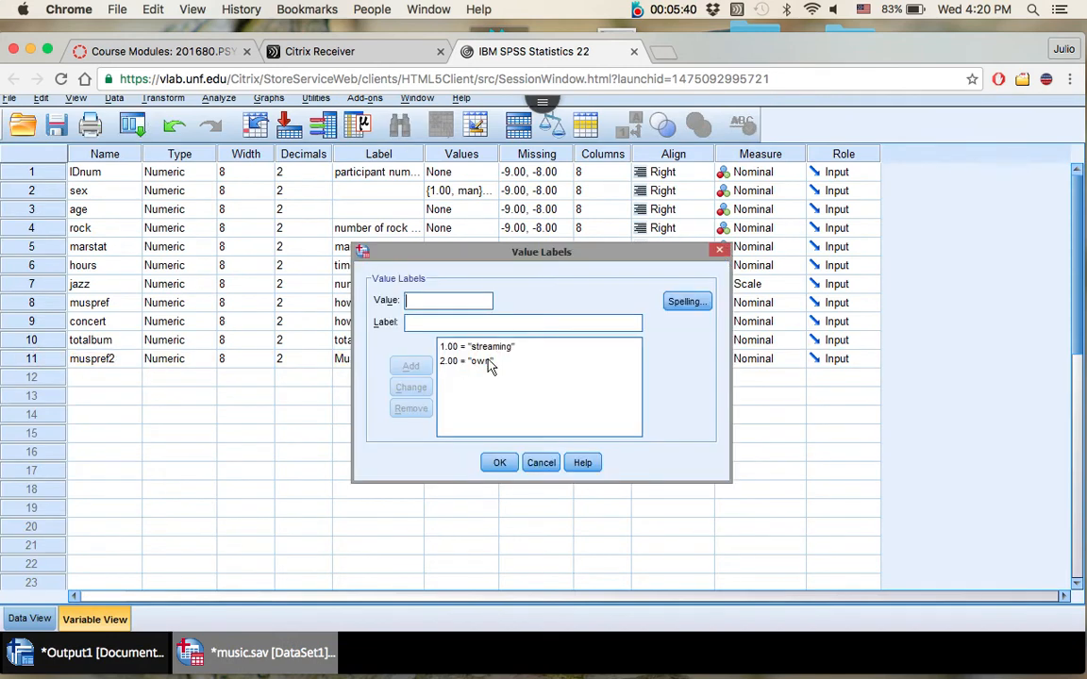
Step: Edit muspref2's value labels to 1 = free and 2 = own, resolving the pending-change warning, and save them
left_click(472, 361)
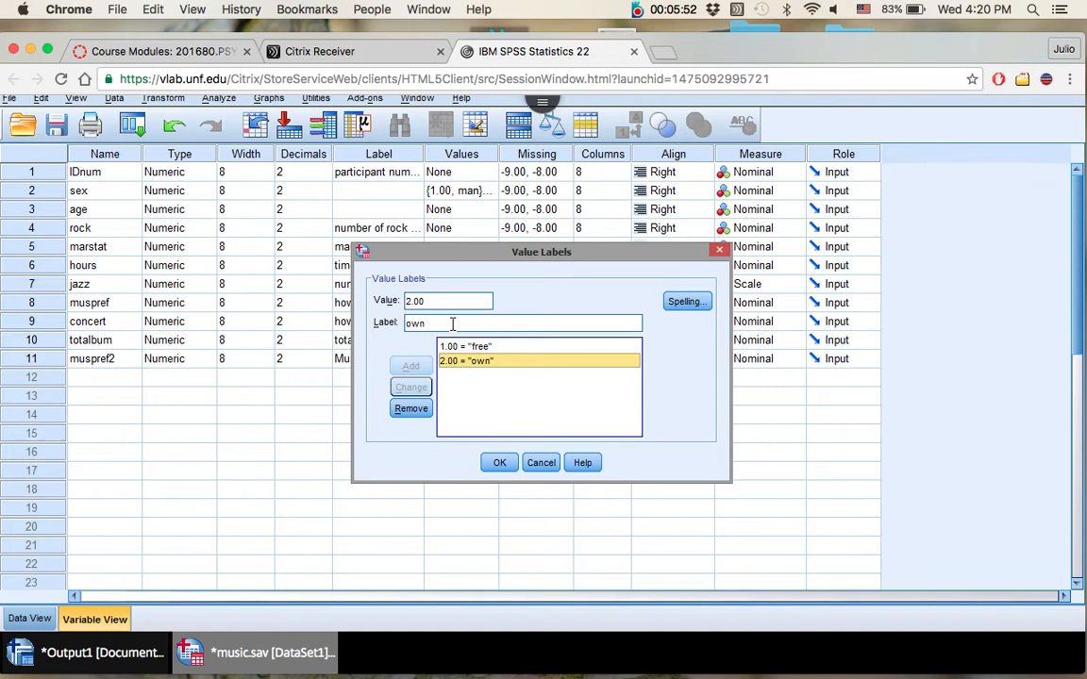
type("purchae")
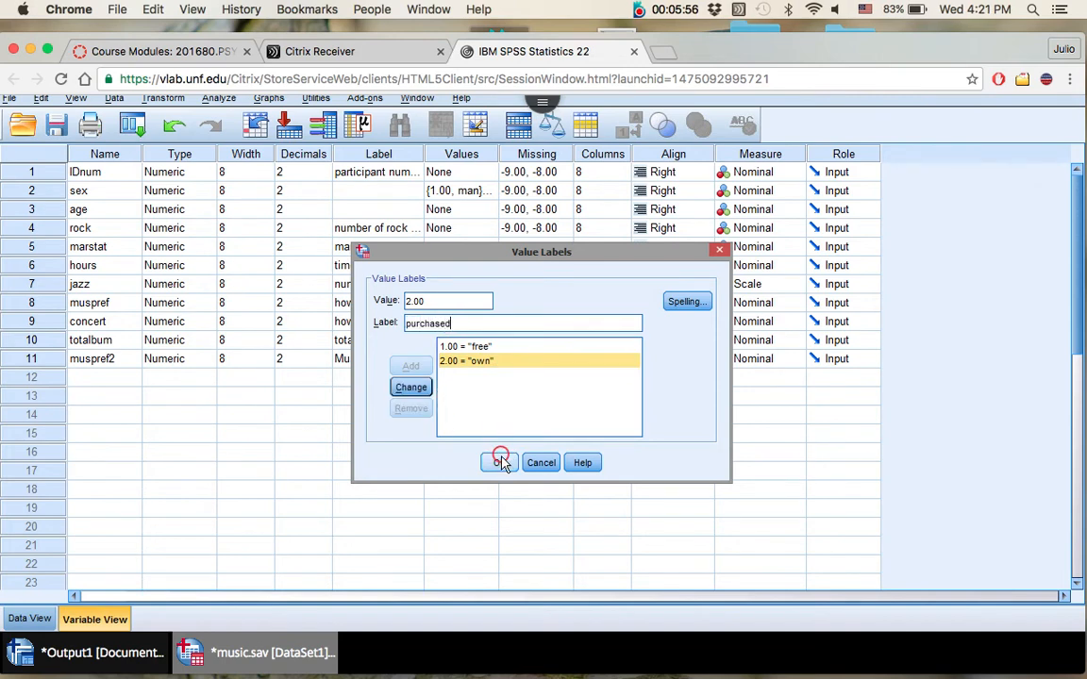
left_click(498, 462)
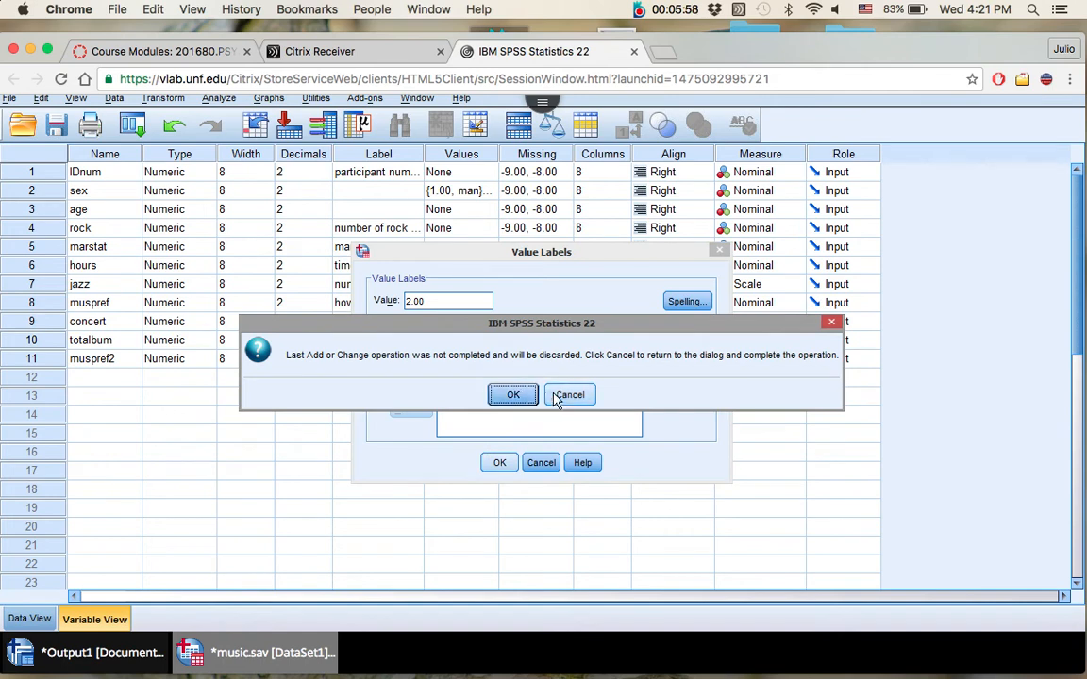
left_click(570, 394)
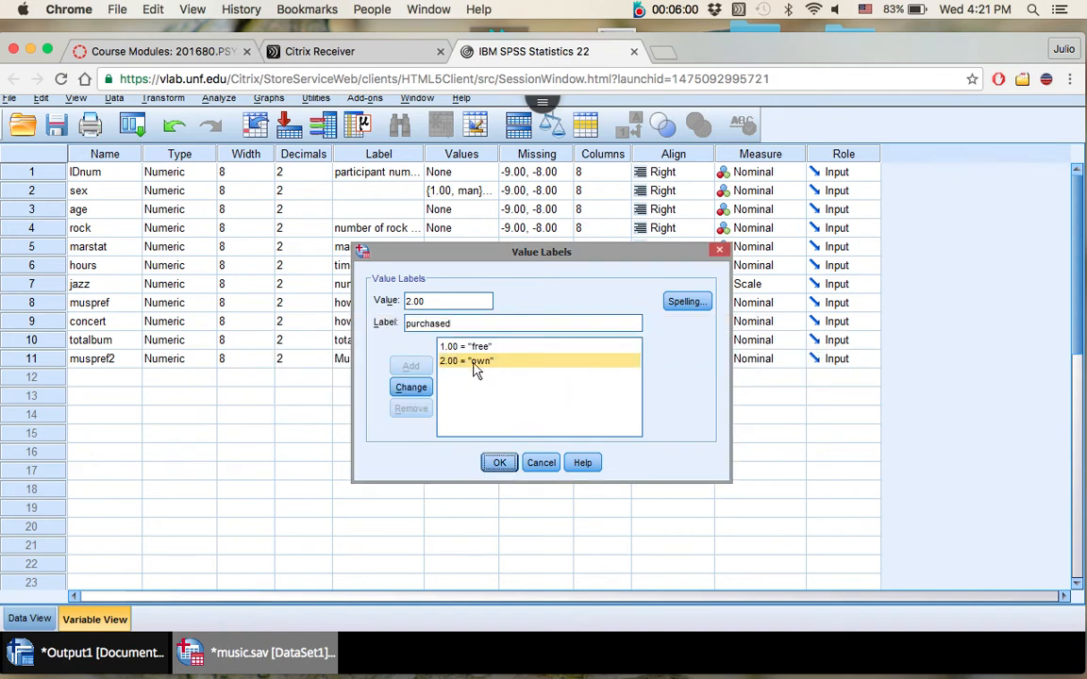
left_click(538, 360)
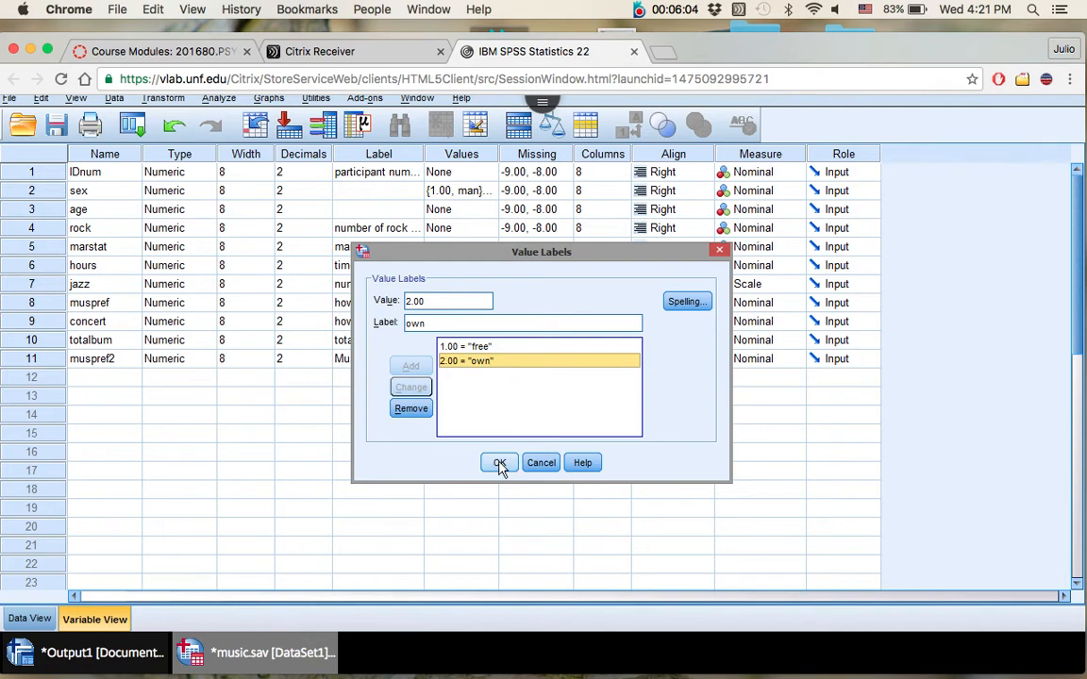
left_click(498, 462)
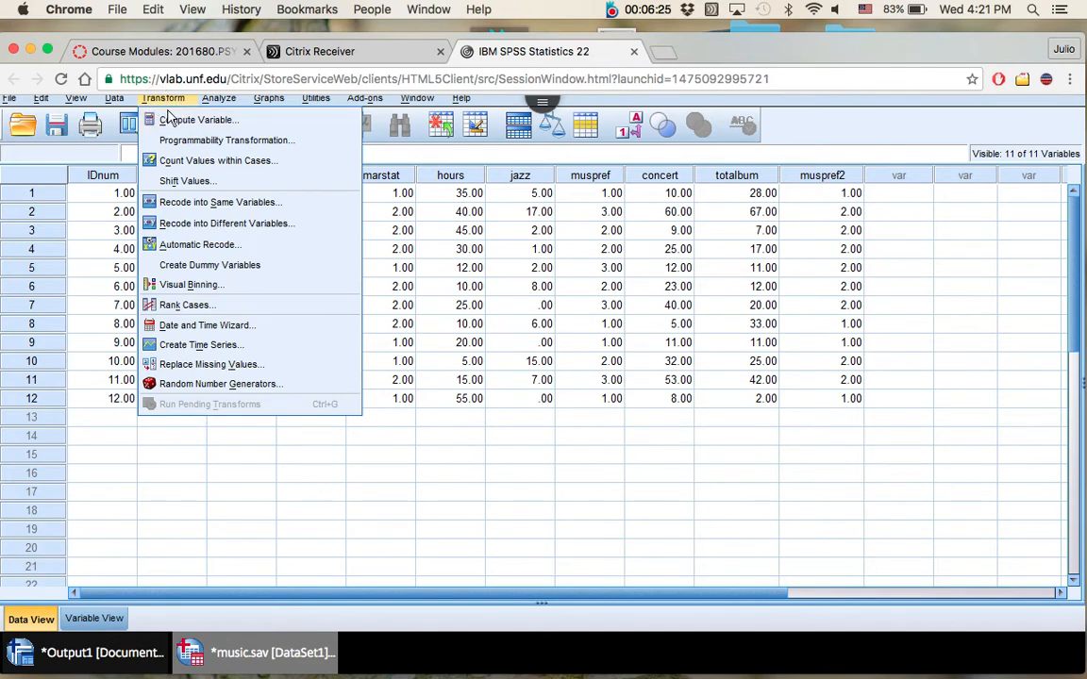
mouse_move(219, 202)
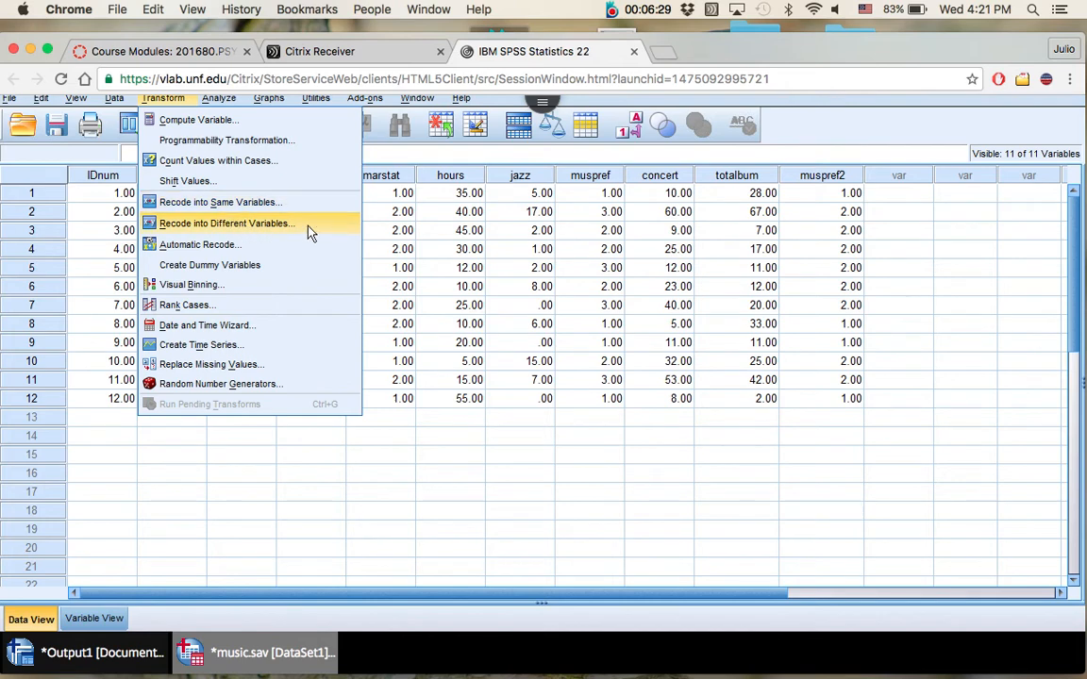
Step: Remove the muspref --> muspref2 pairing and place age as the variable to recode
left_click(227, 222)
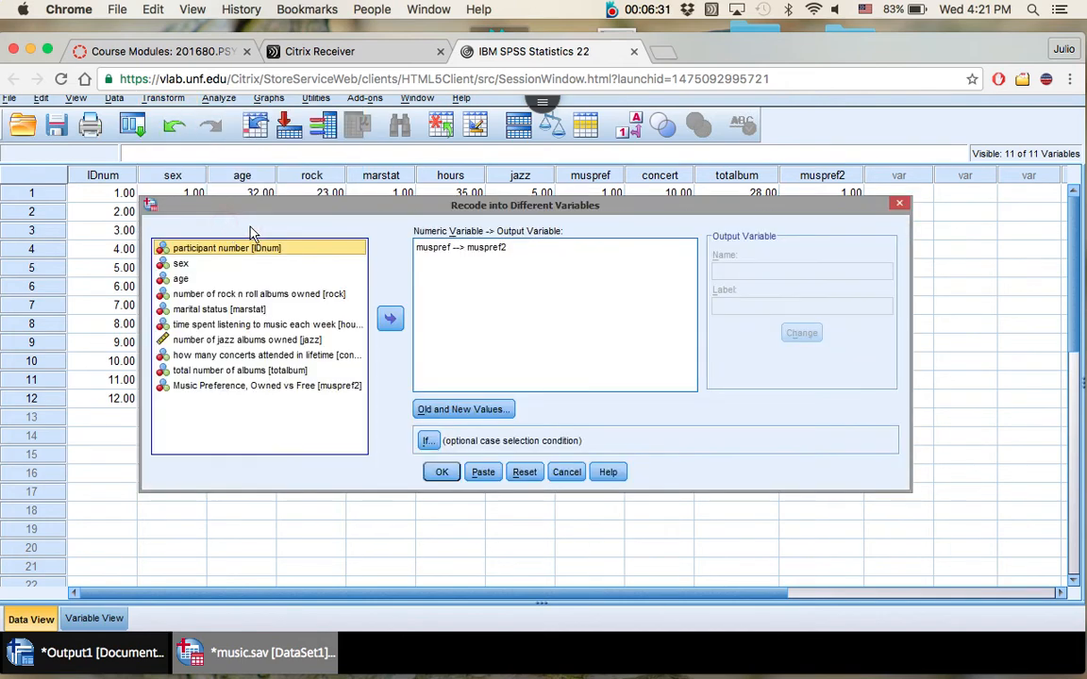
left_click(460, 247)
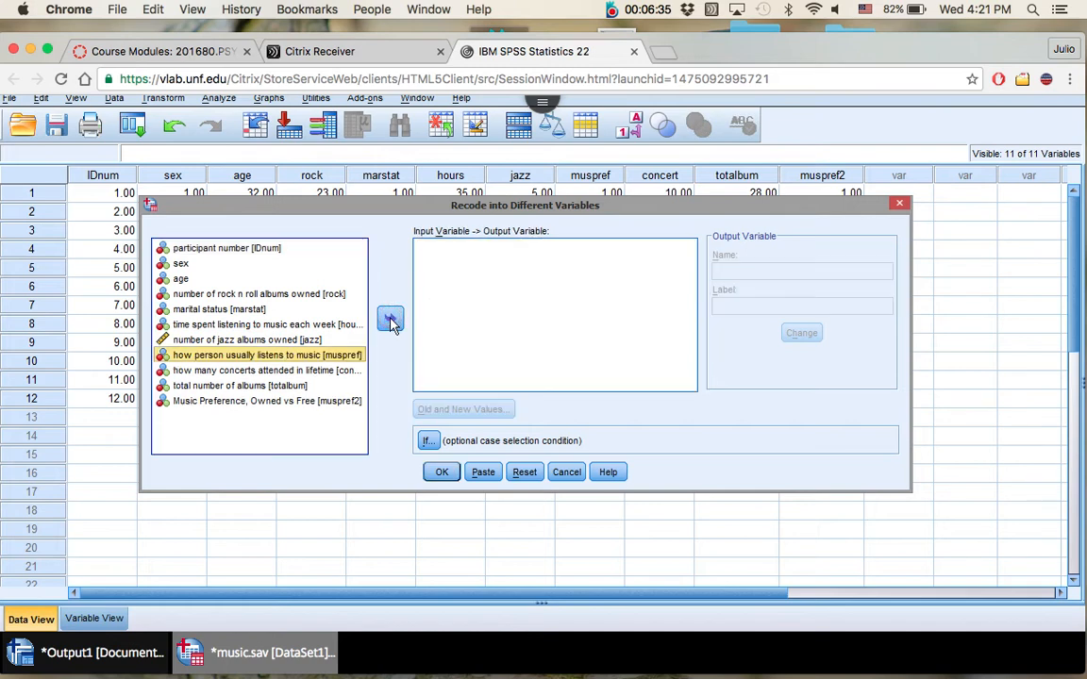
mouse_move(225, 281)
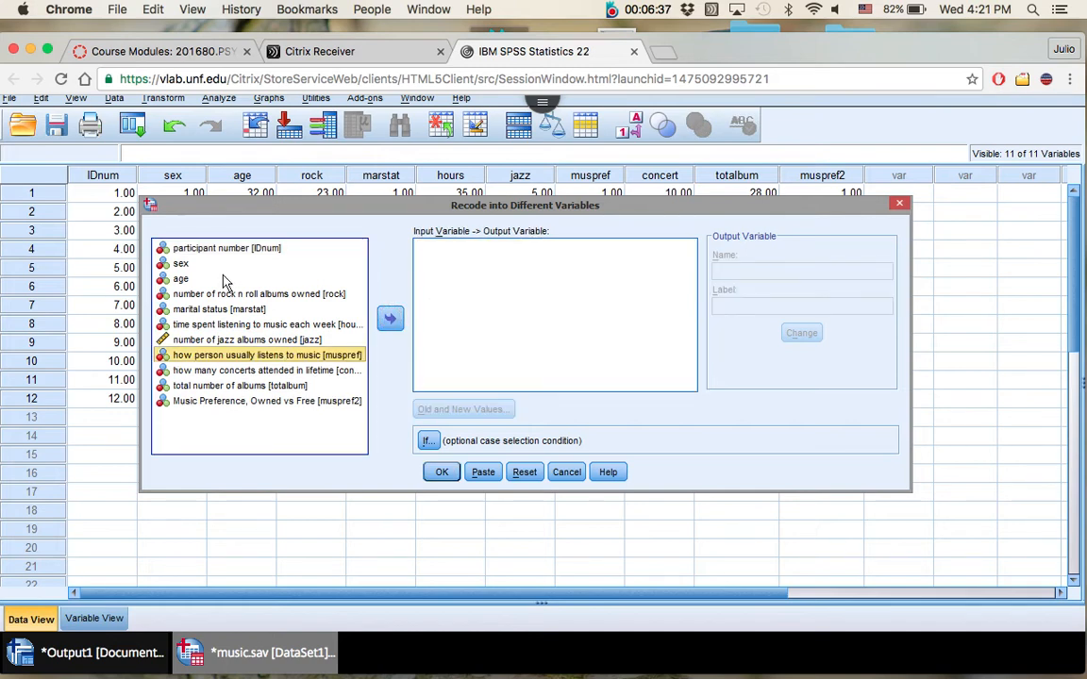
left_click(181, 279)
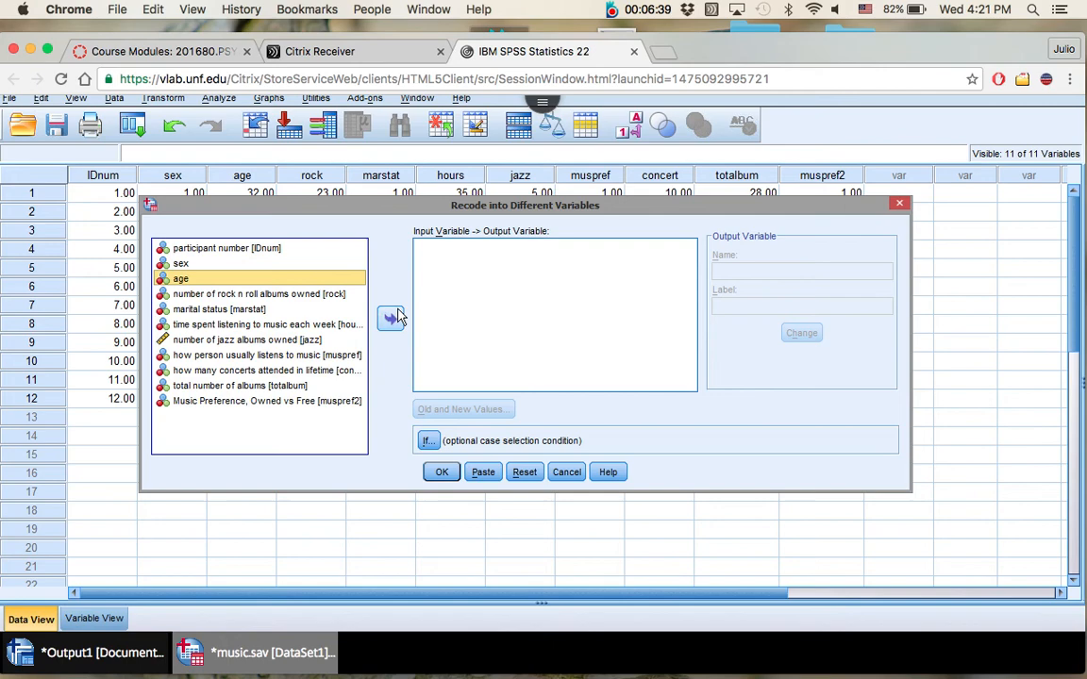
left_click(390, 317)
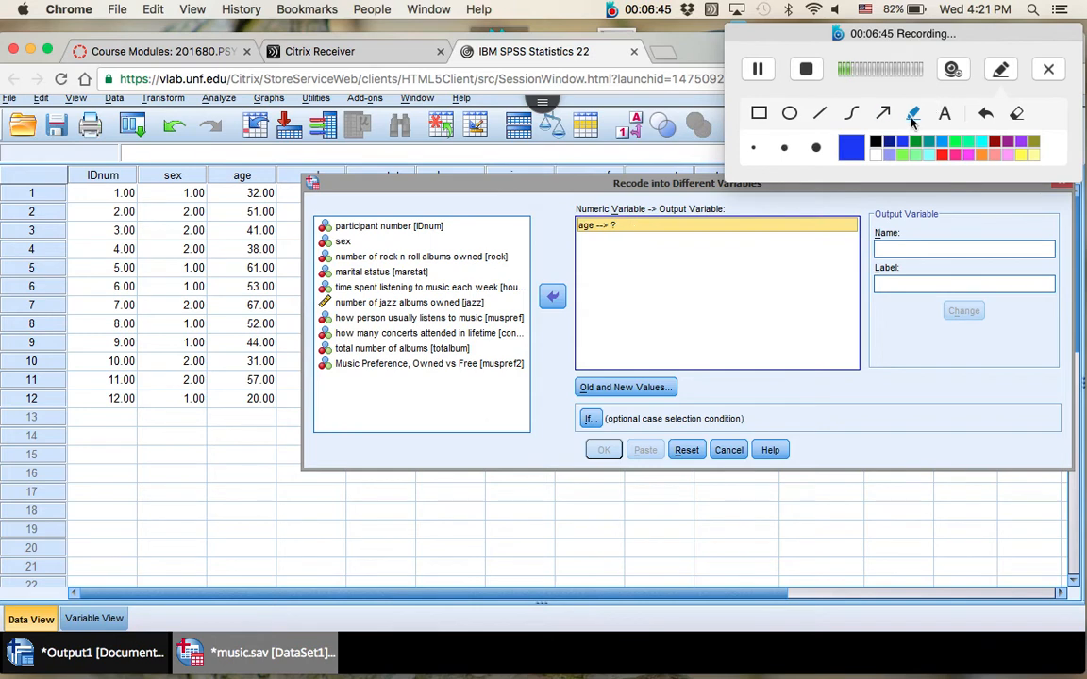
left_click(873, 147)
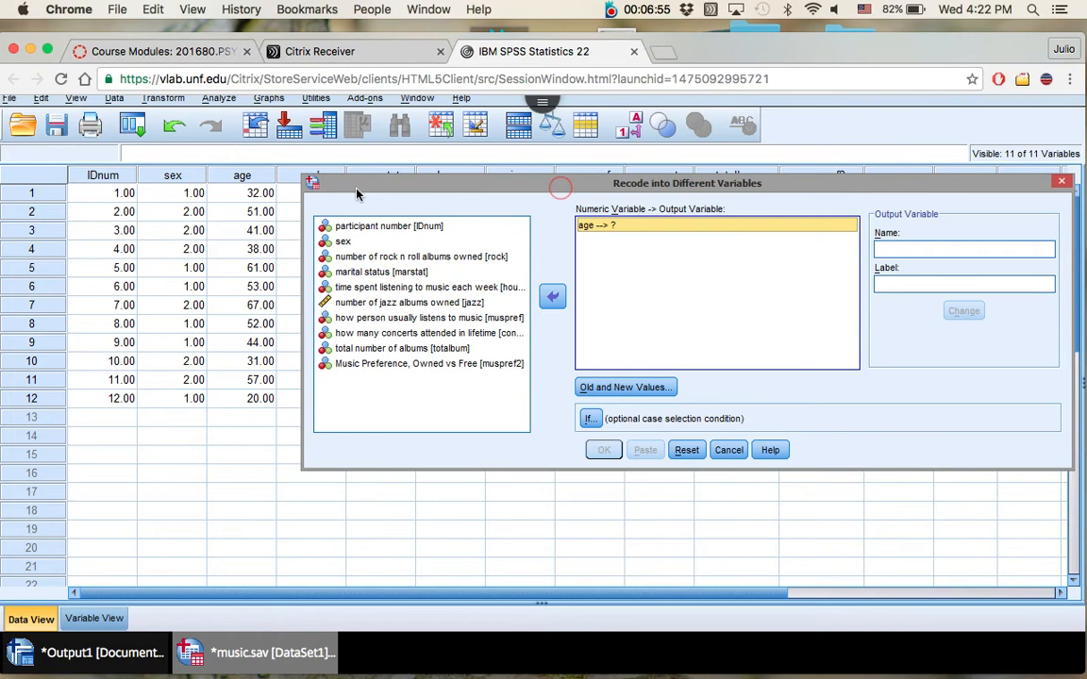
Step: Map age to new output variable agecat labelled 'age in 3 categories' with Change
left_click(964, 249)
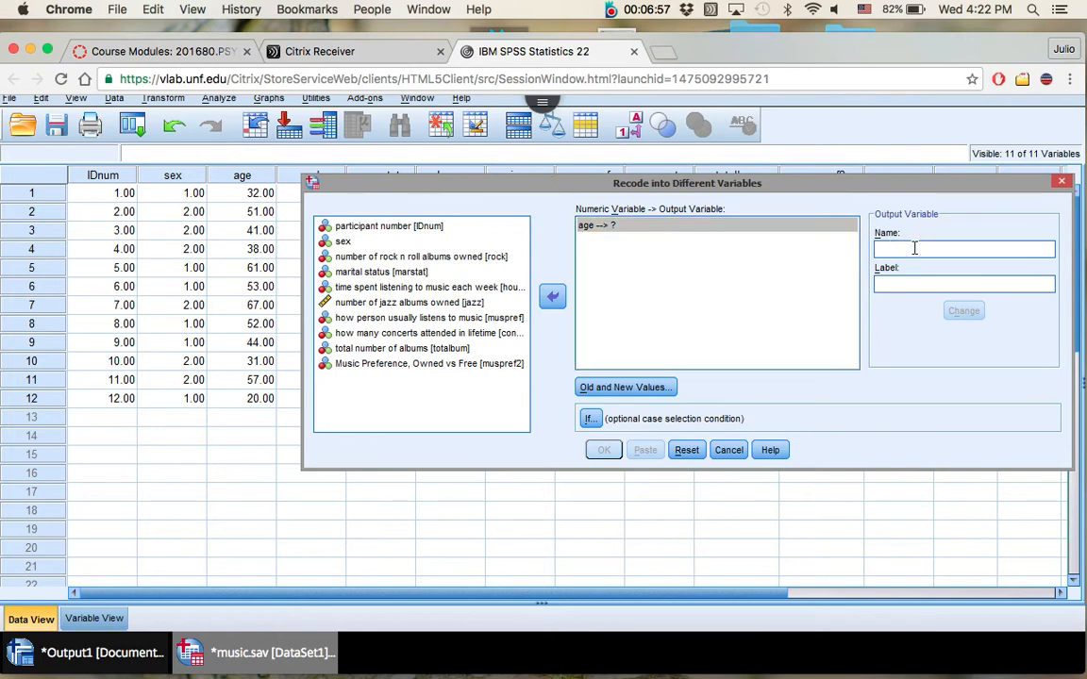
type("agecat")
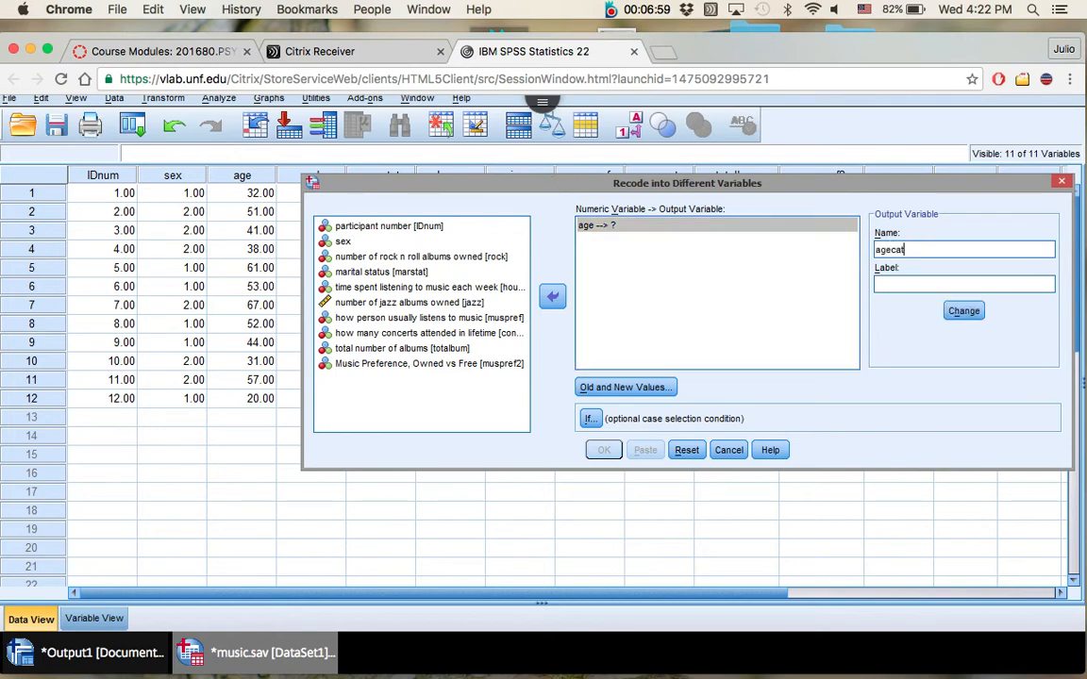
mouse_move(962, 257)
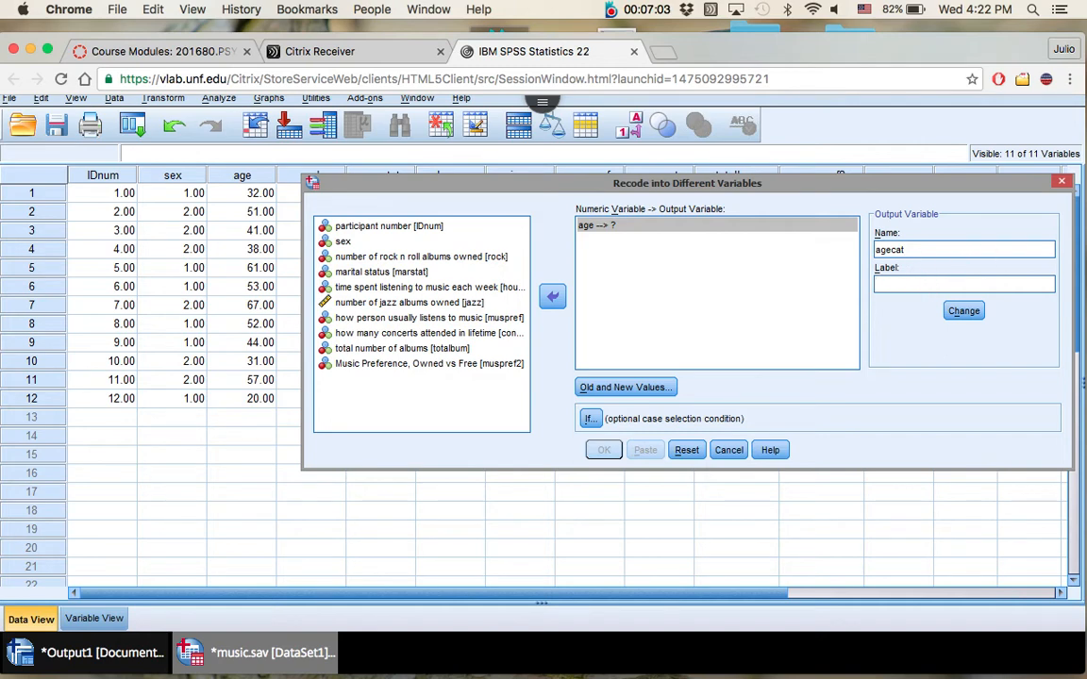
type("age in 3 categories")
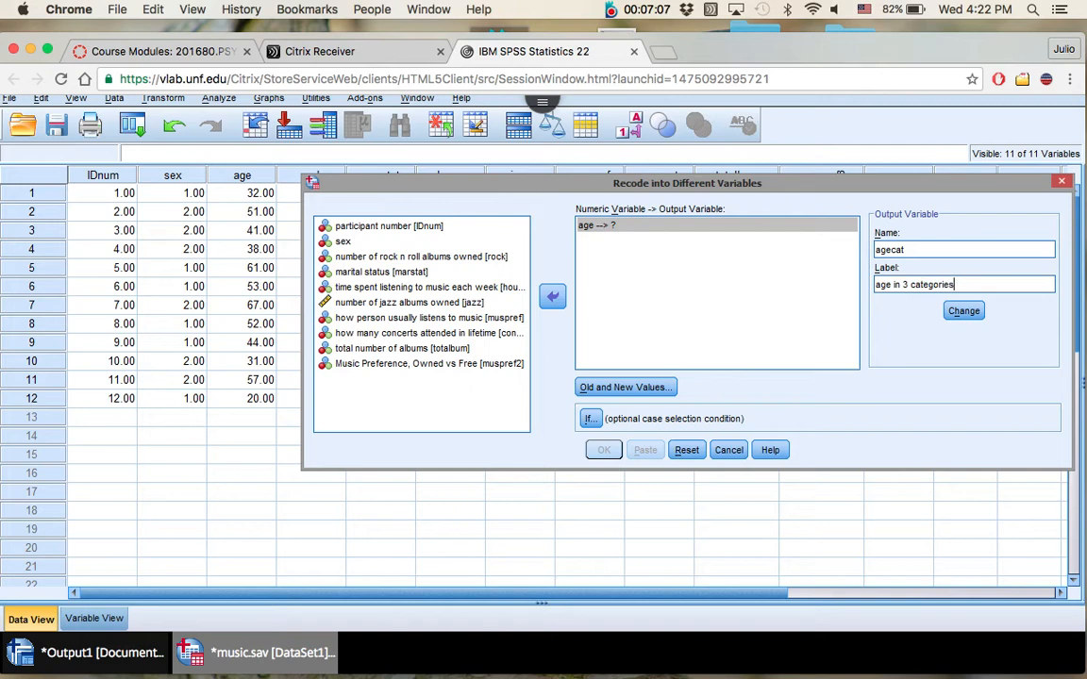
left_click(962, 311)
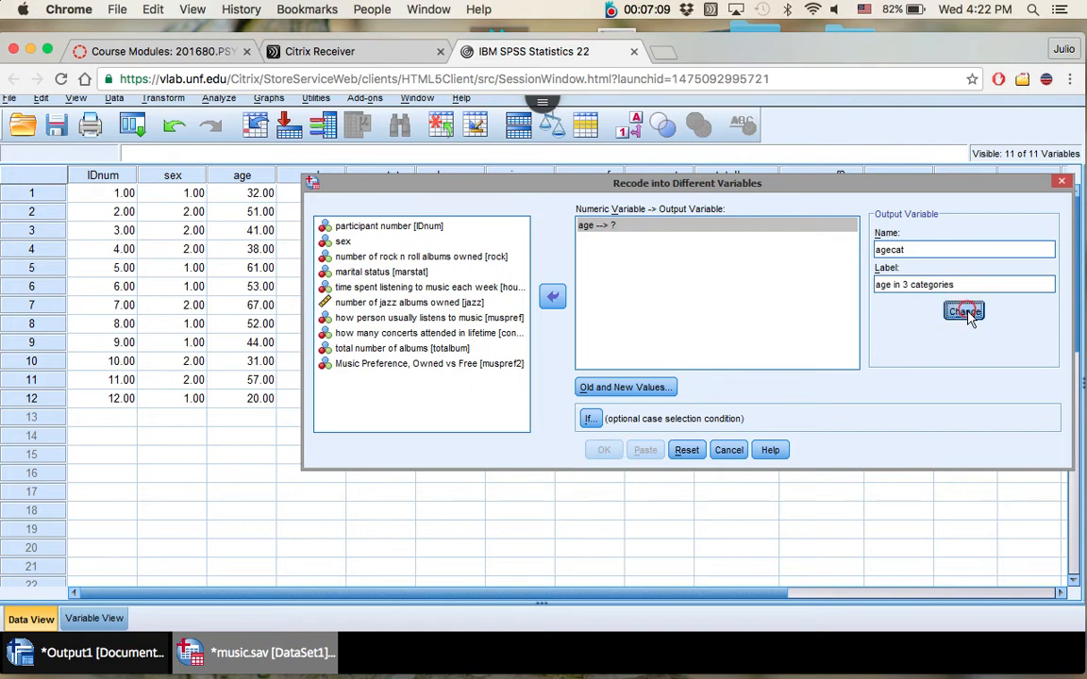
left_click(963, 311)
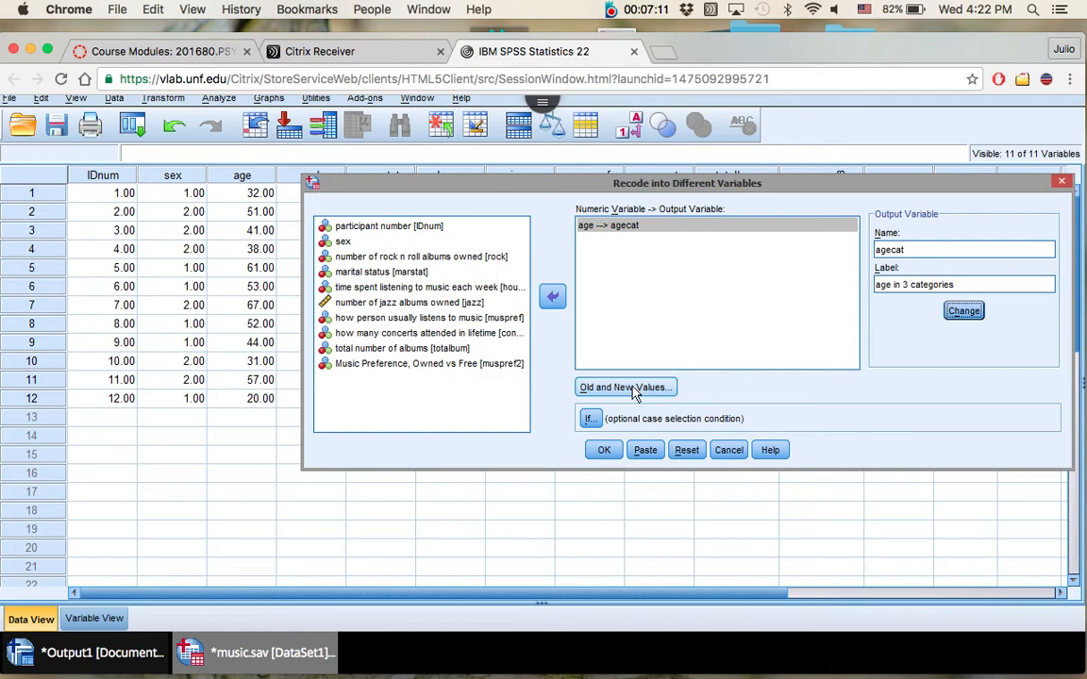
Step: Remove the leftover 1 → 1, 3 → 2 and 2 → 2 rules from age's Old and New Values list
left_click(626, 386)
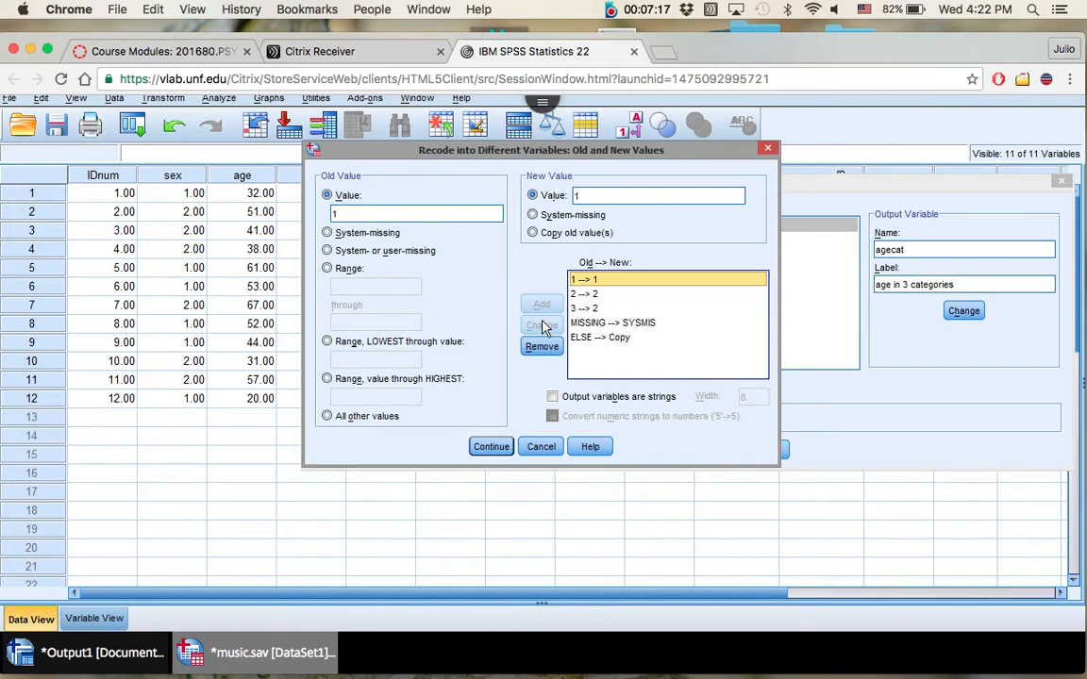
left_click(581, 294)
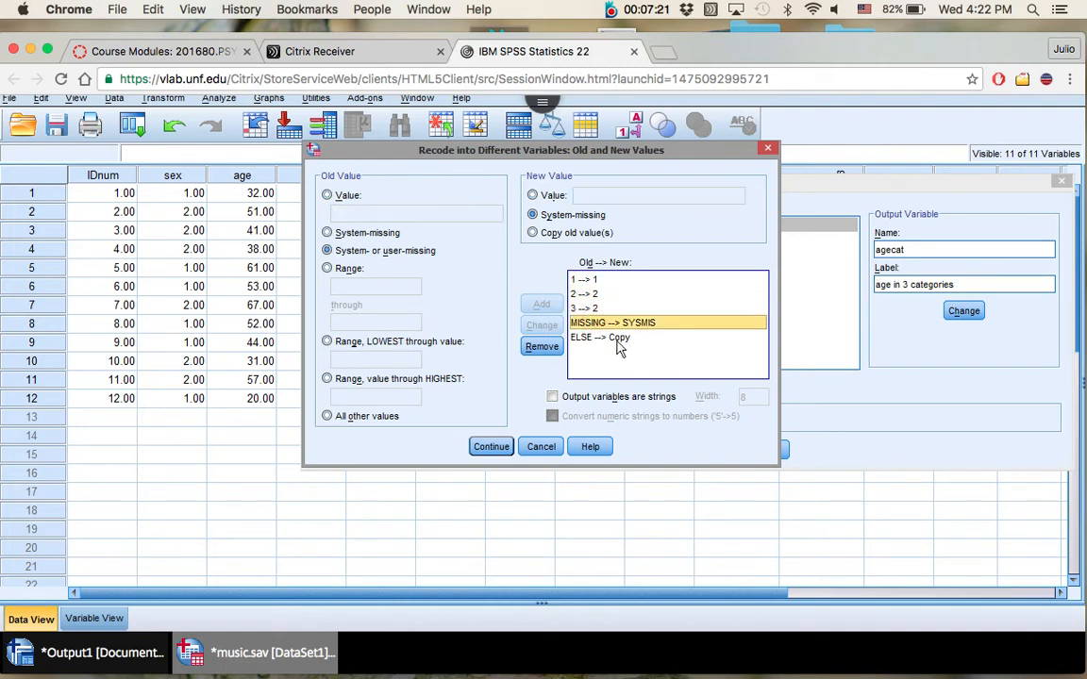
left_click(583, 279)
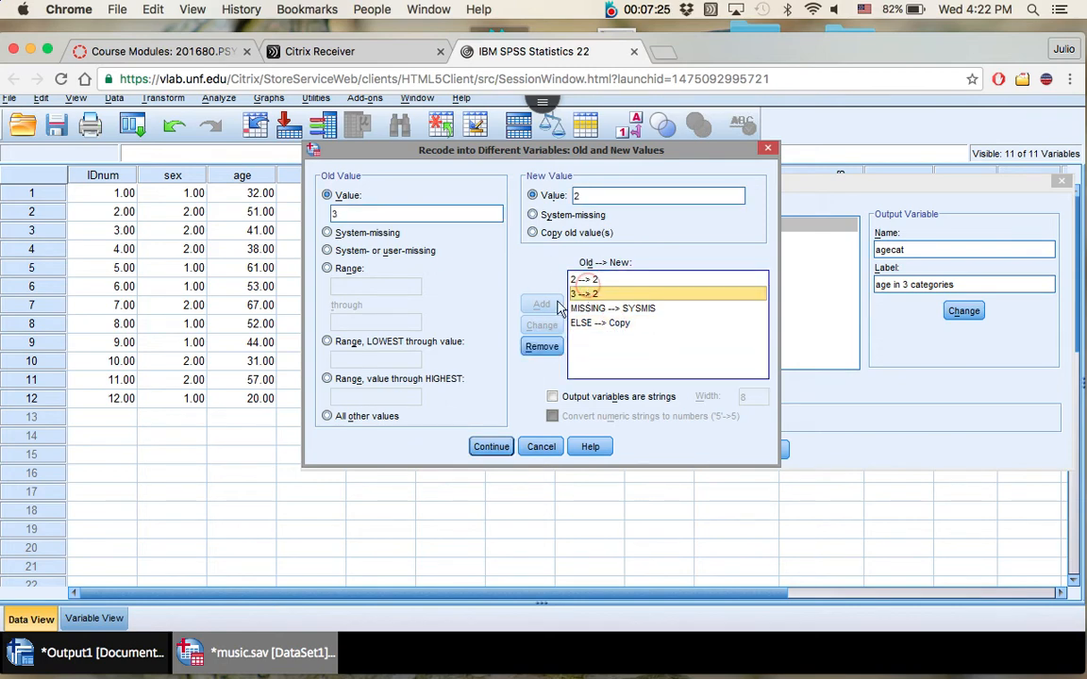
left_click(541, 347)
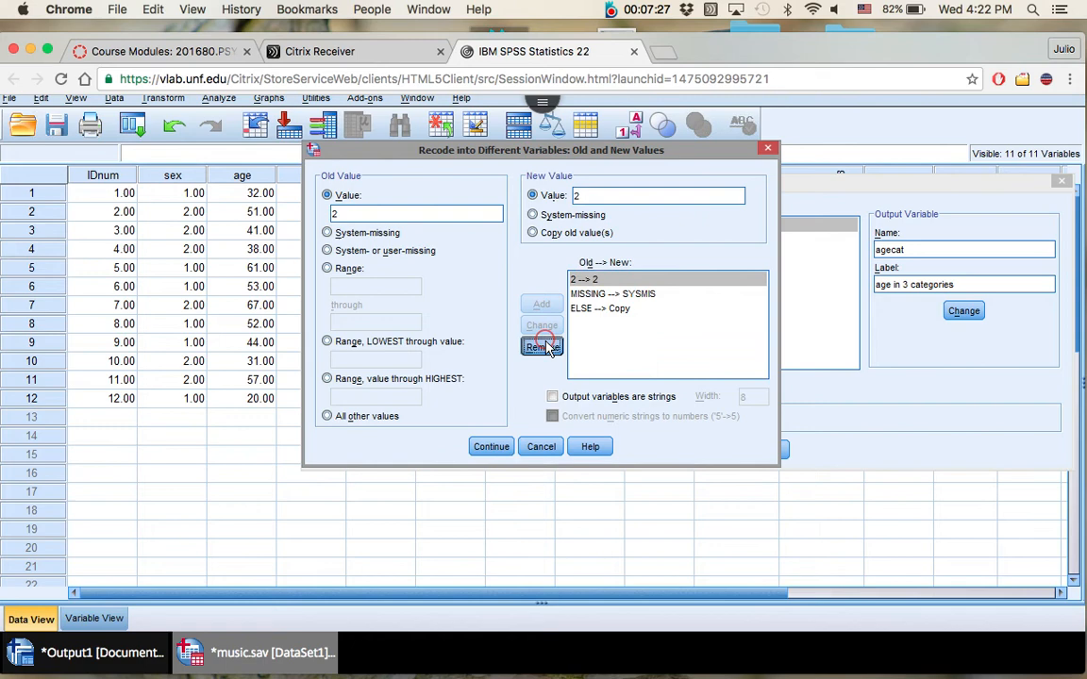
left_click(540, 347)
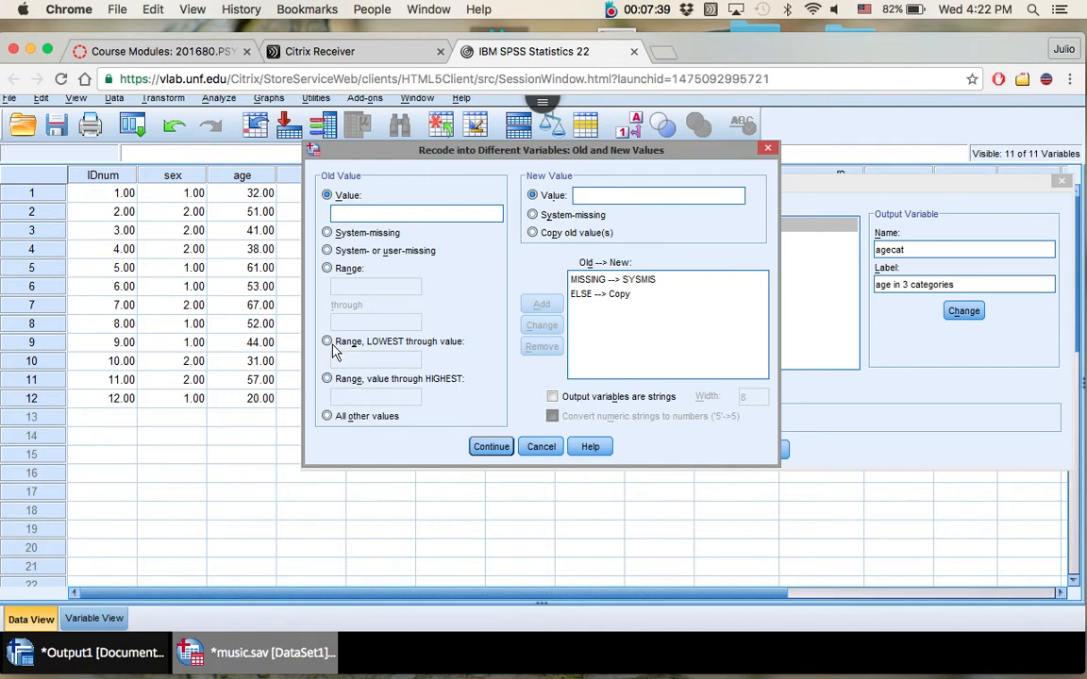
Step: Add the recode rule LOWEST through 35 → 1 for age
left_click(329, 341)
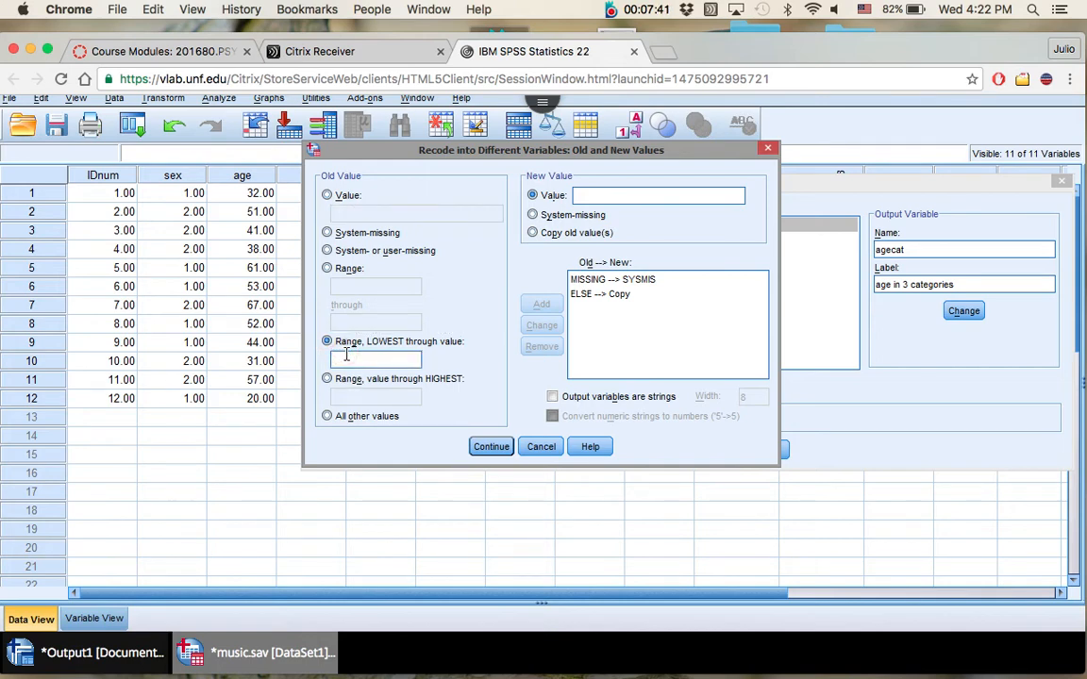
type("35")
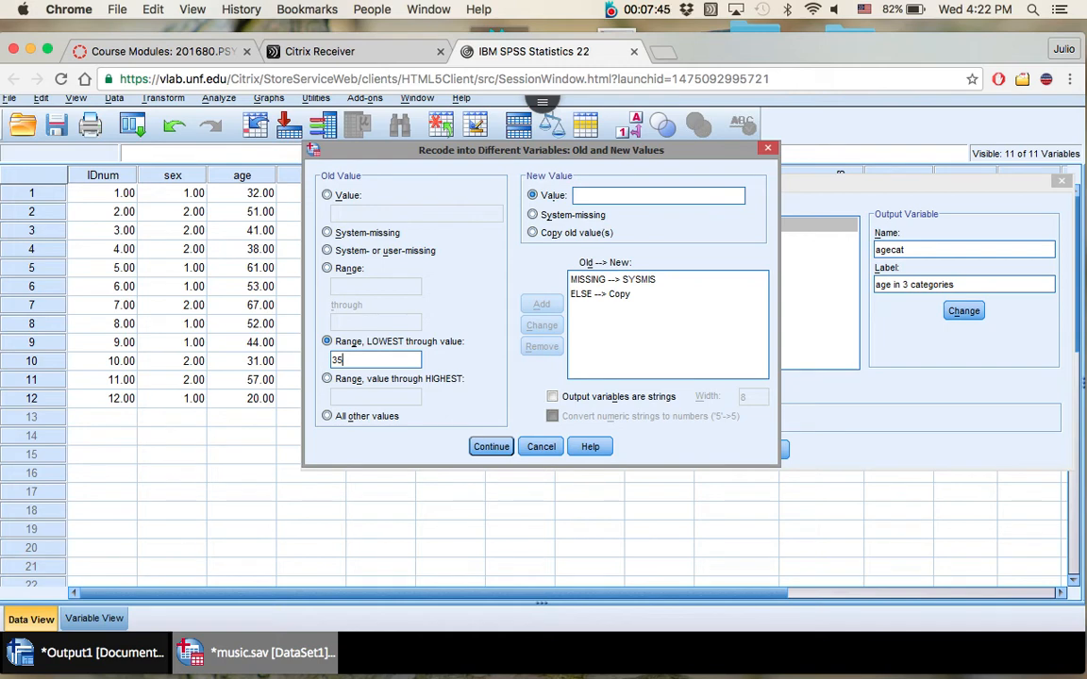
mouse_move(249, 412)
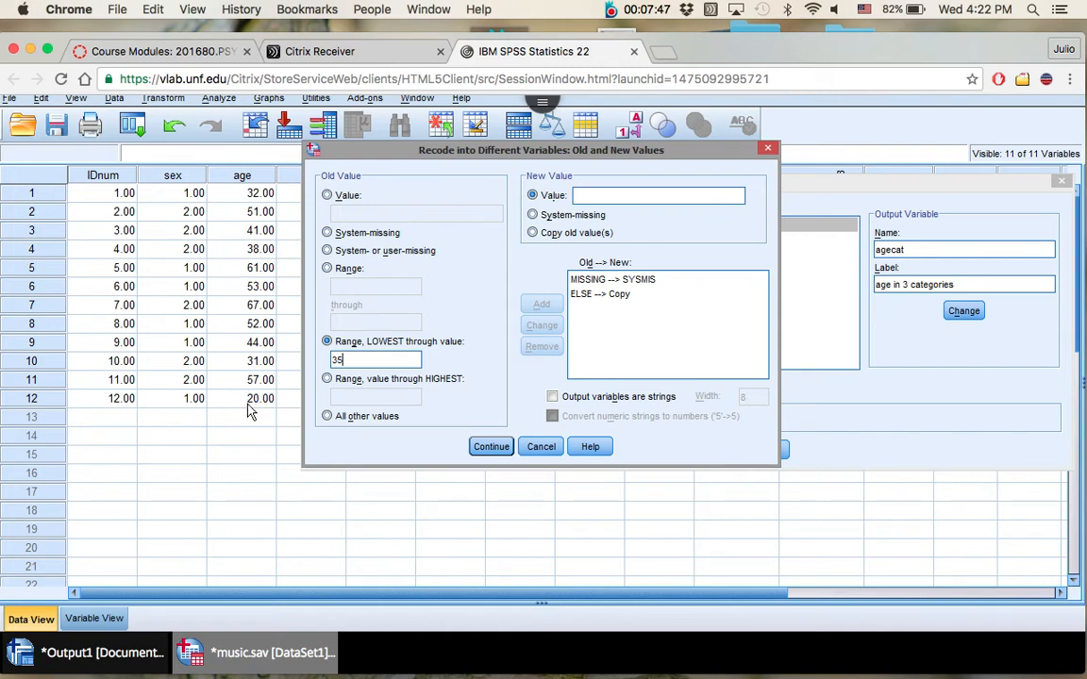
mouse_move(449, 281)
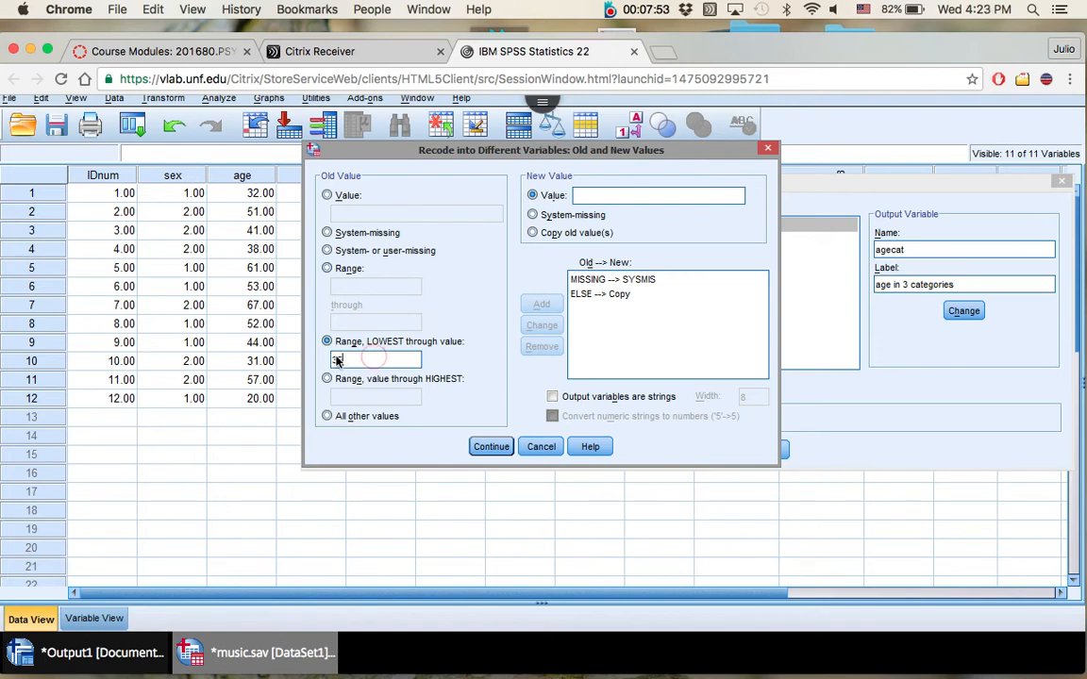
type("35")
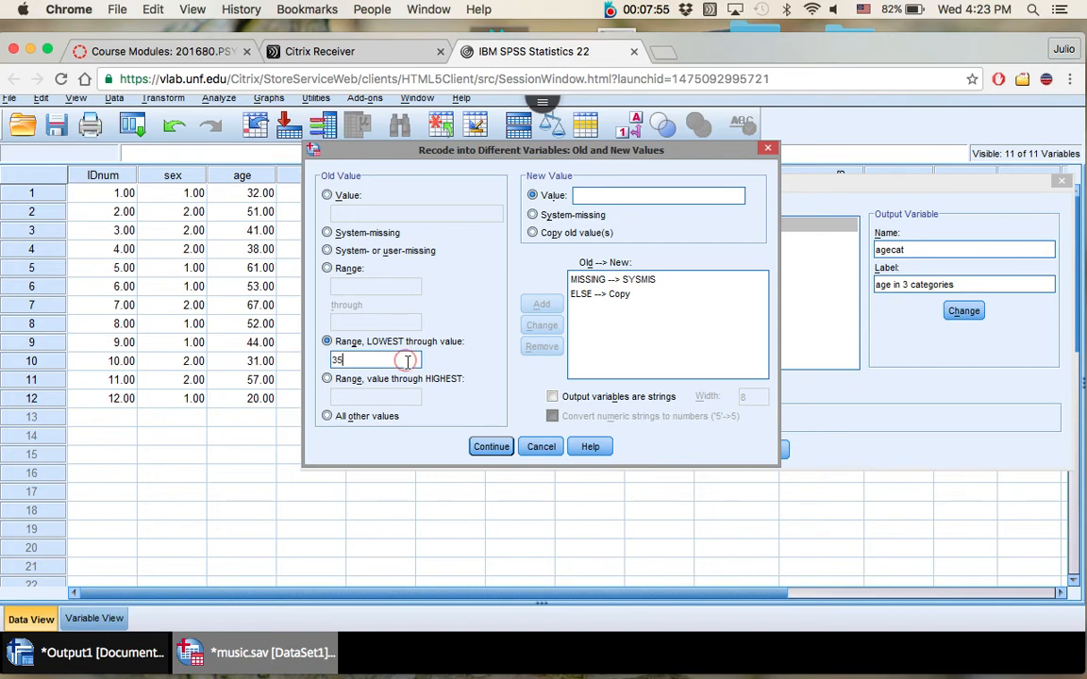
double_click(336, 359)
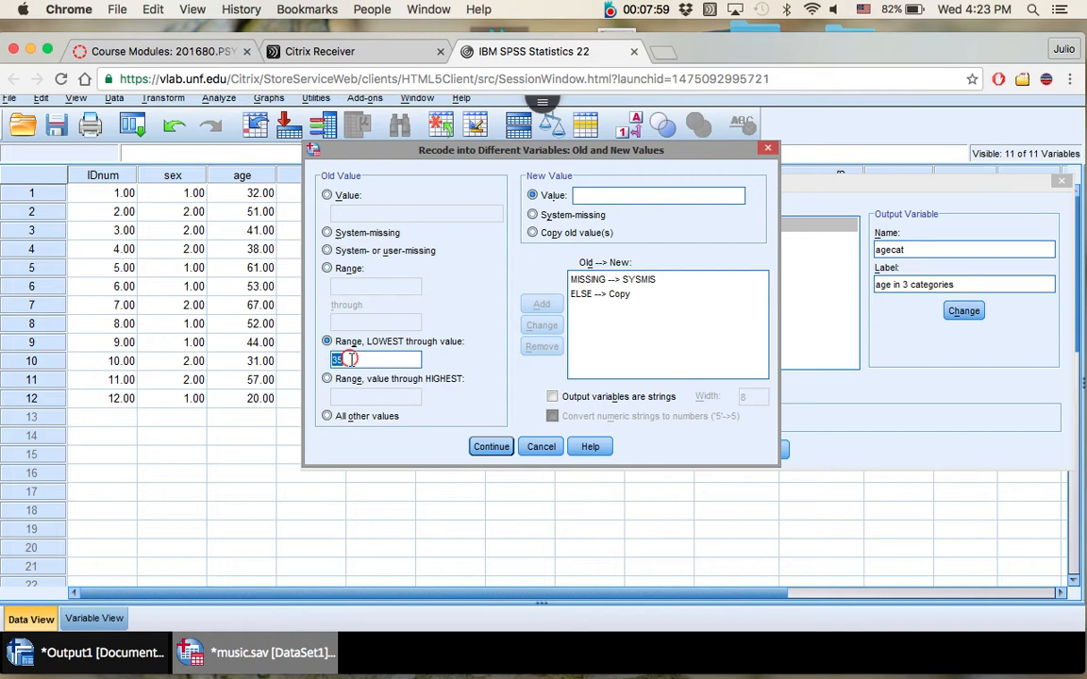
left_click(657, 195)
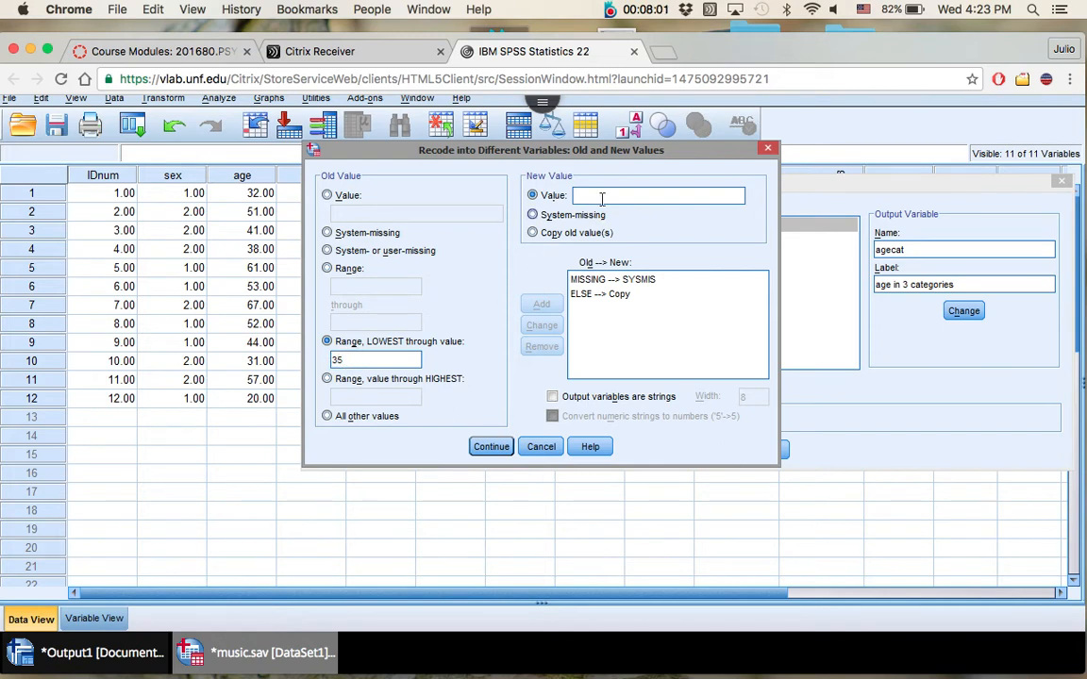
left_click(541, 302)
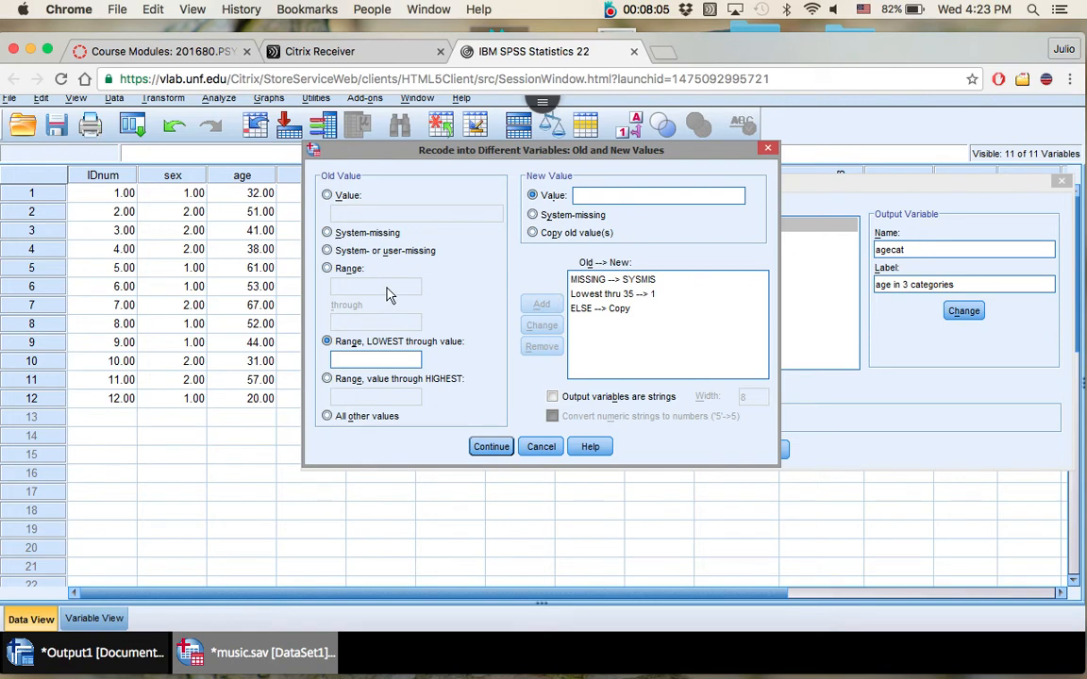
mouse_move(367, 336)
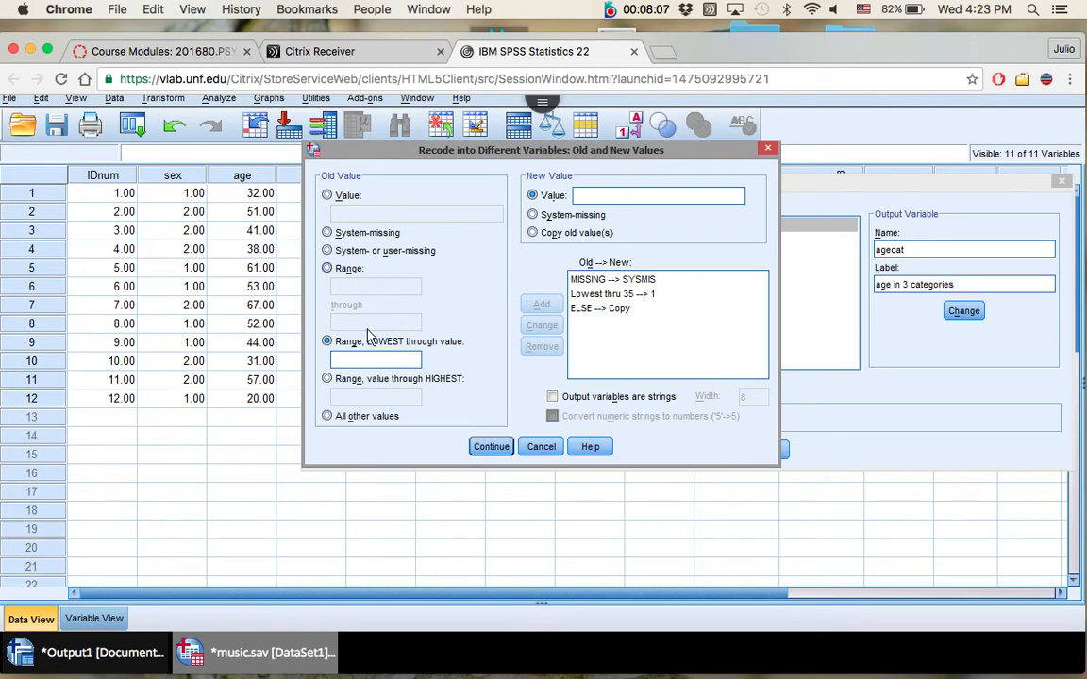
mouse_move(420, 341)
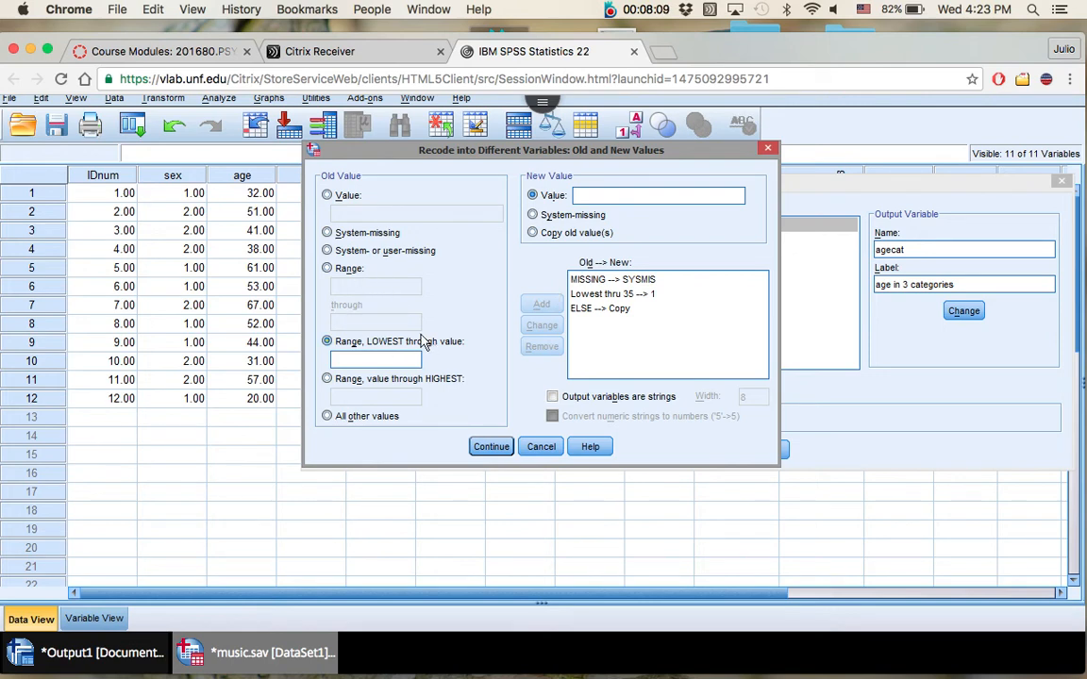
left_click(328, 268)
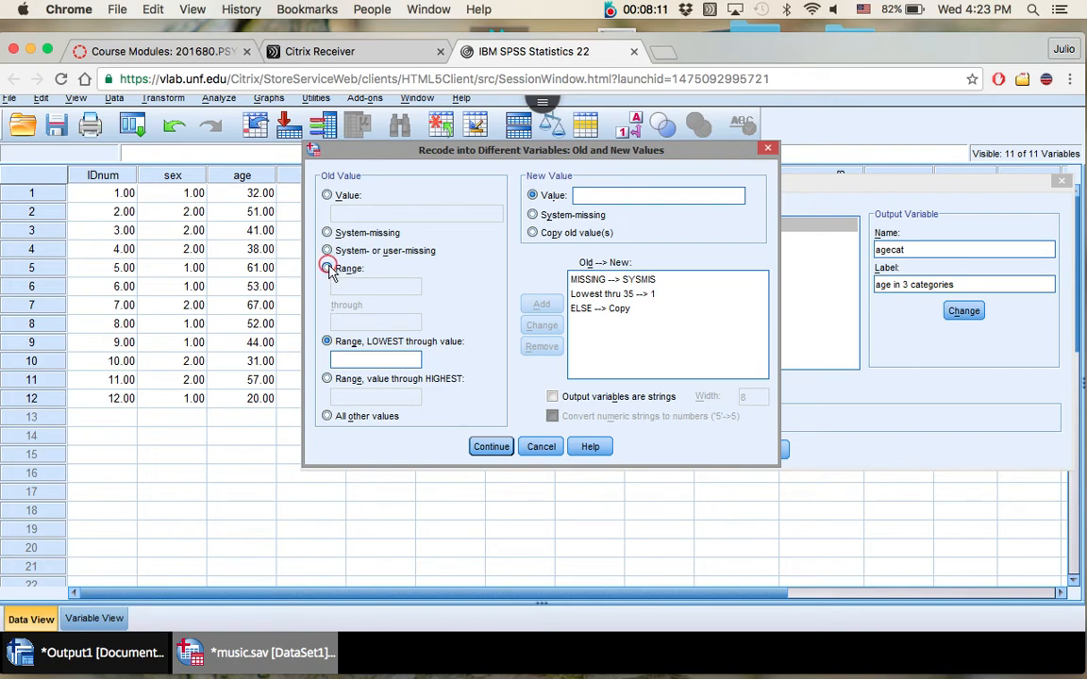
Step: Add the recode rule 36 through 50 → 2 for age
left_click(329, 268)
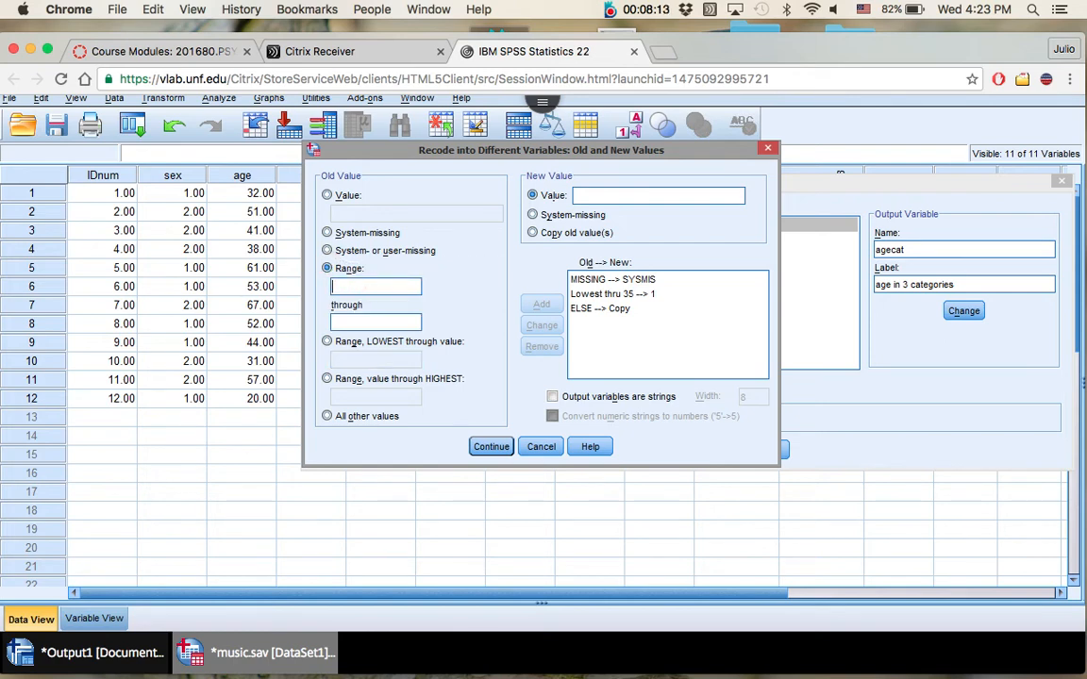
type("36")
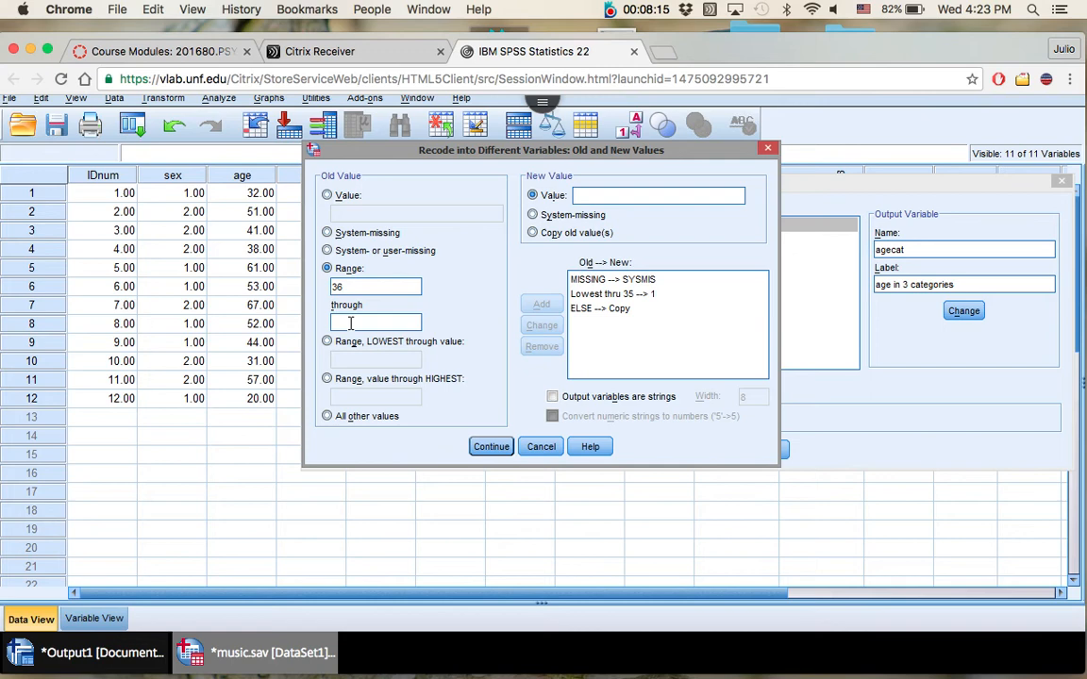
type("50")
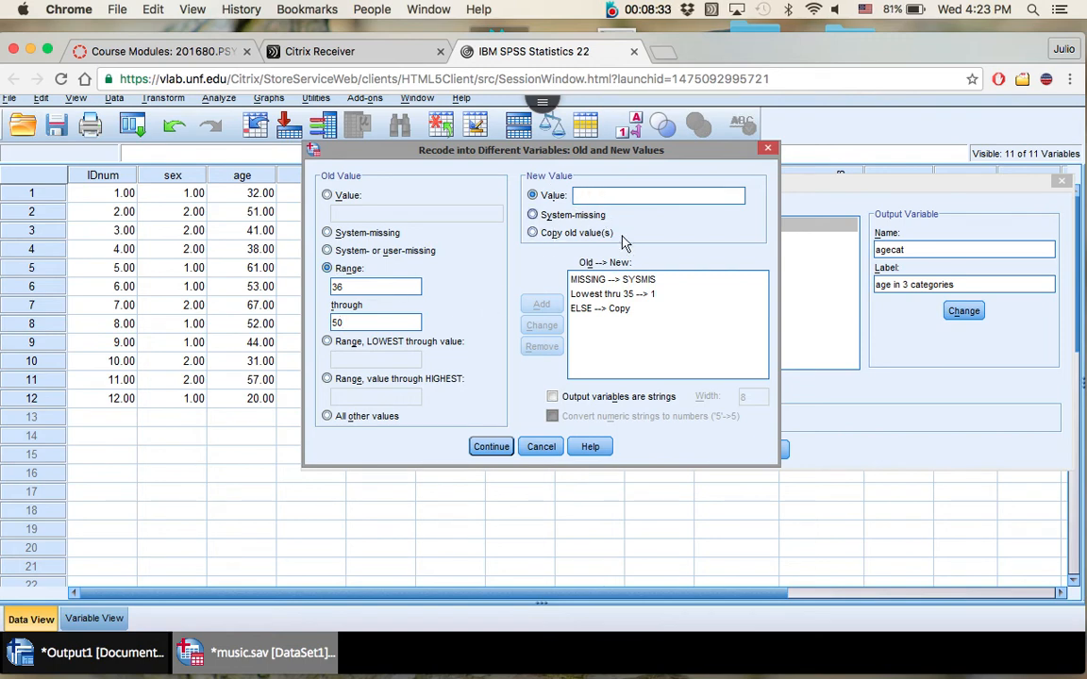
left_click(540, 302)
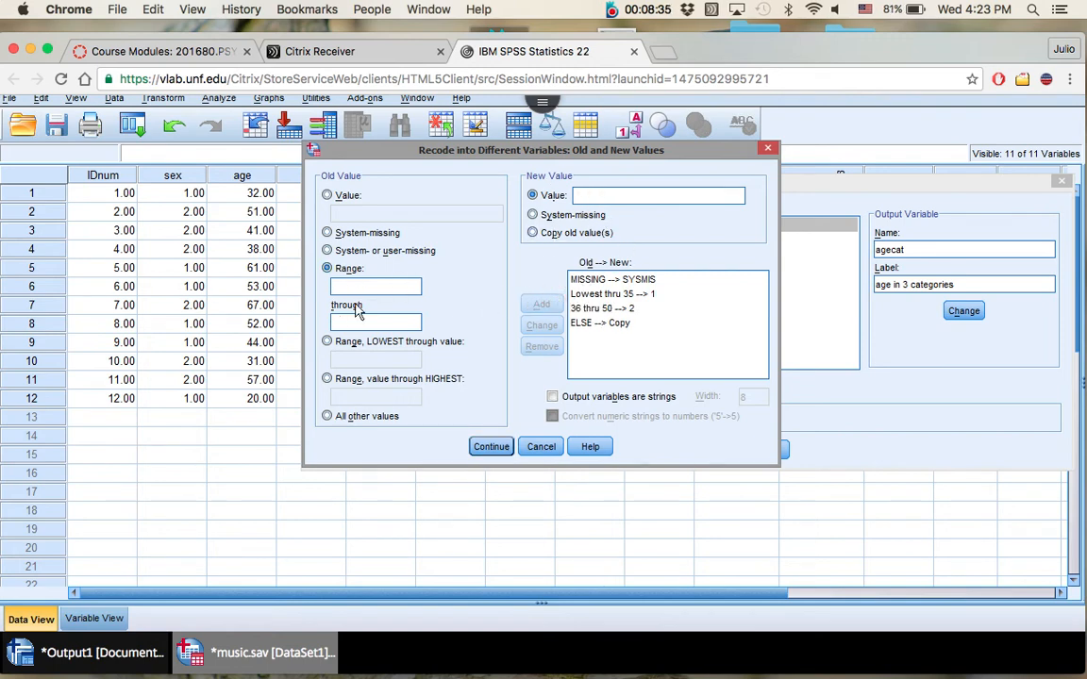
left_click(329, 377)
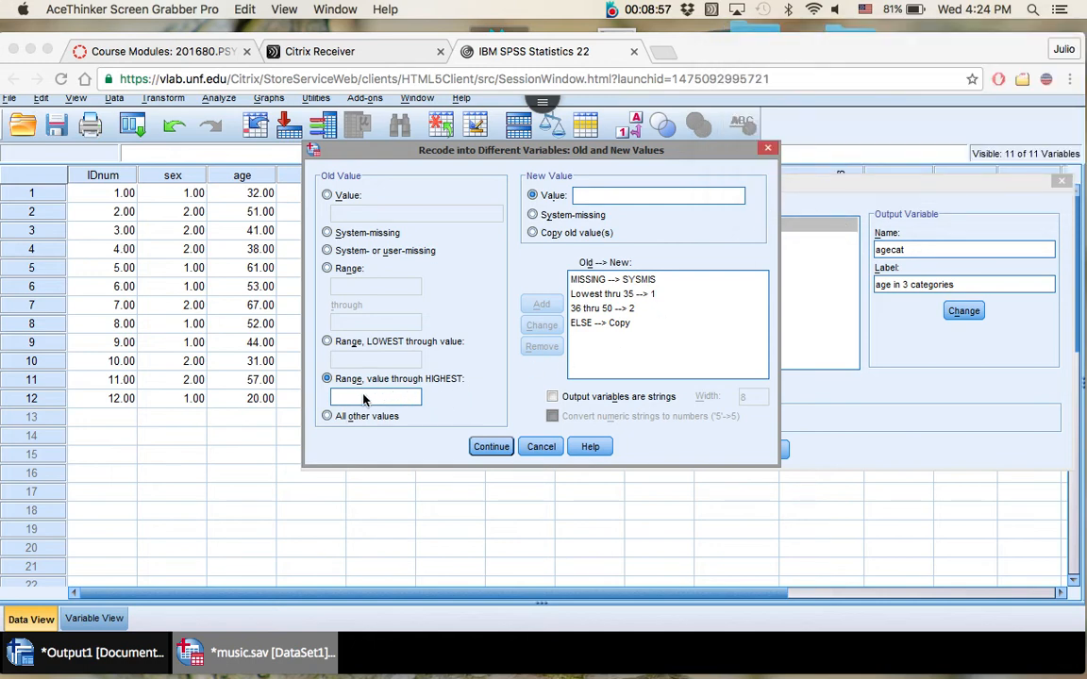
Step: Add the recode rule 51 through HIGHEST → 3 for age
left_click(376, 396)
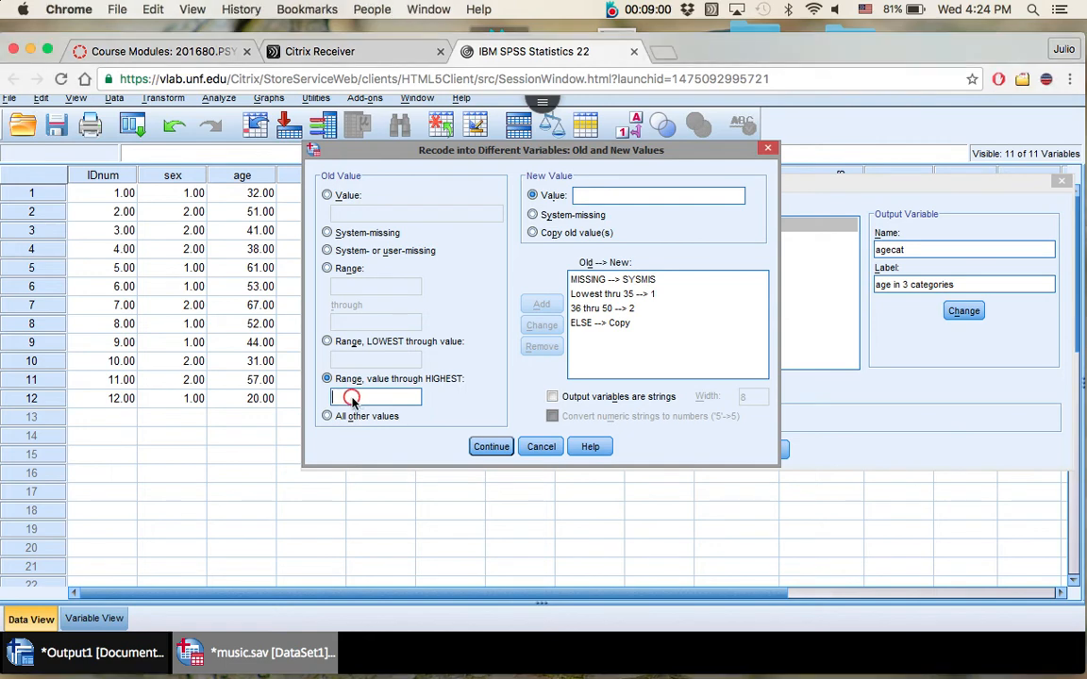
type("5")
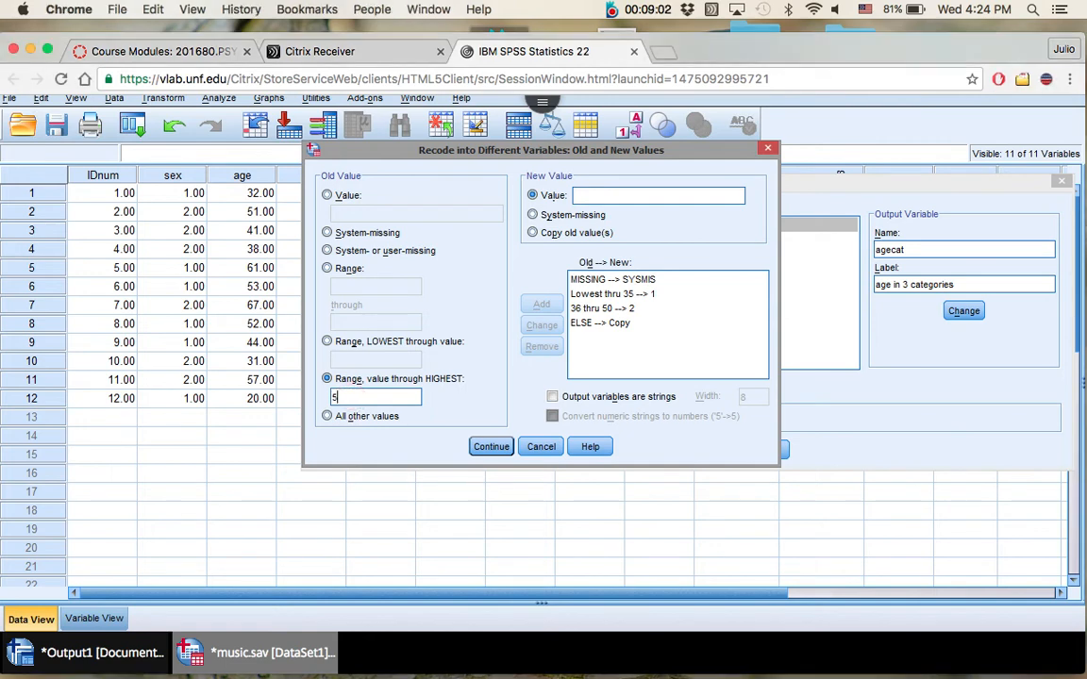
type("1")
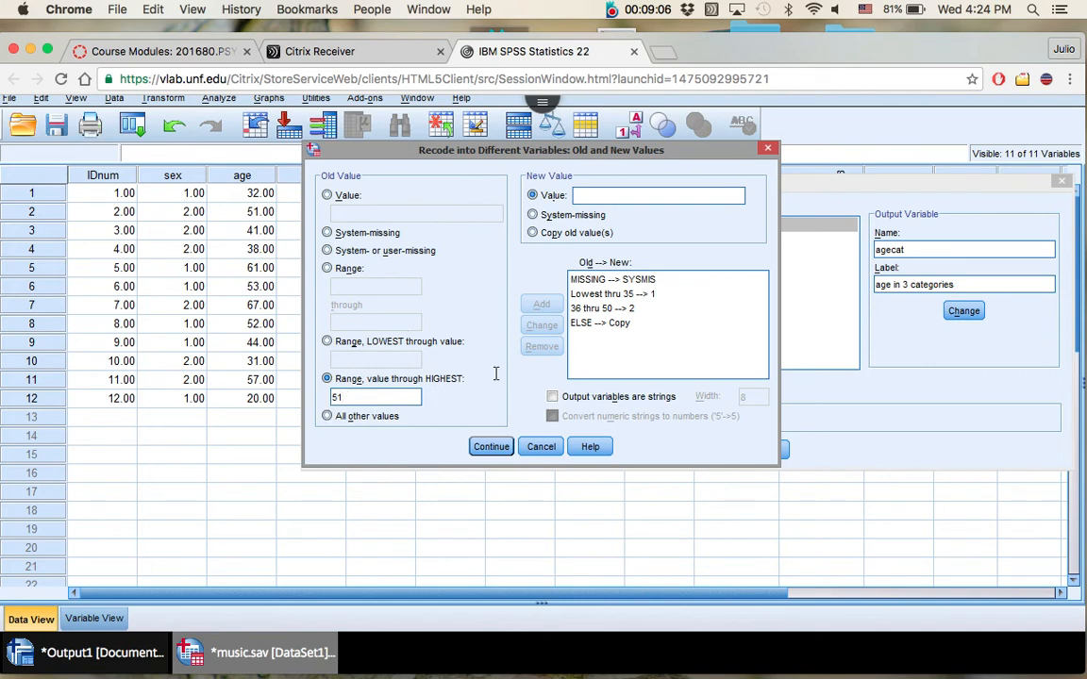
type("3")
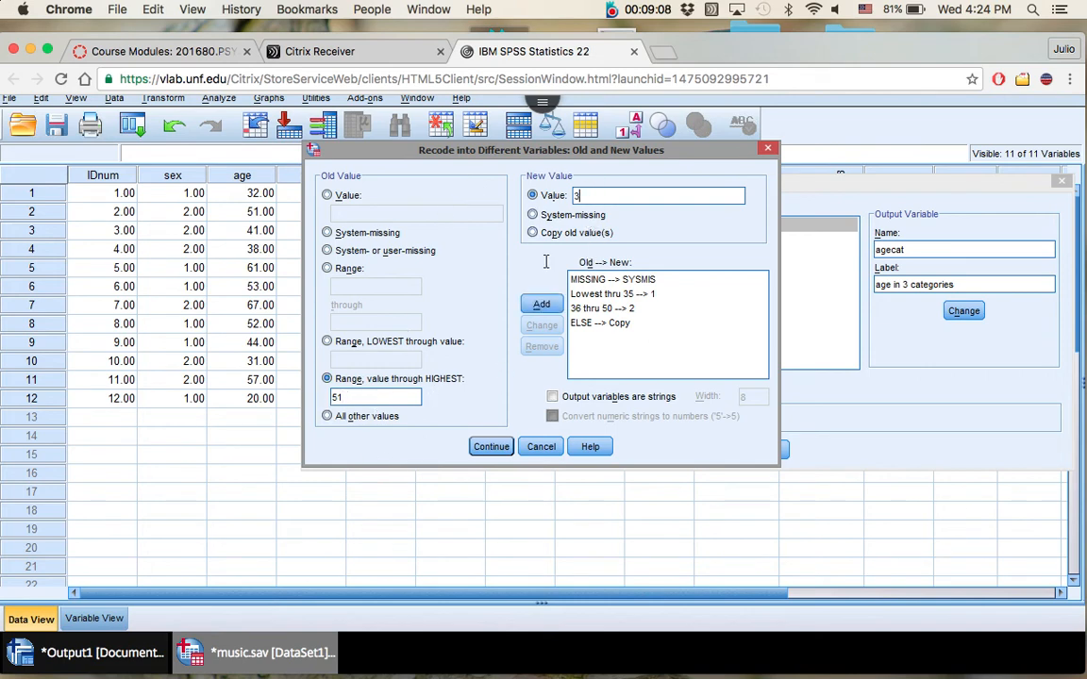
left_click(539, 302)
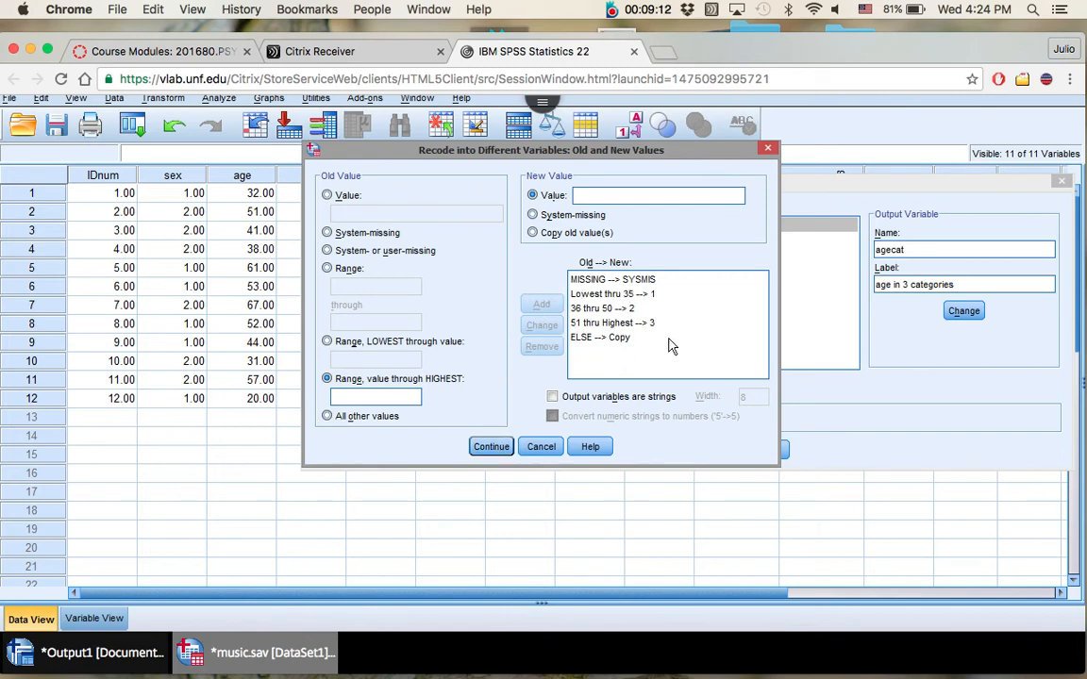
mouse_move(603, 322)
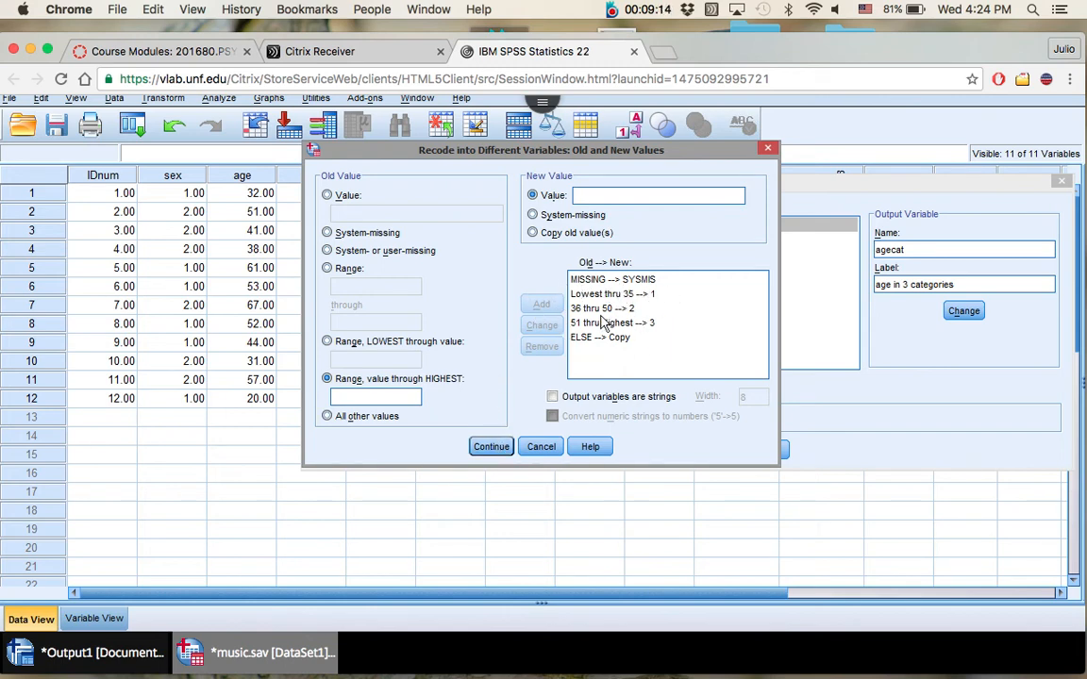
Step: Confirm the rules and run the recode, creating the agecat column
left_click(491, 446)
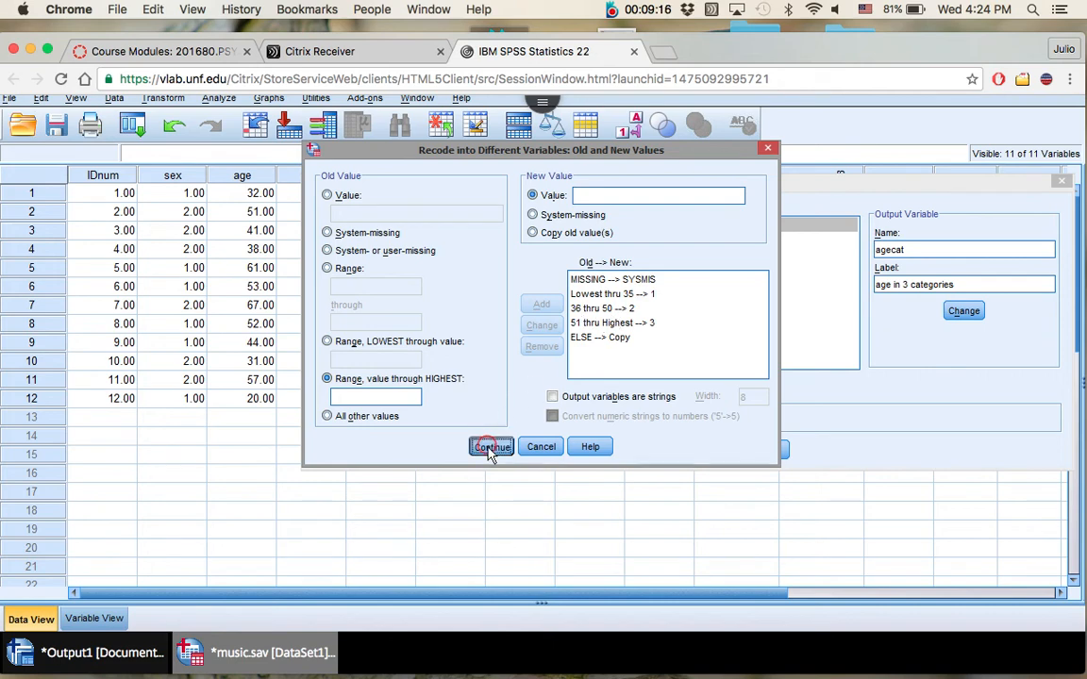
left_click(491, 445)
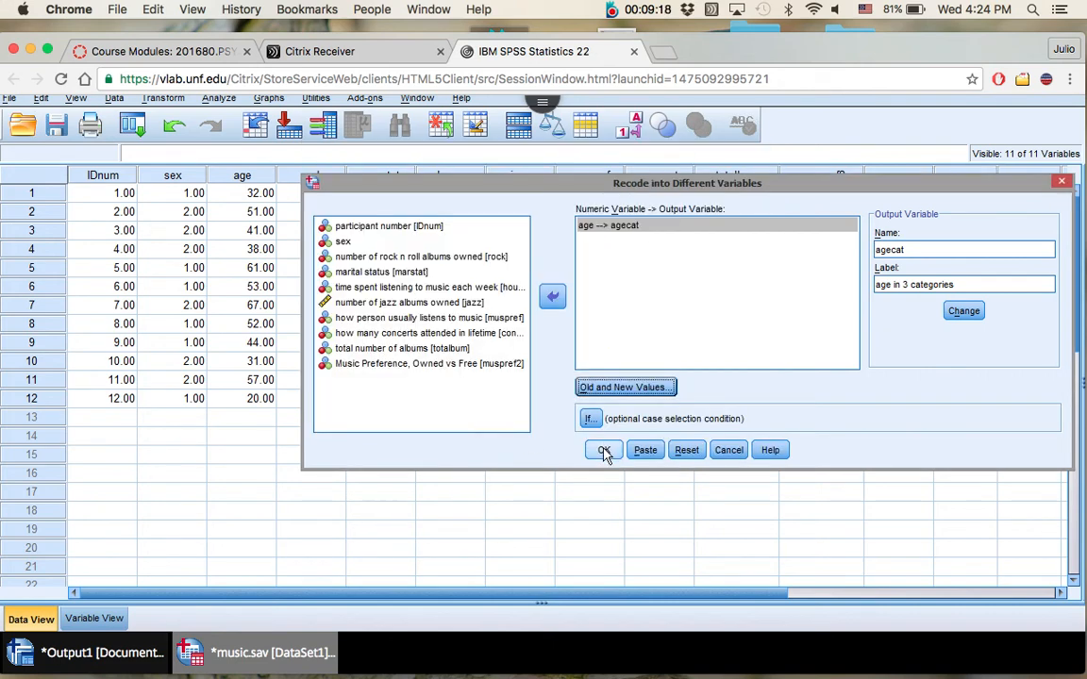
left_click(604, 449)
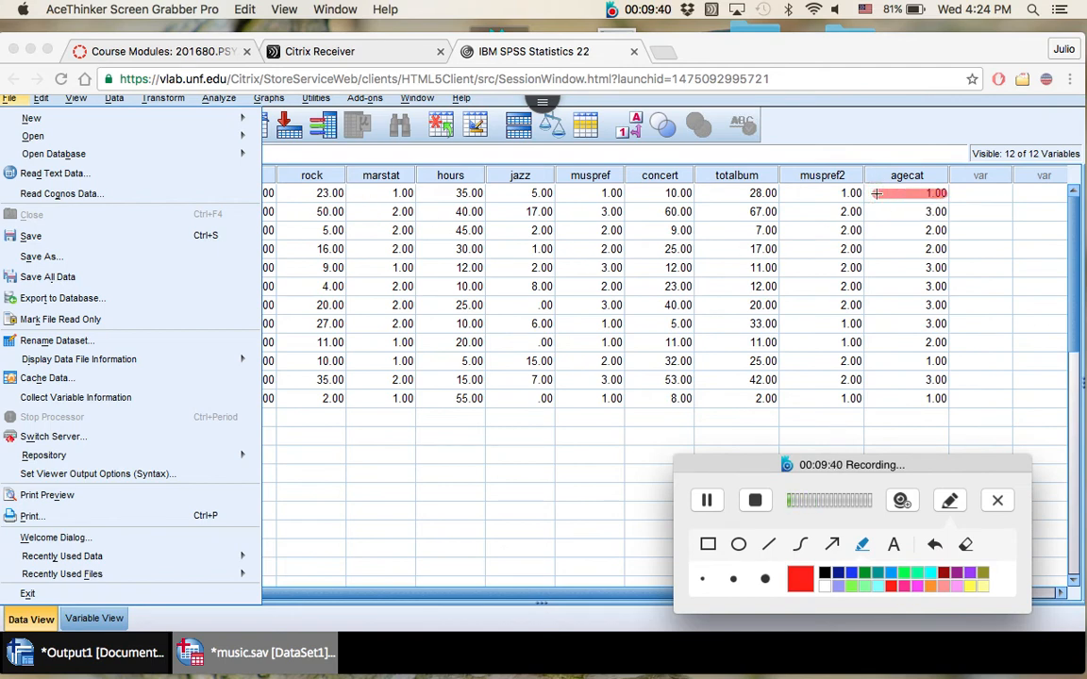
Step: Verify in Data View that ages 32, 51 and 41 got agecat 1, 3 and 2, then show Variable View
left_click_drag(849, 464, 330, 189)
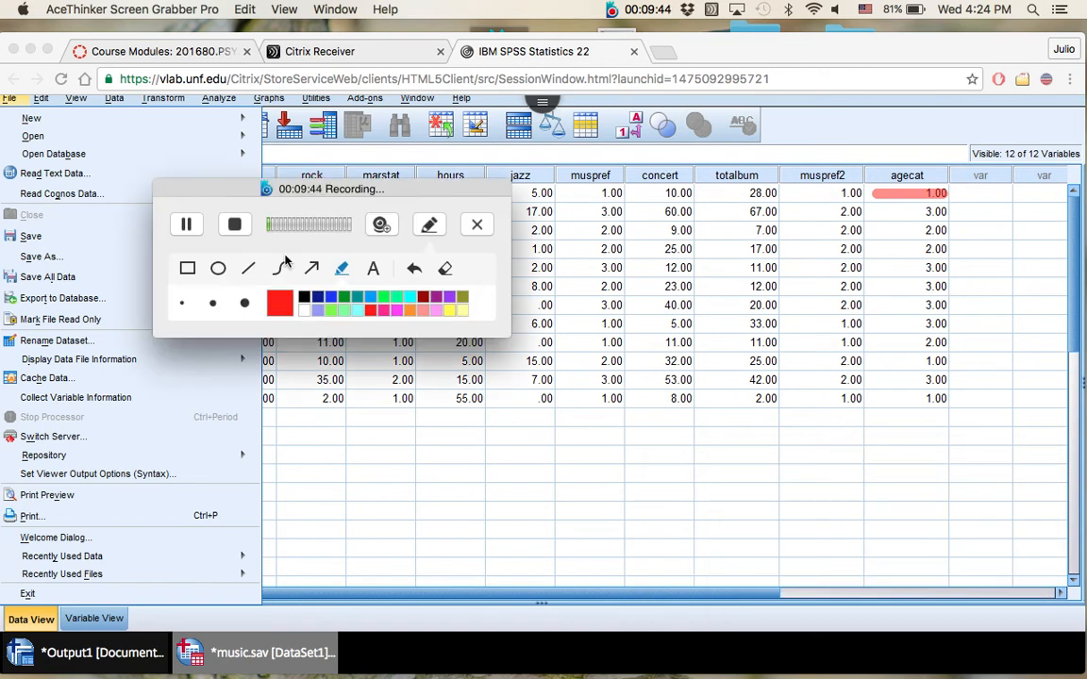
left_click(475, 223)
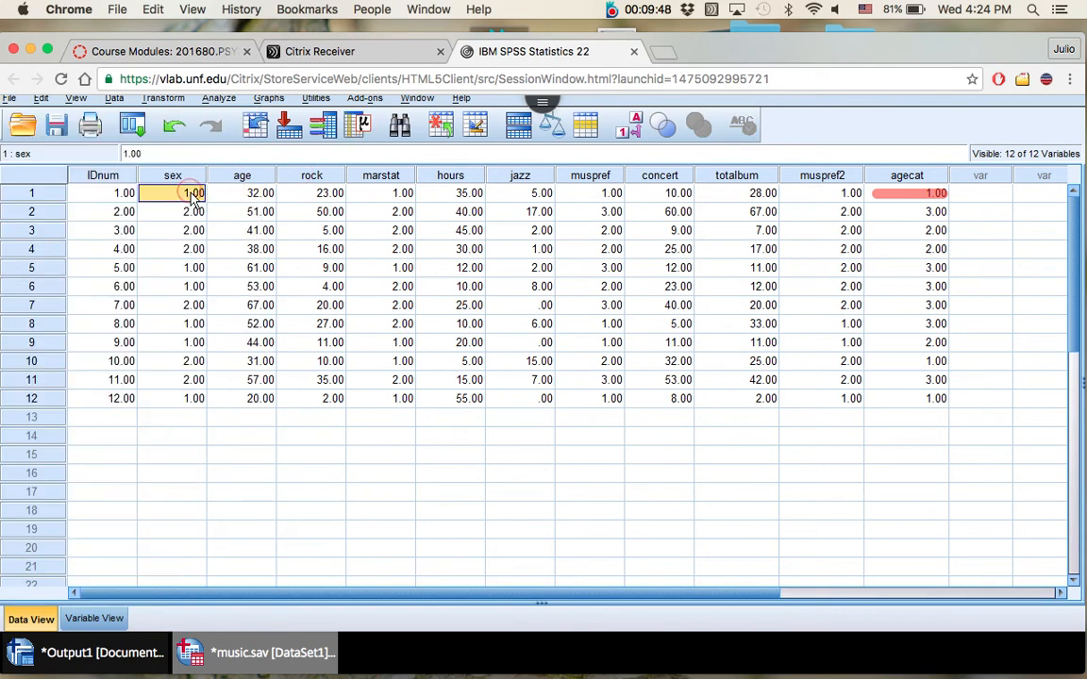
left_click(241, 193)
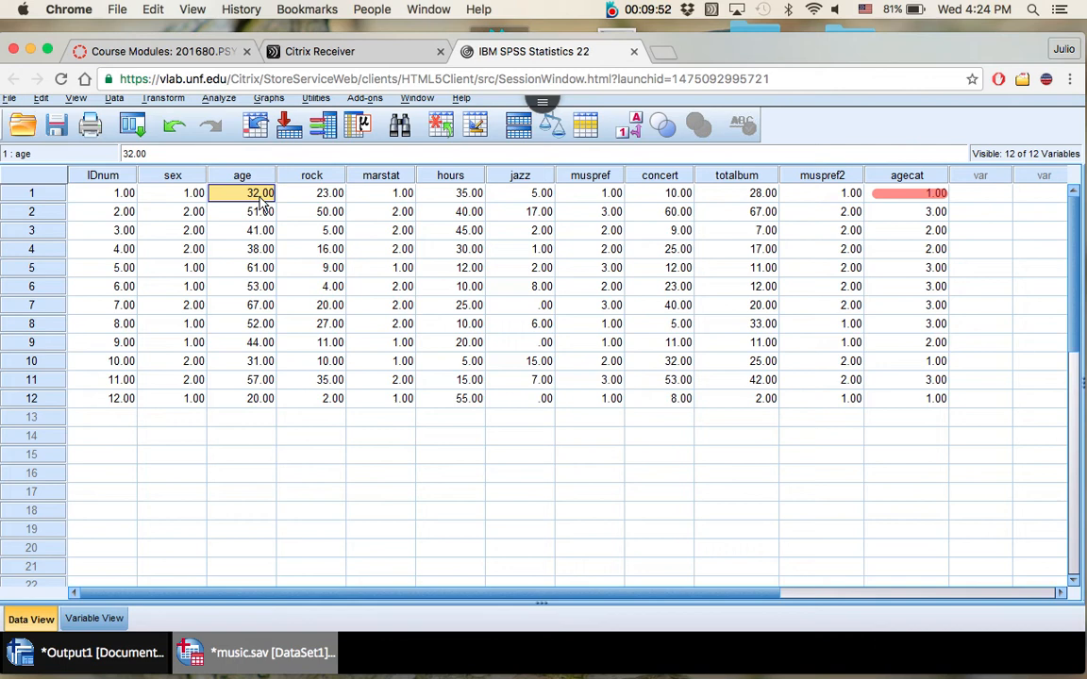
mouse_move(921, 198)
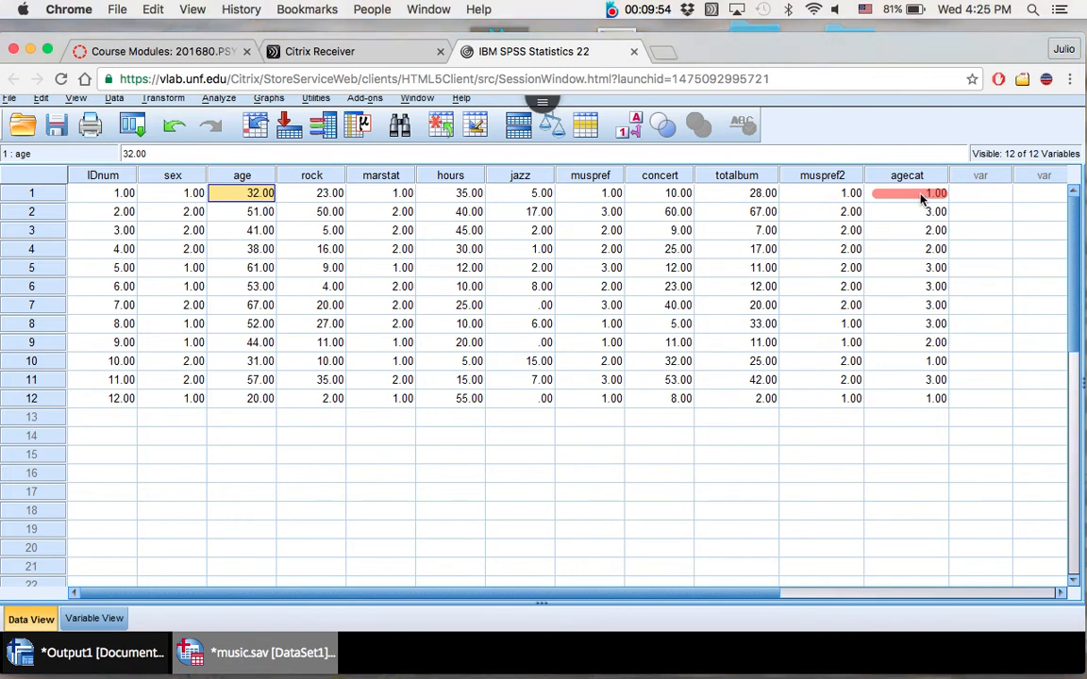
mouse_move(256, 215)
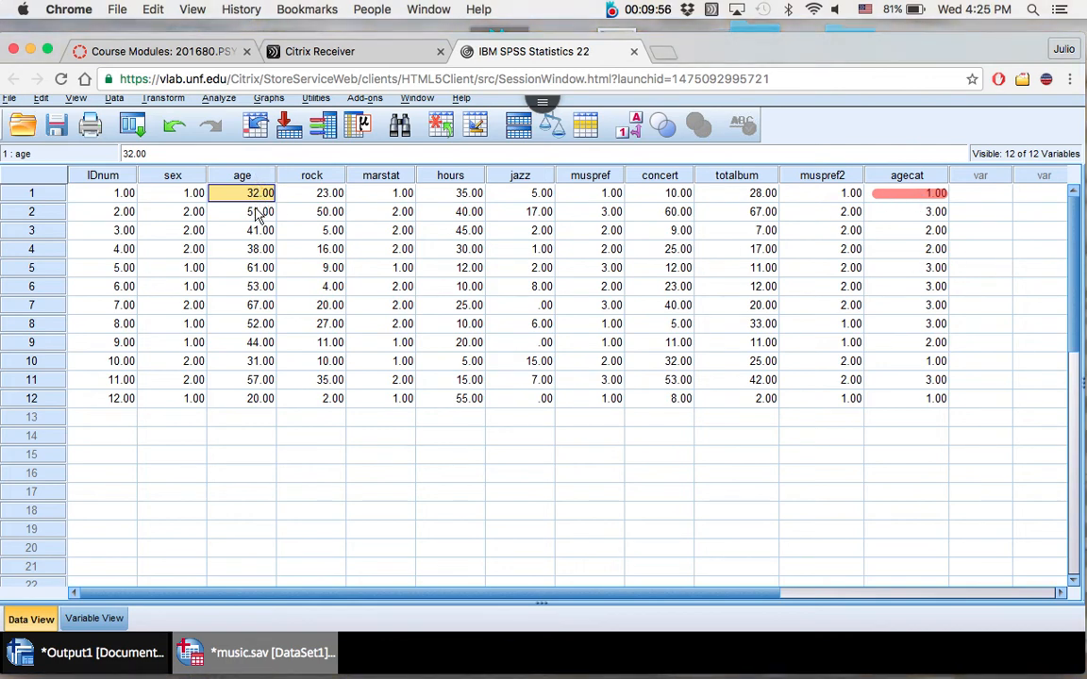
left_click(241, 212)
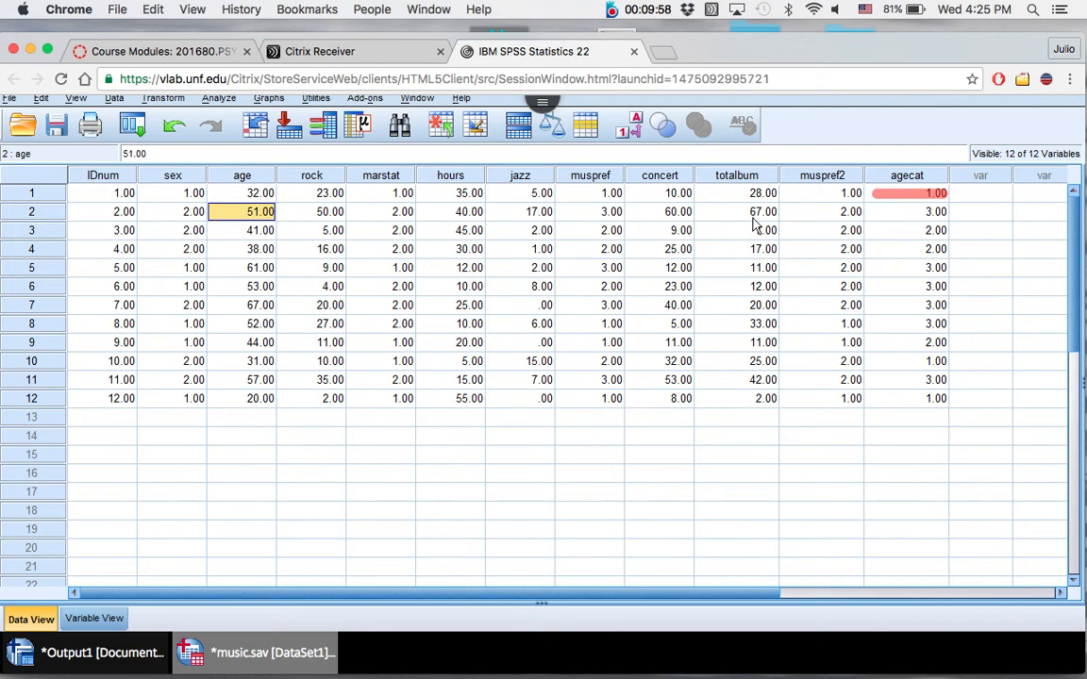
left_click(920, 211)
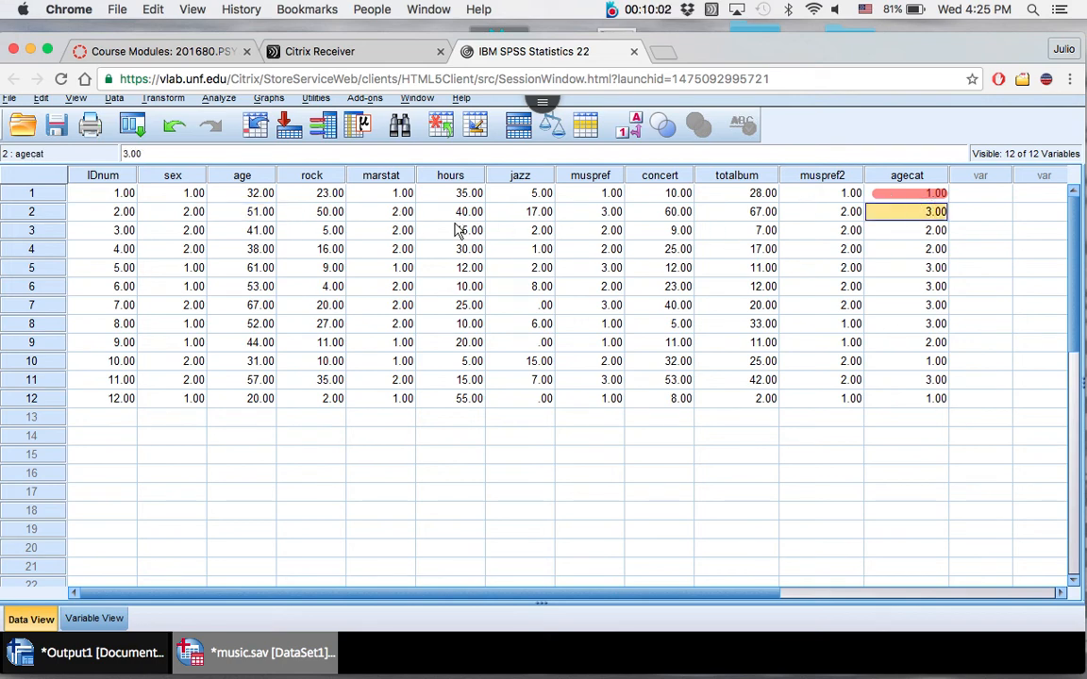
left_click(254, 230)
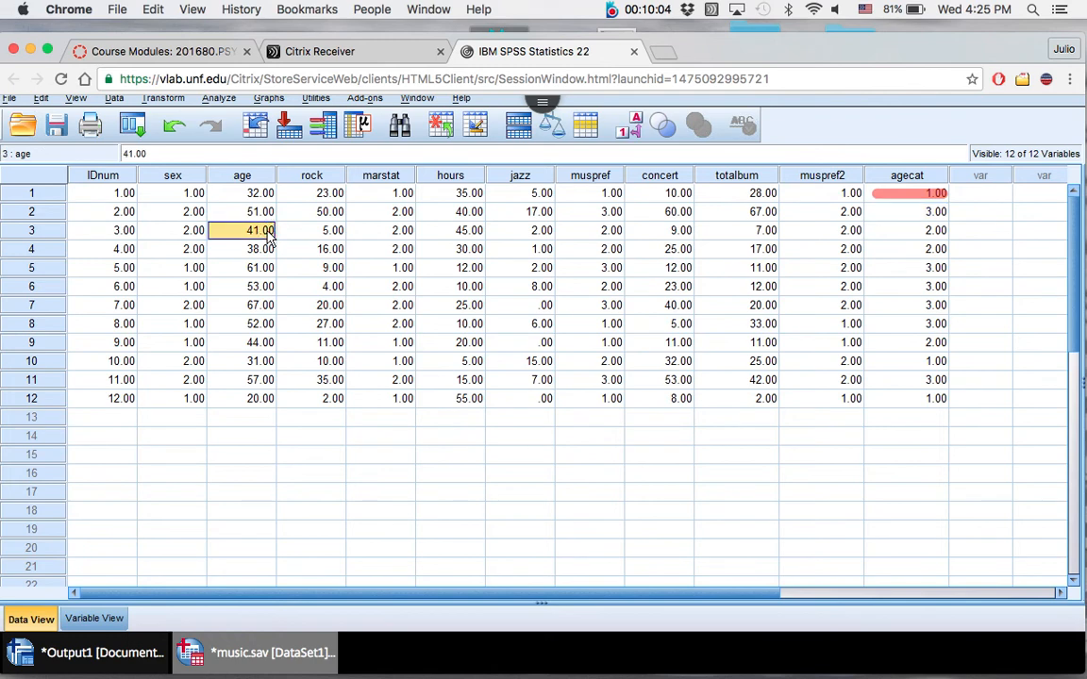
mouse_move(914, 236)
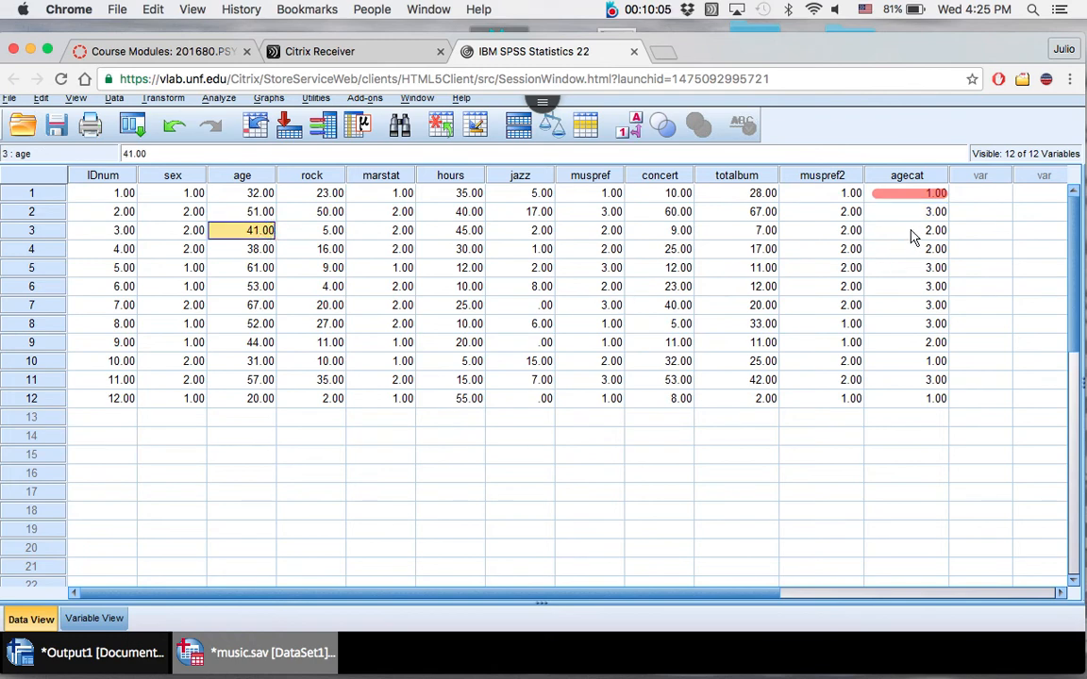
left_click(12, 98)
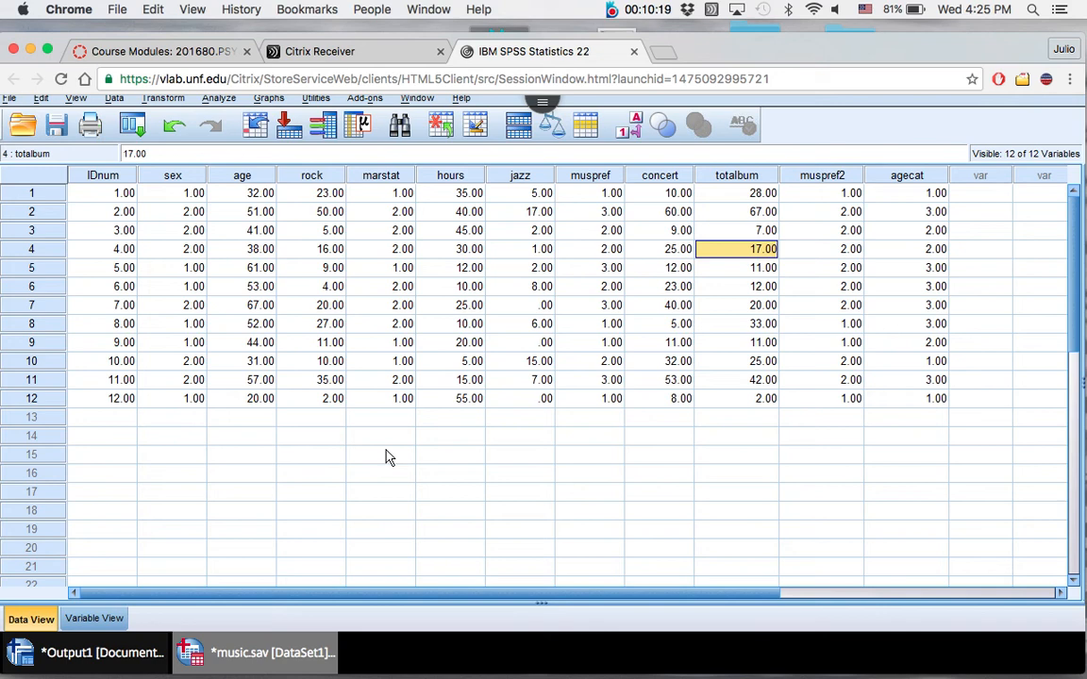
mouse_move(358, 335)
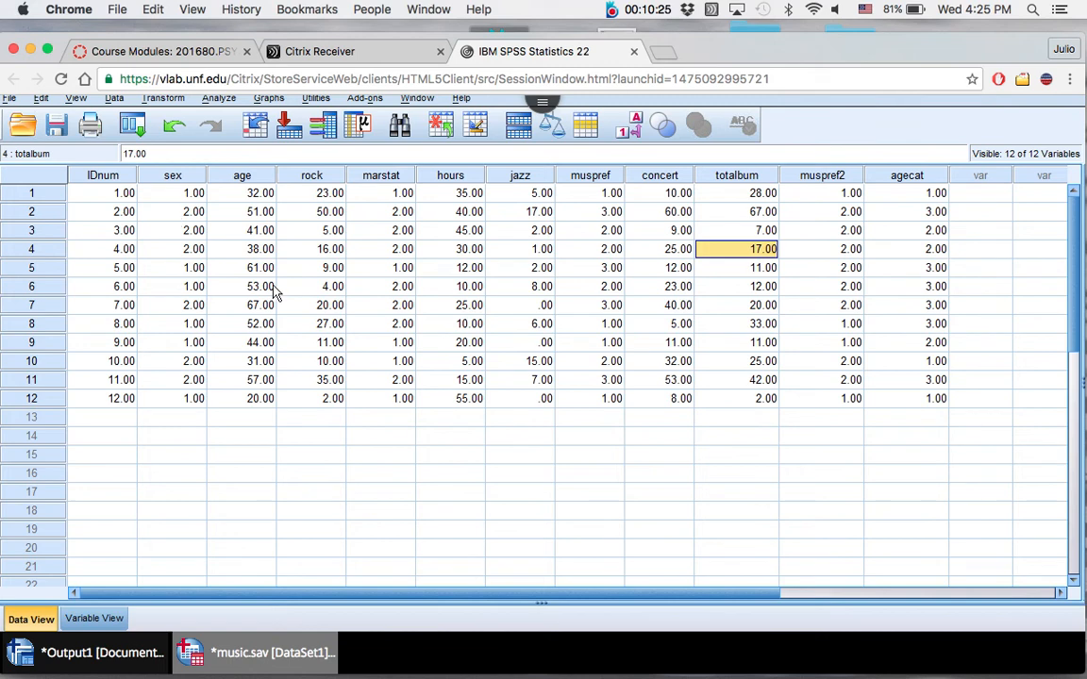
left_click(94, 619)
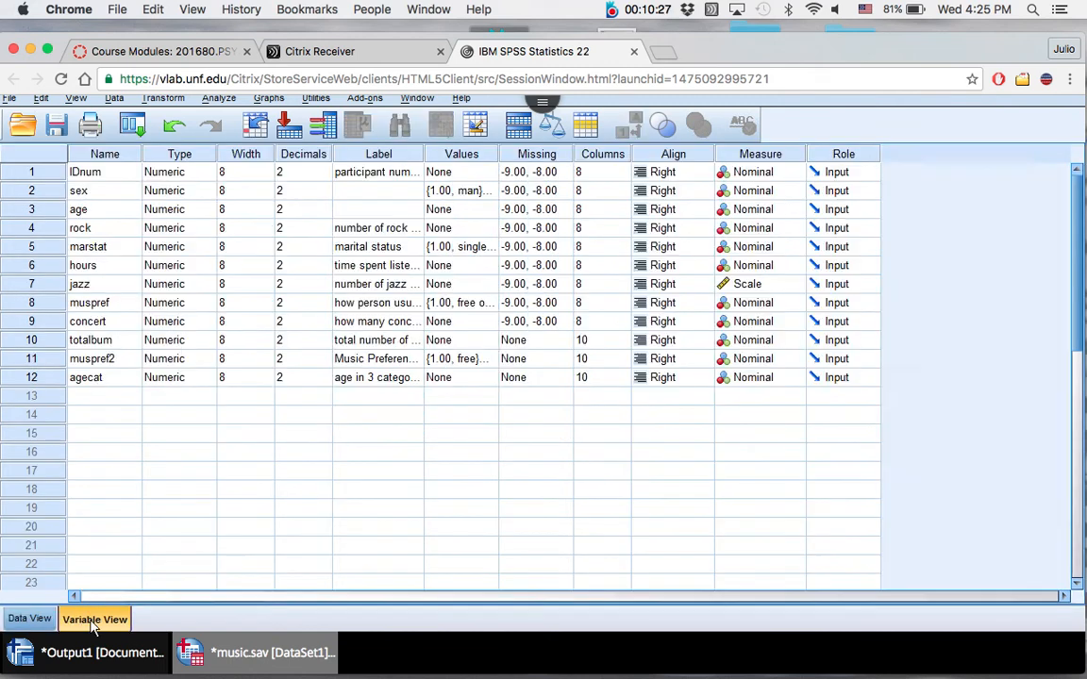
Step: View marital status value labels (1 = single, 2 = married), return to Data View and bring up the Data menu
left_click(460, 245)
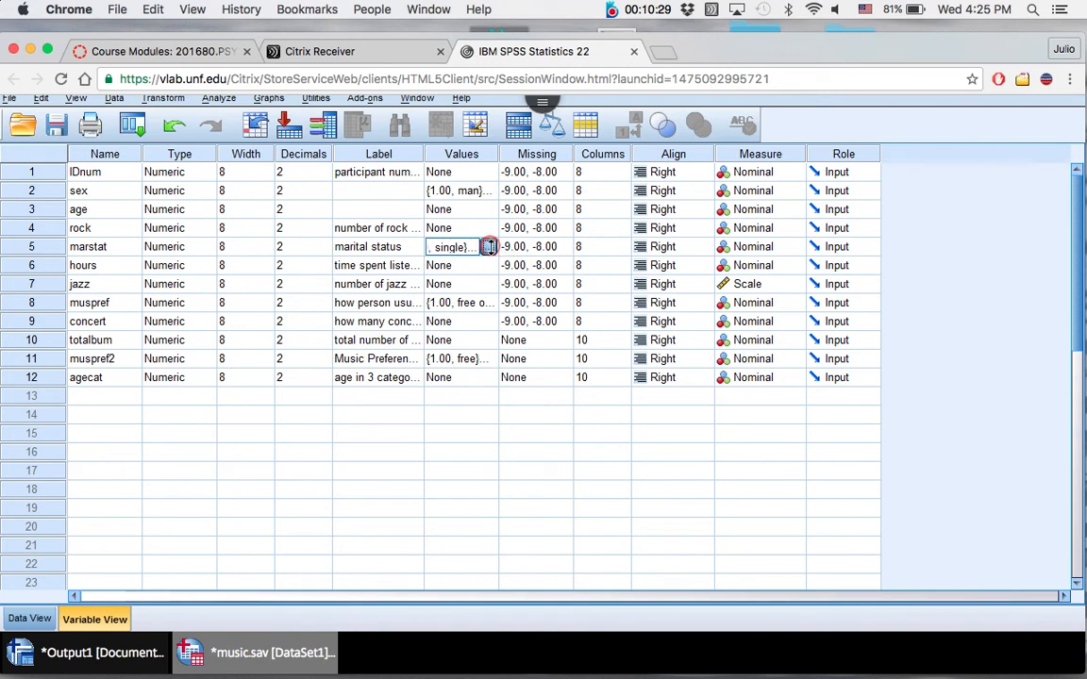
left_click(487, 245)
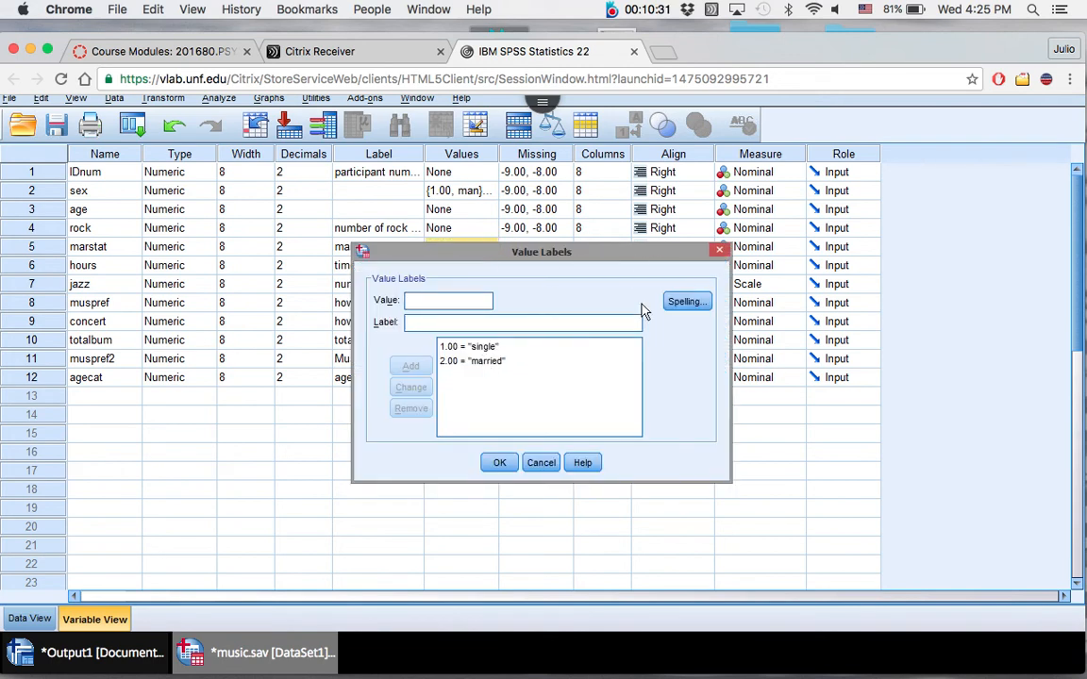
left_click(23, 619)
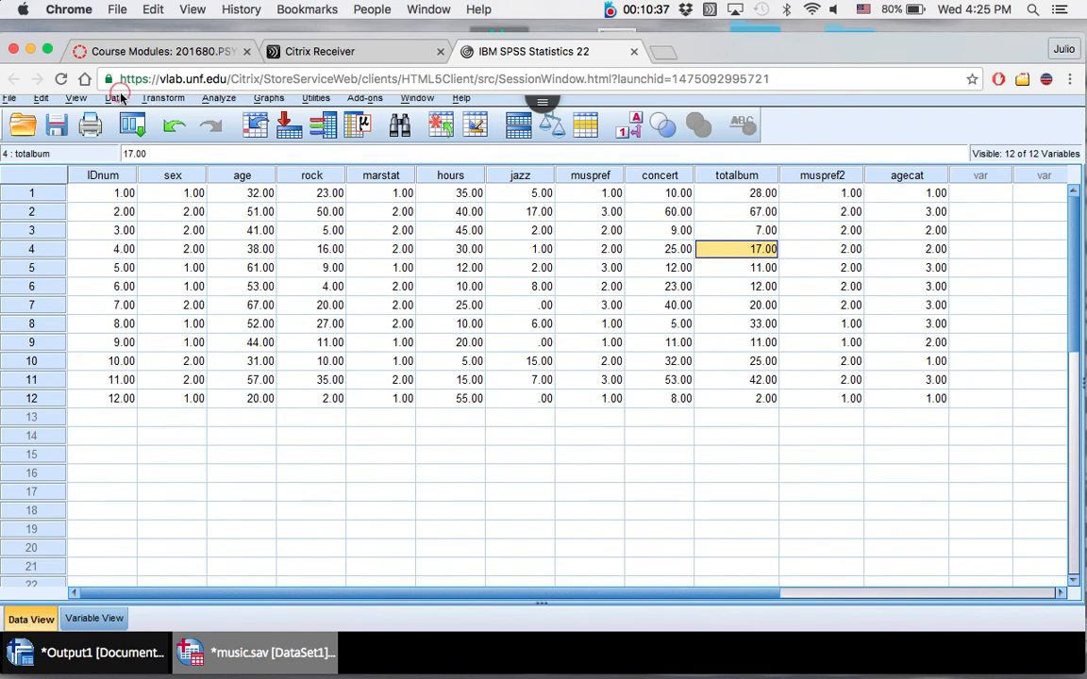
left_click(117, 98)
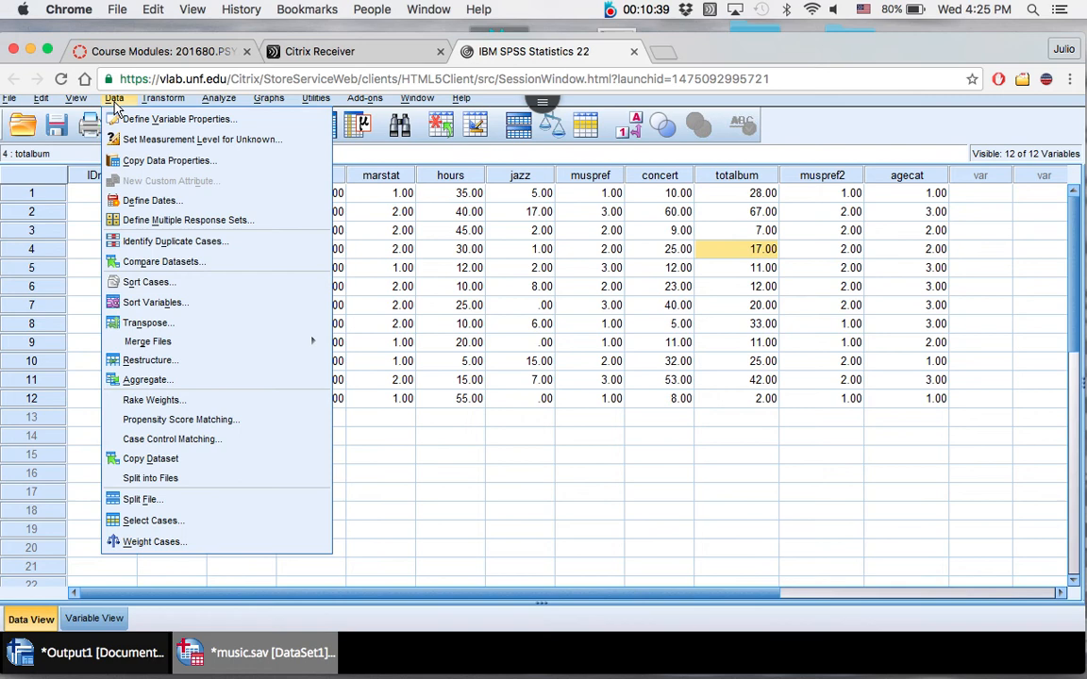
mouse_move(153, 521)
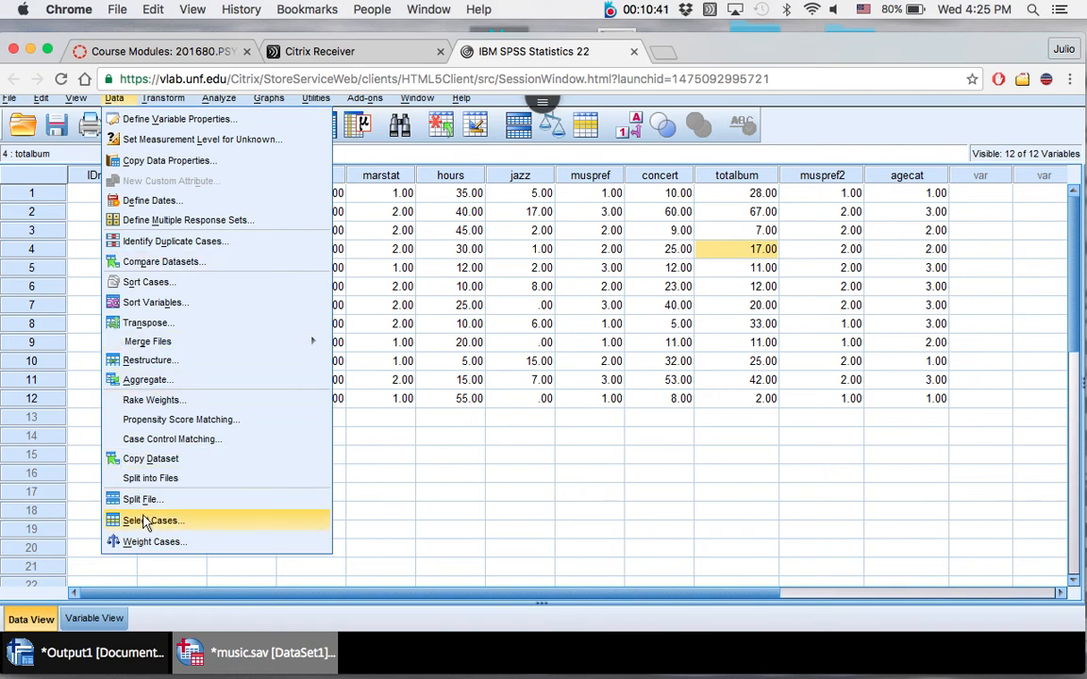
Step: Start Select Cases with an If condition for filtering
left_click(151, 520)
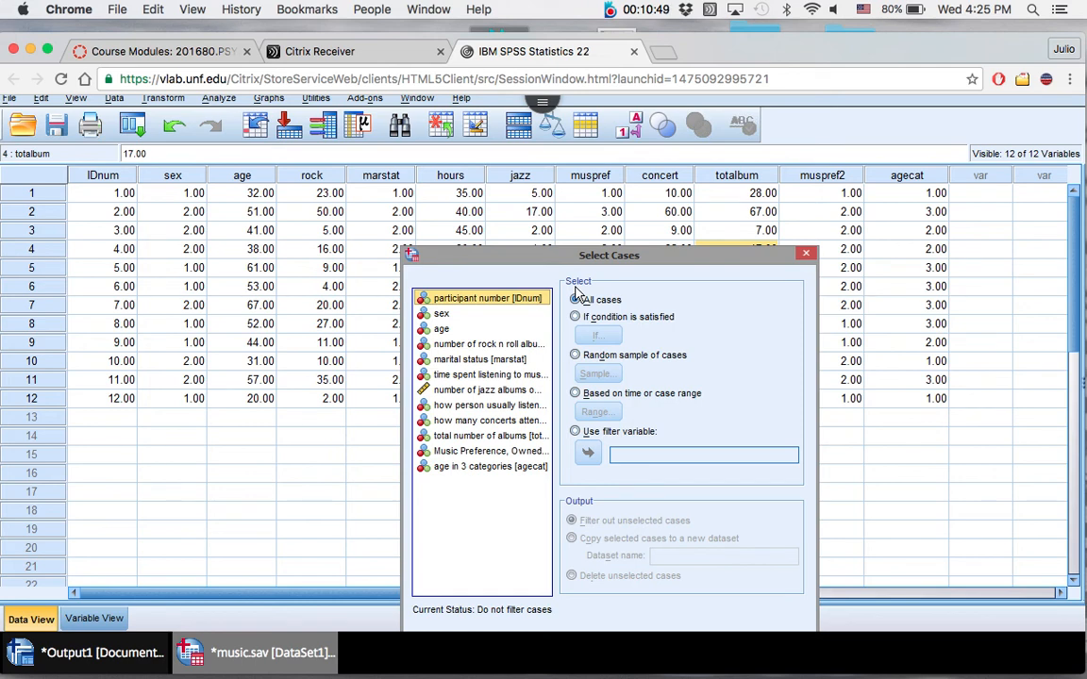
left_click(573, 317)
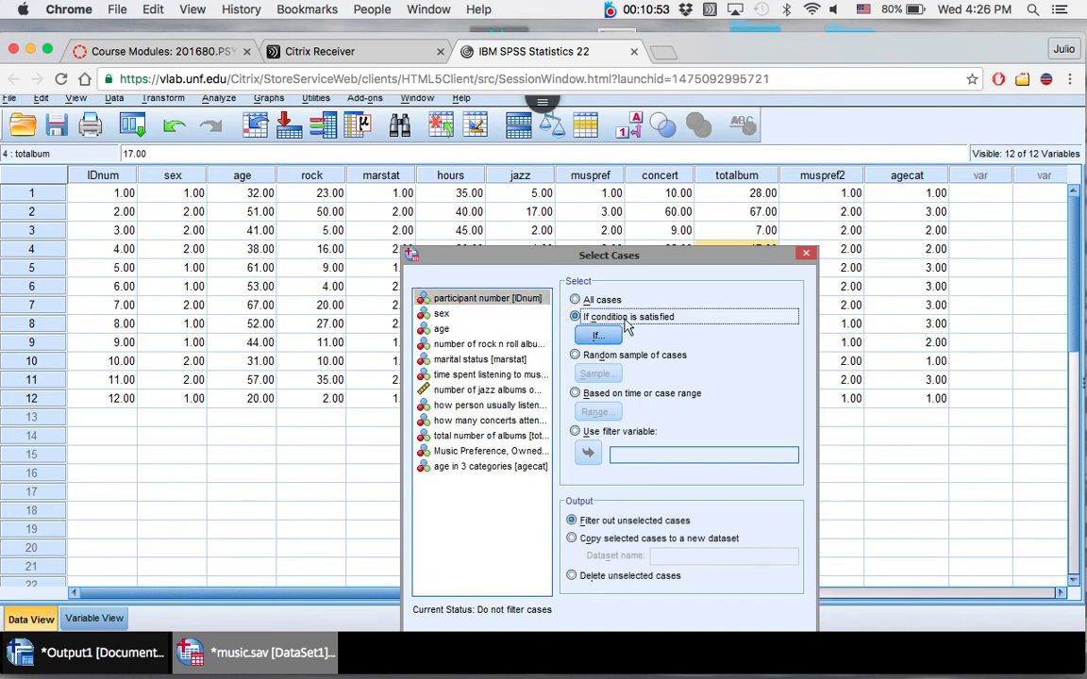
left_click(596, 335)
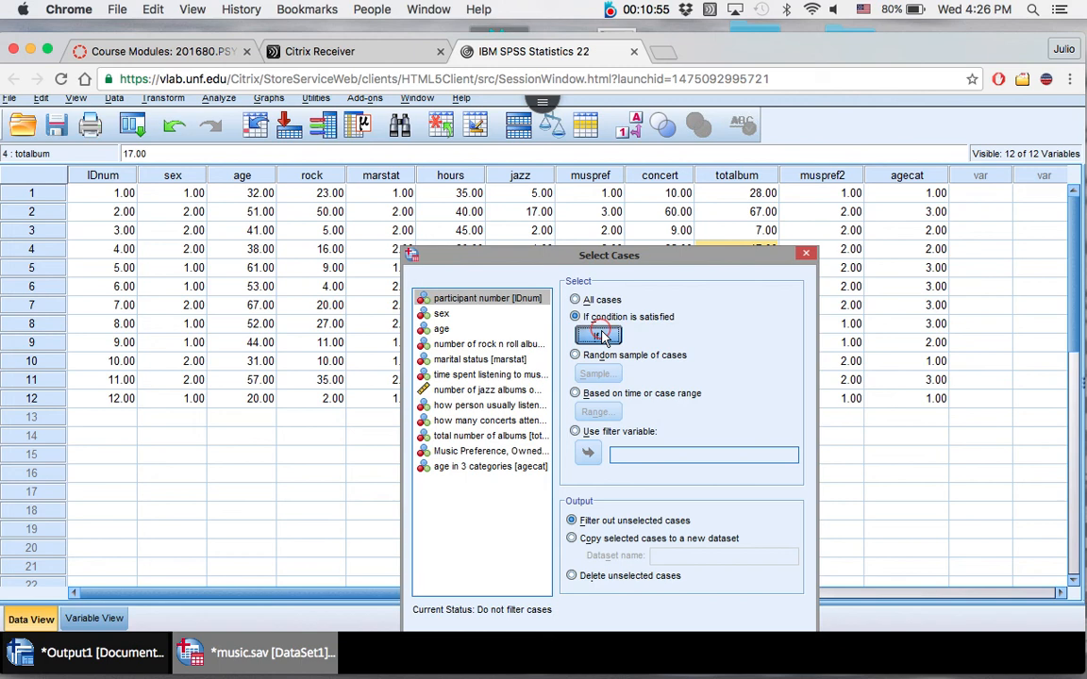
left_click(598, 334)
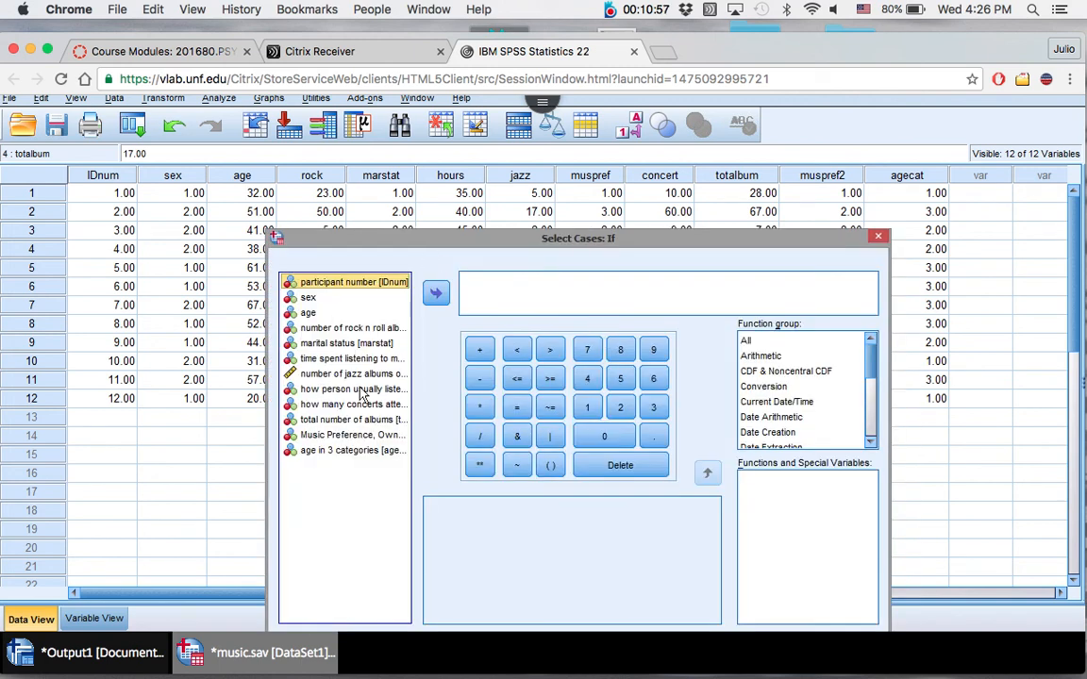
Step: Build the condition marstat = 1 and apply the filter to the data
left_click(347, 343)
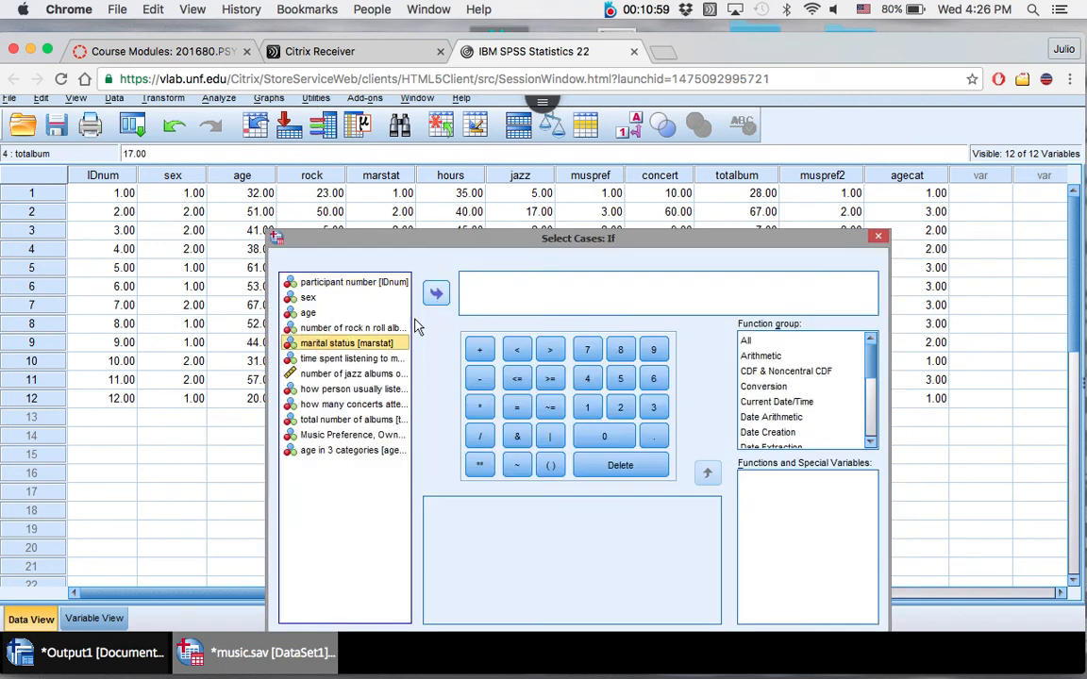
left_click(434, 293)
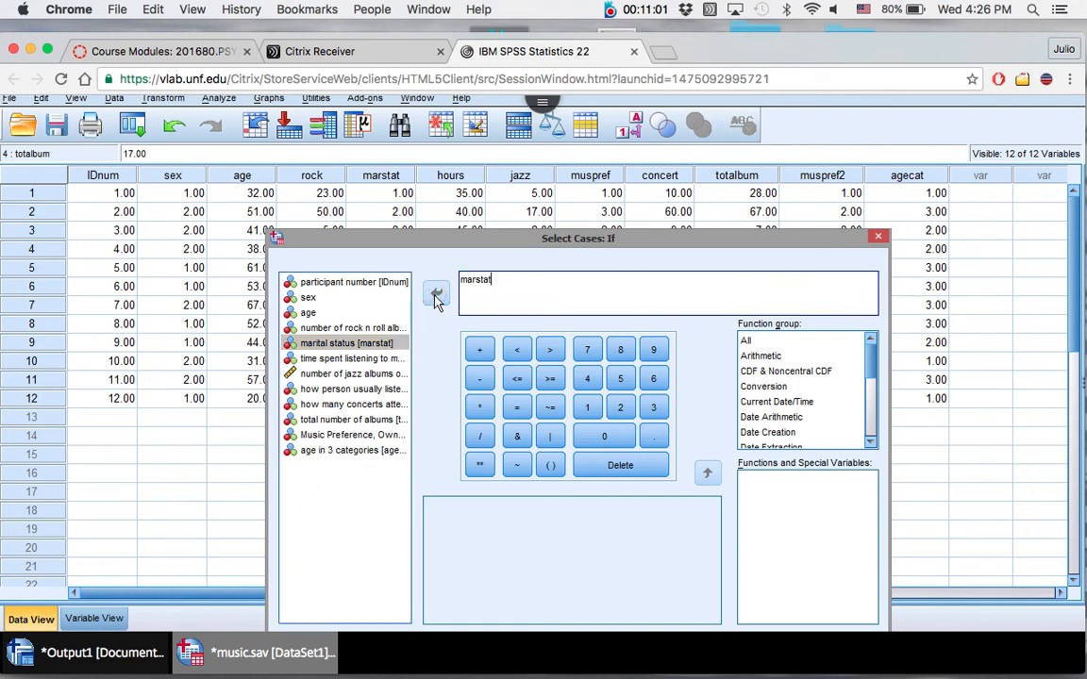
left_click(517, 407)
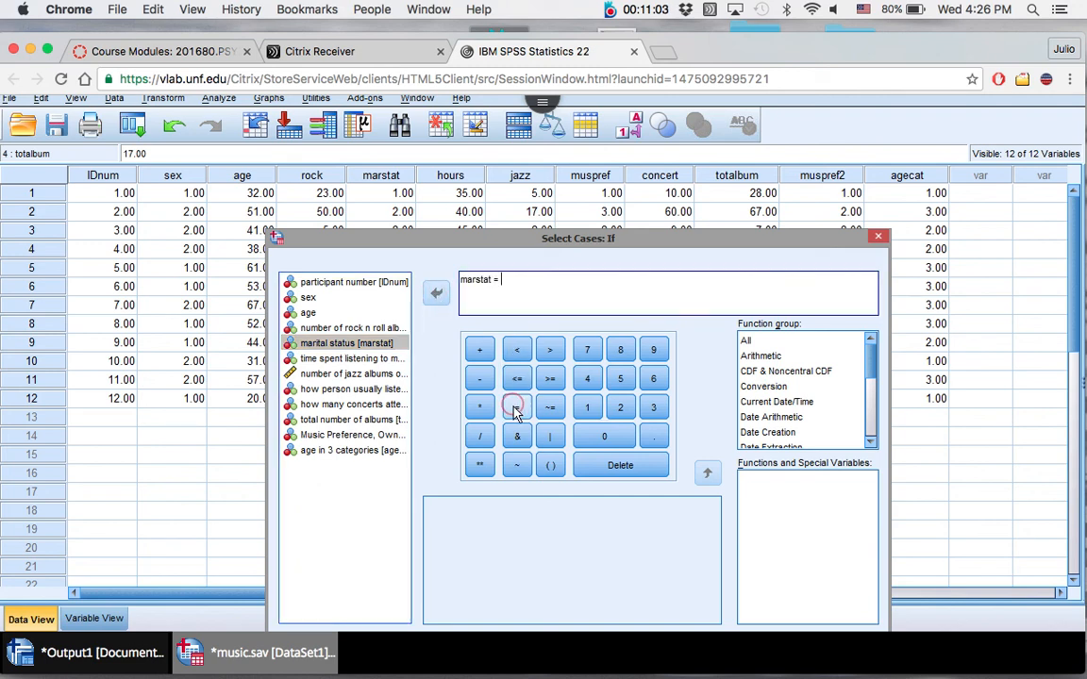
left_click(586, 407)
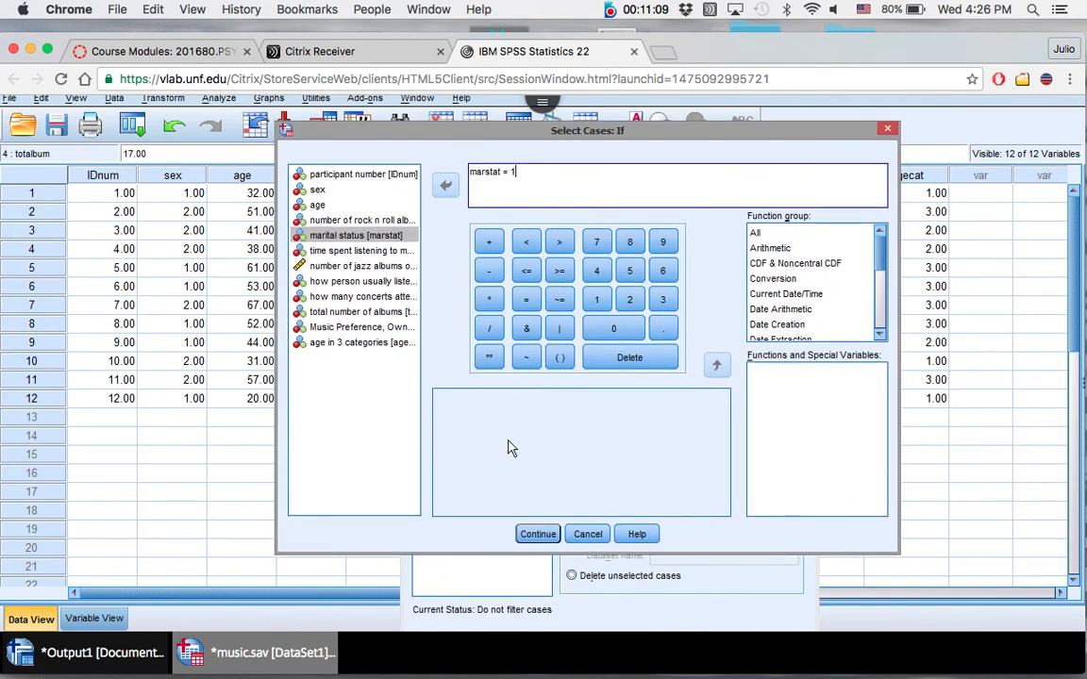
mouse_move(510, 483)
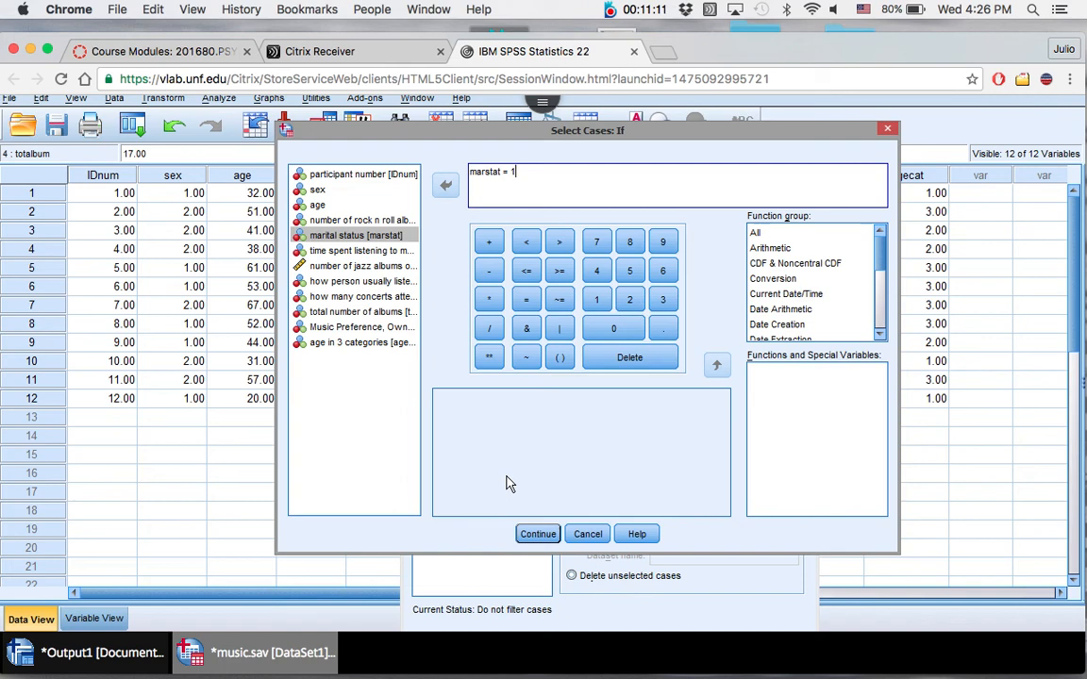
left_click(536, 532)
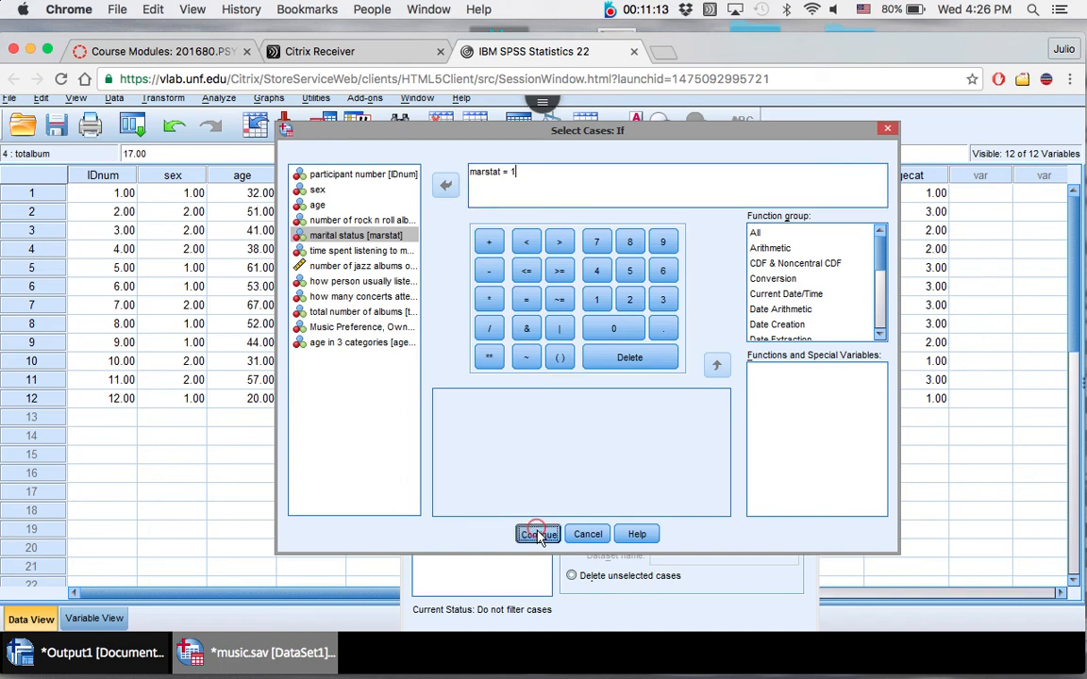
left_click(538, 534)
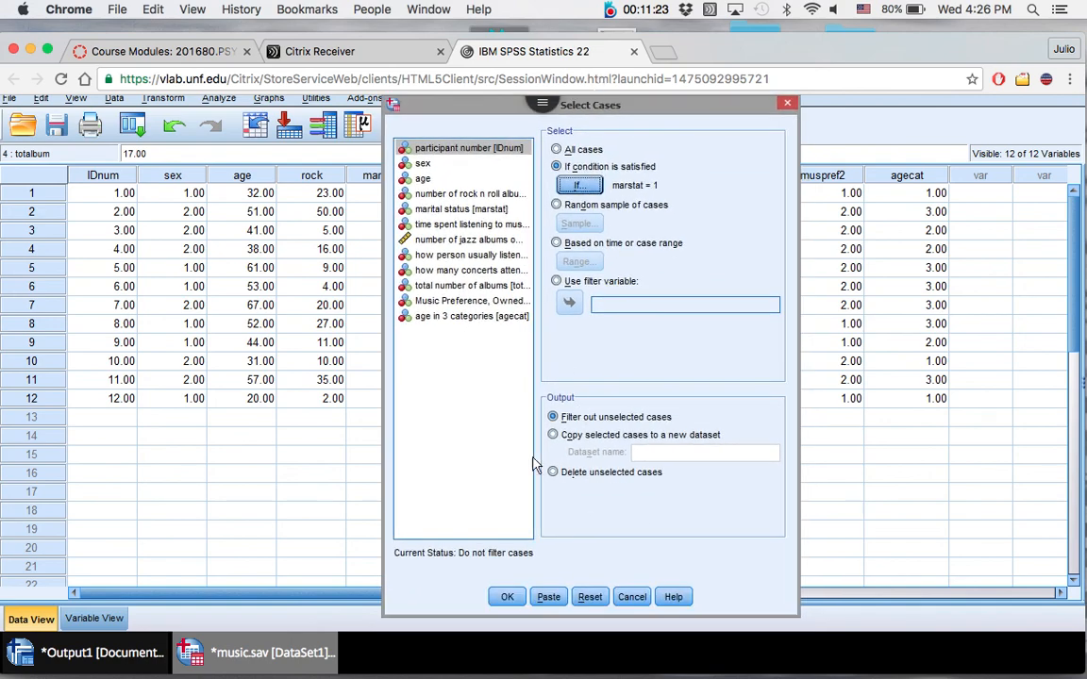
left_click(506, 596)
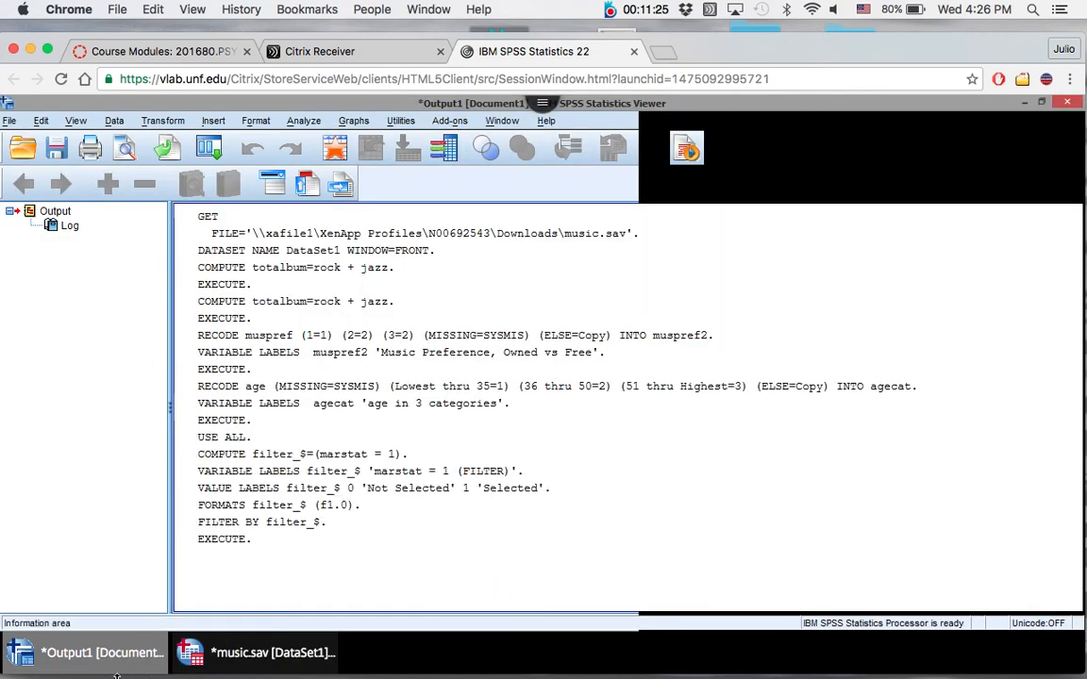
Step: Return to the data sheet showing the new filter_$ column and crossed-out marstat 2 cases
left_click(249, 651)
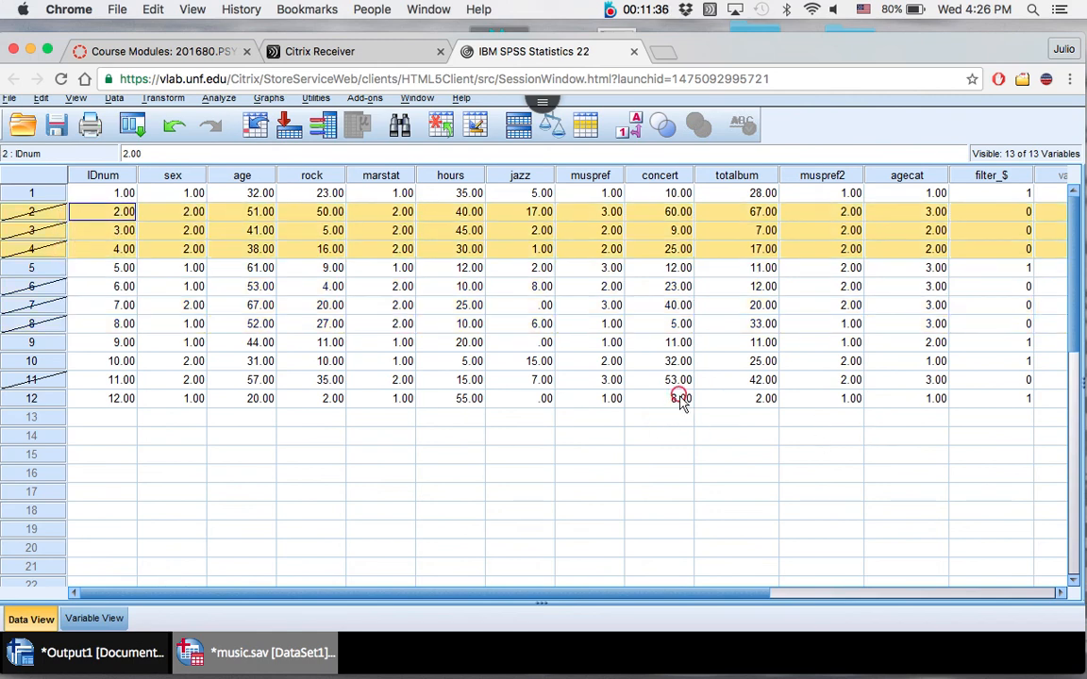
left_click(674, 398)
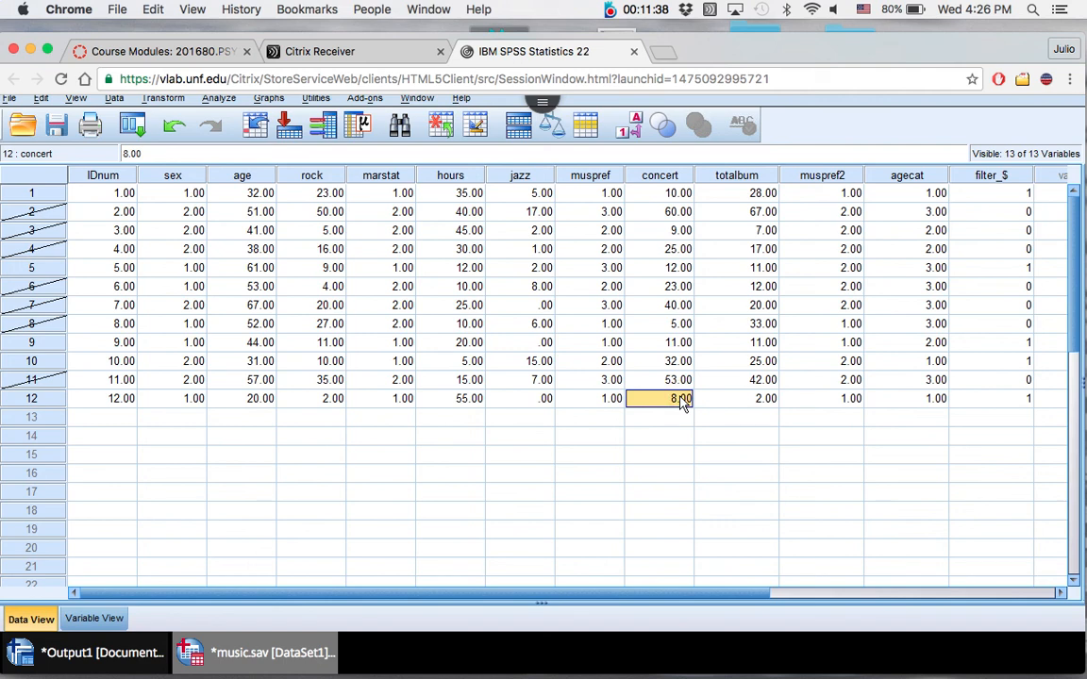
mouse_move(540, 528)
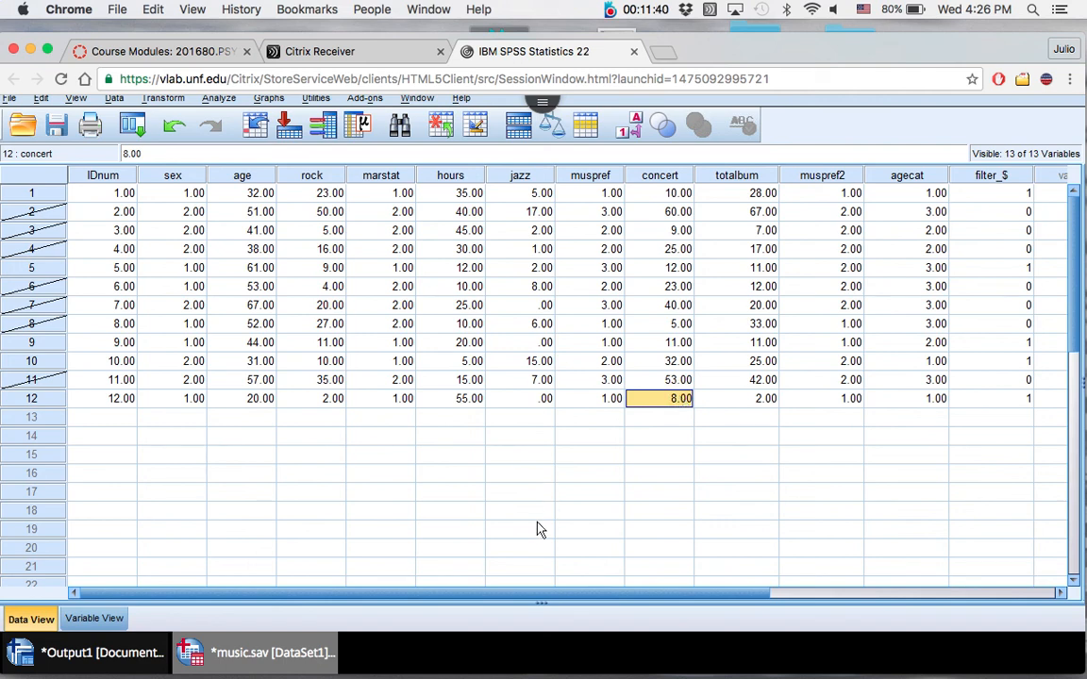
mouse_move(336, 193)
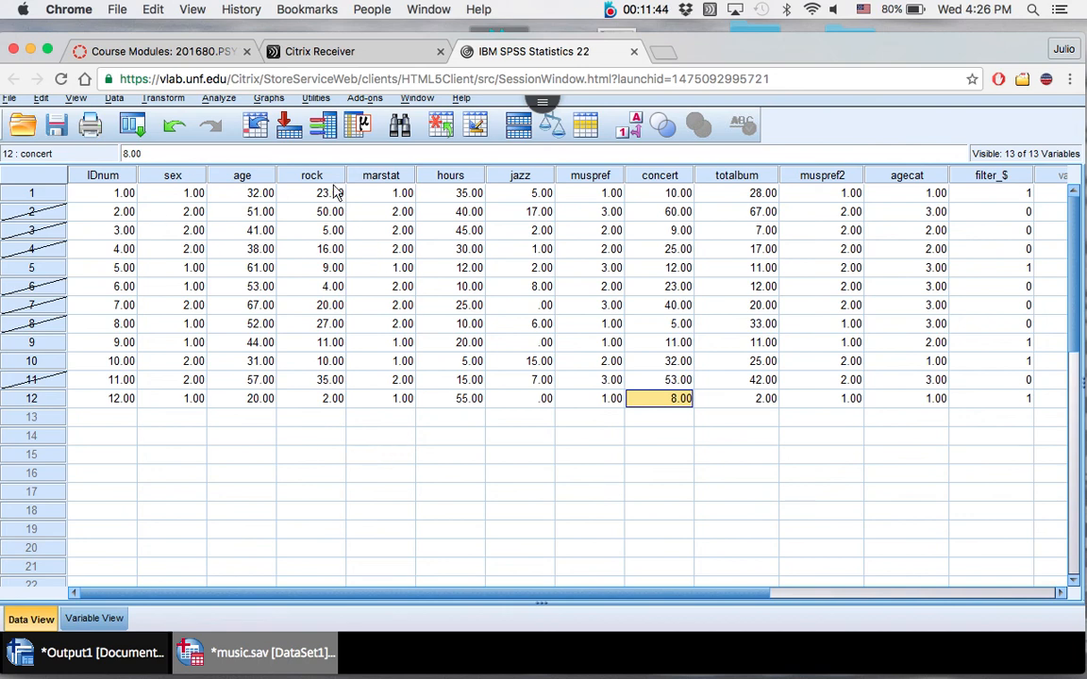
Step: Run Frequencies on marital status for the filtered cases, giving 5 valid single cases
left_click(192, 98)
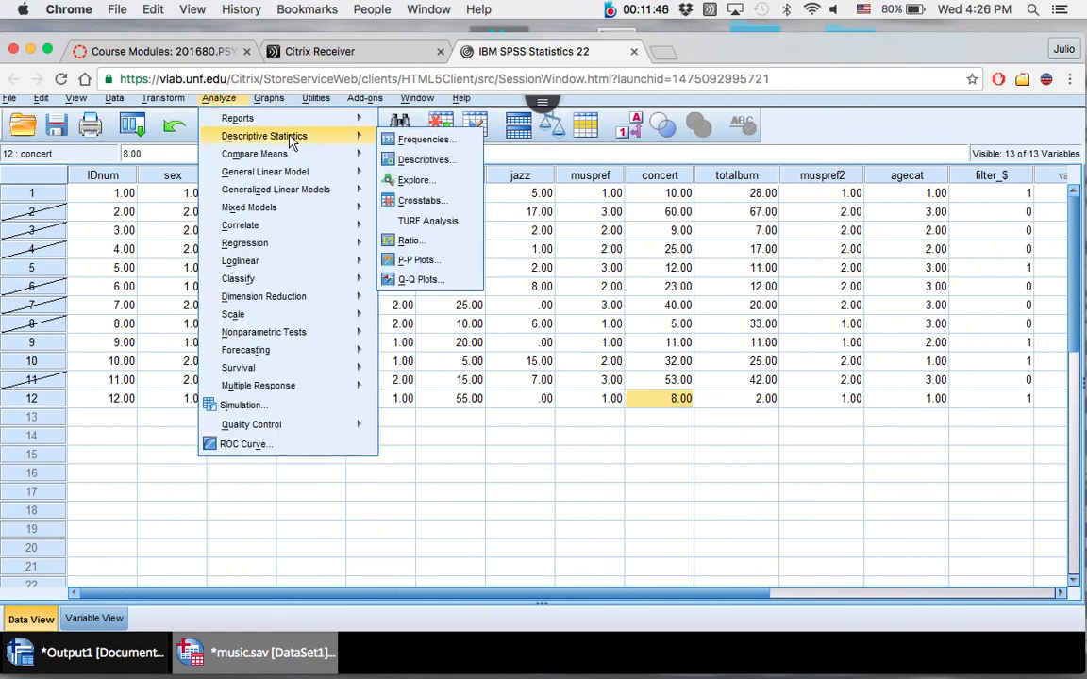
left_click(423, 140)
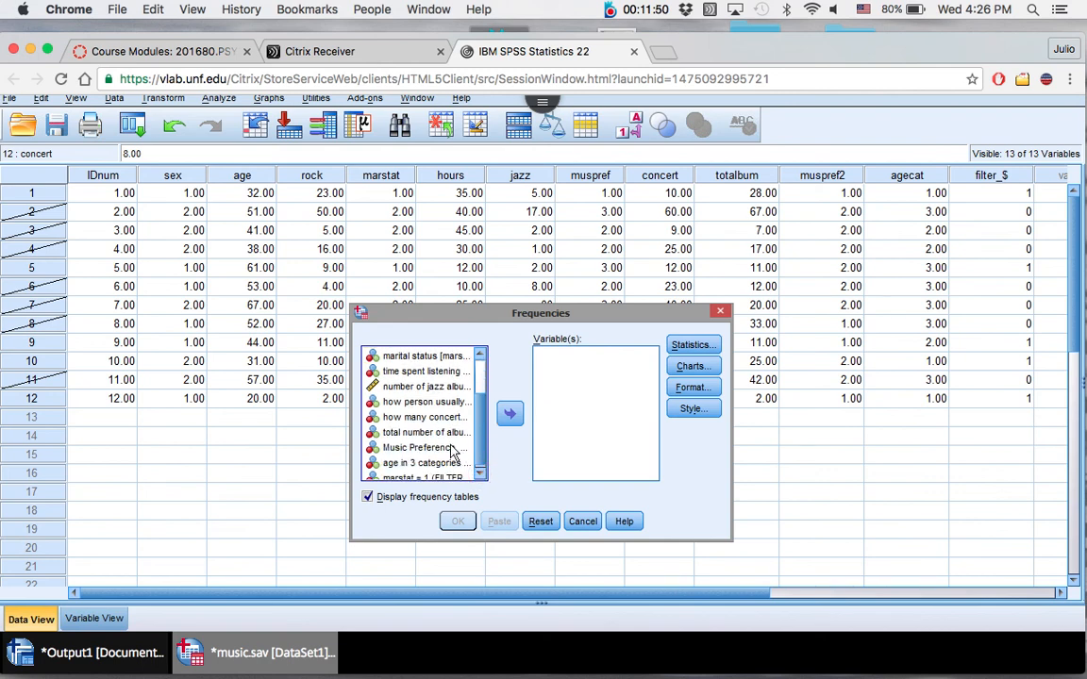
left_click(425, 355)
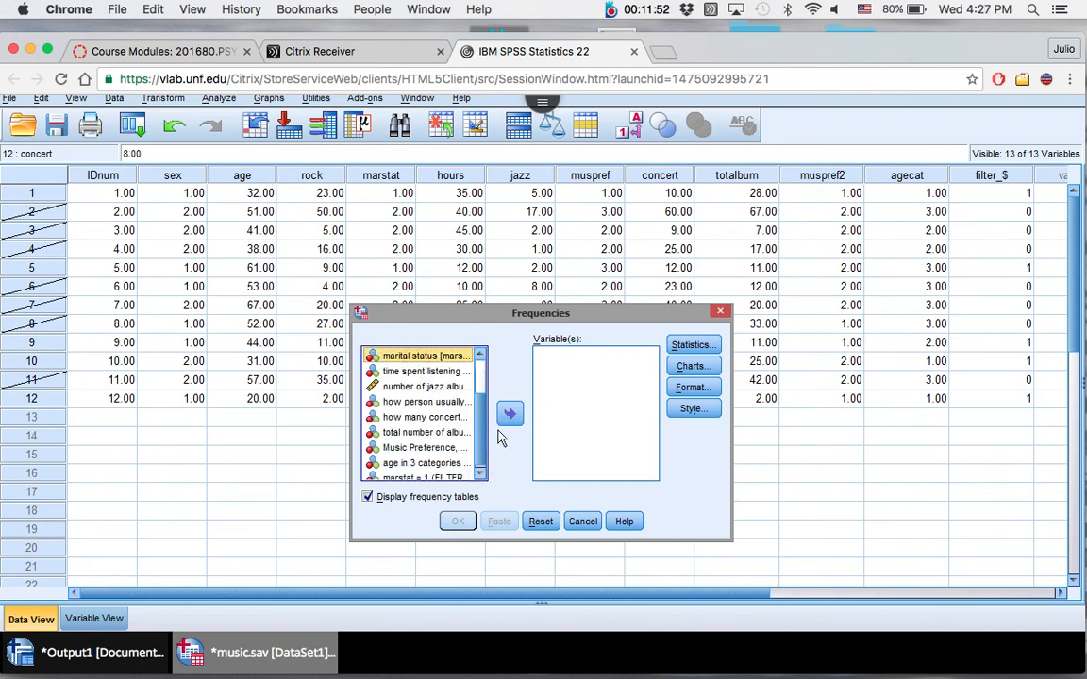
left_click(456, 521)
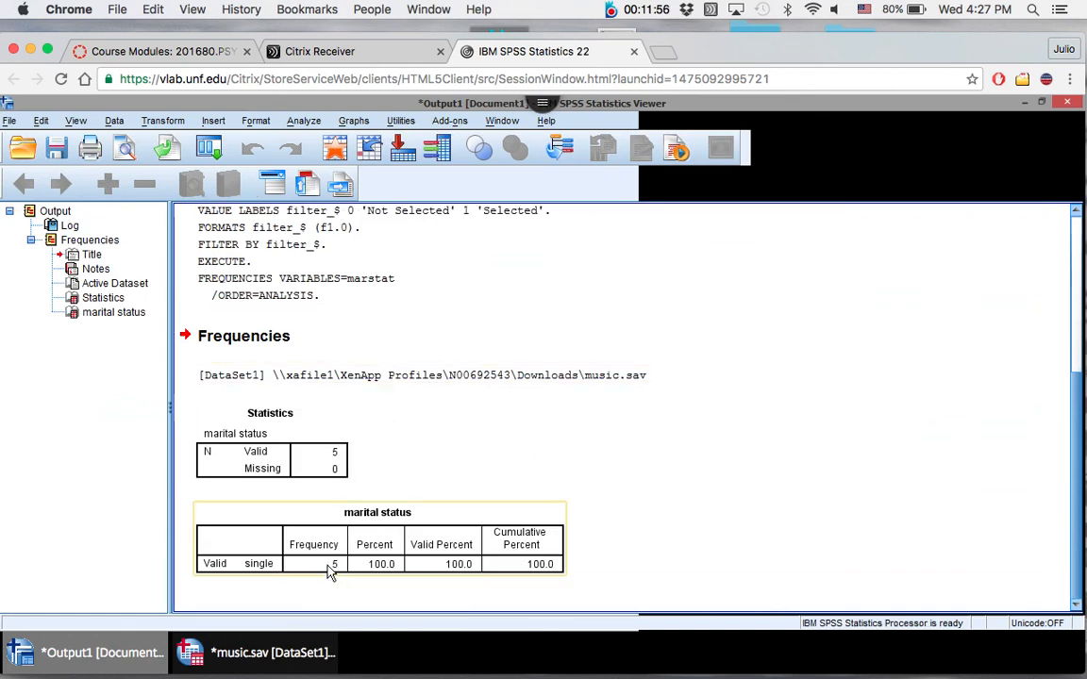
mouse_move(223, 568)
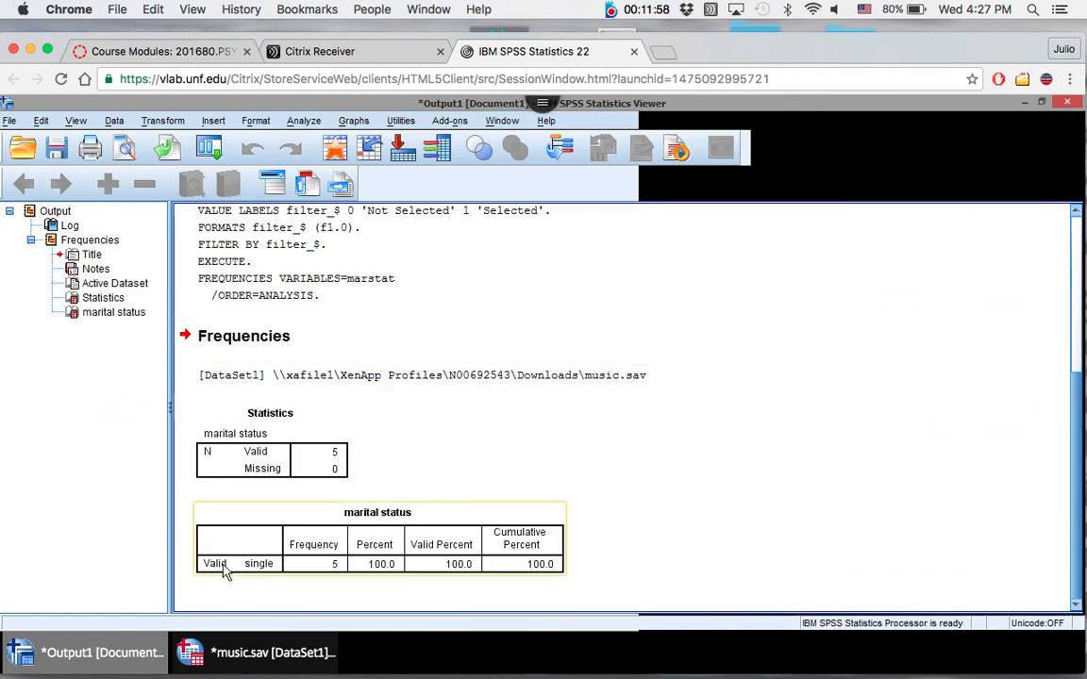